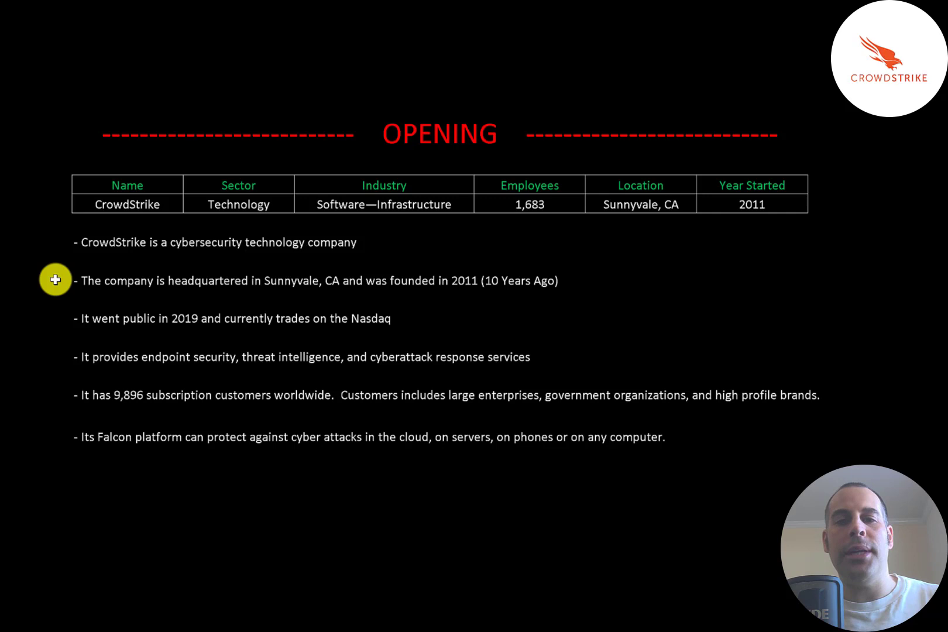
pyautogui.moveTo(55, 318)
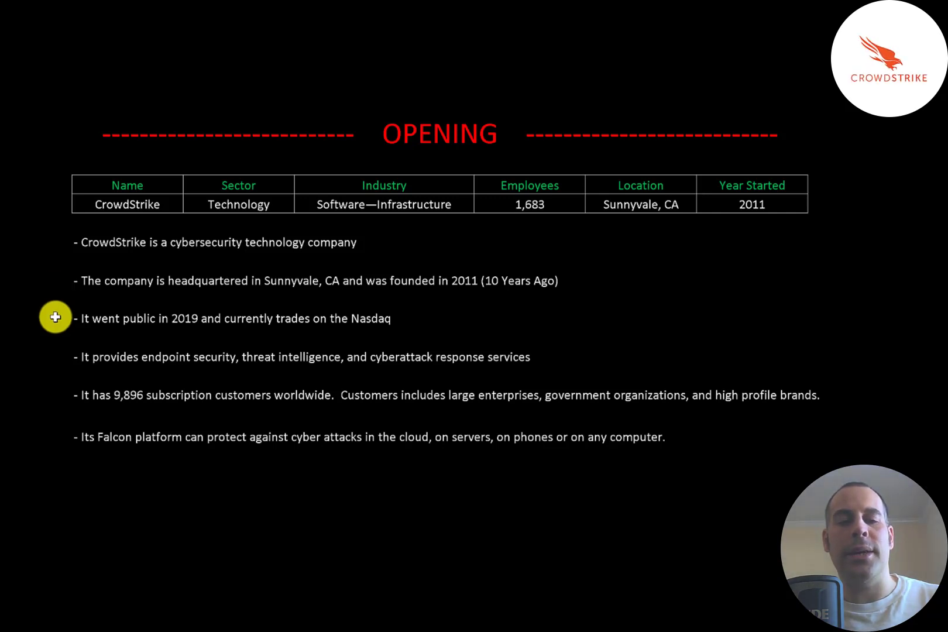
pyautogui.moveTo(58, 356)
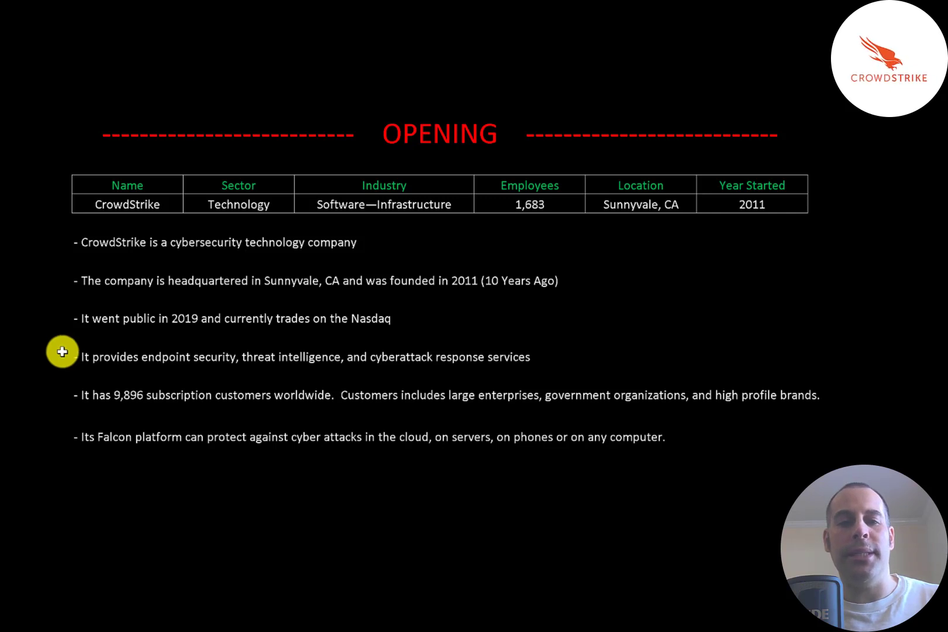
pyautogui.moveTo(51, 393)
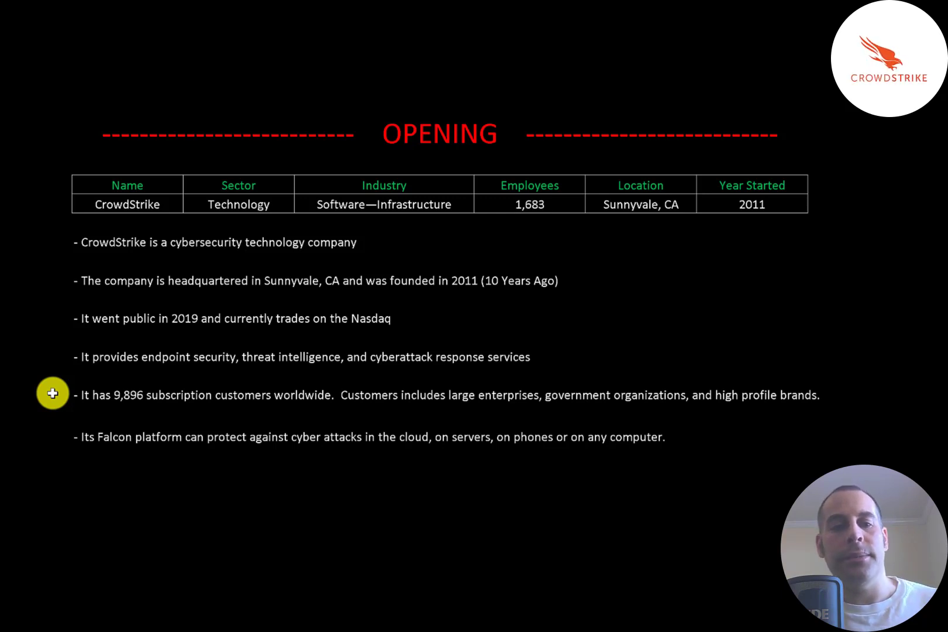
pyautogui.moveTo(51, 435)
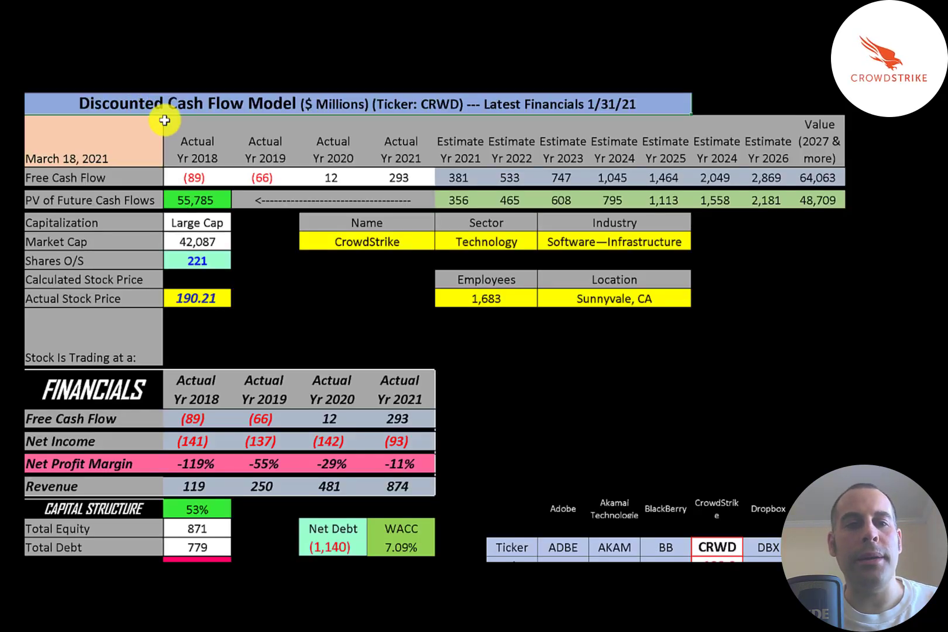
pyautogui.moveTo(155, 219)
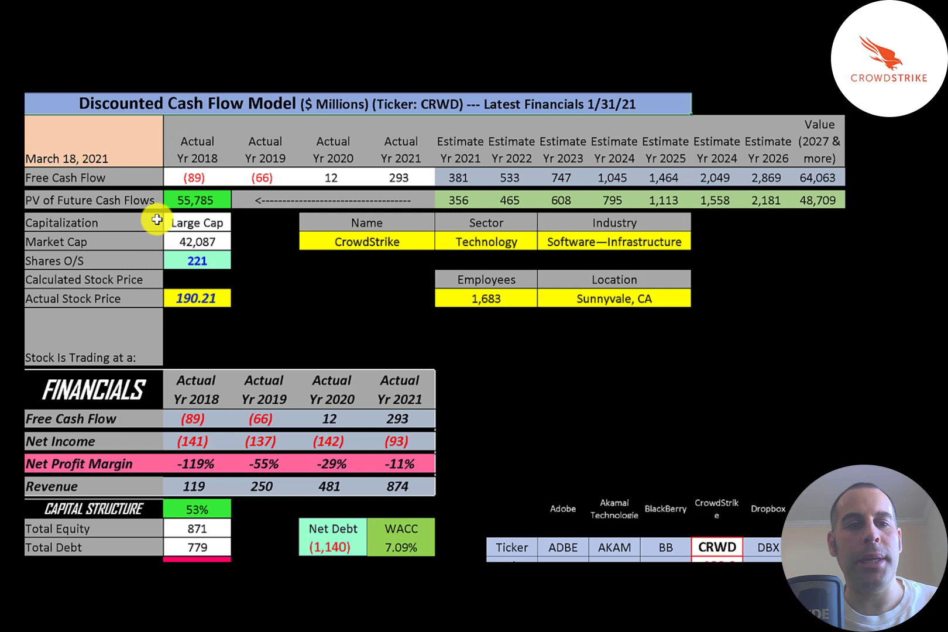
pyautogui.moveTo(160, 240)
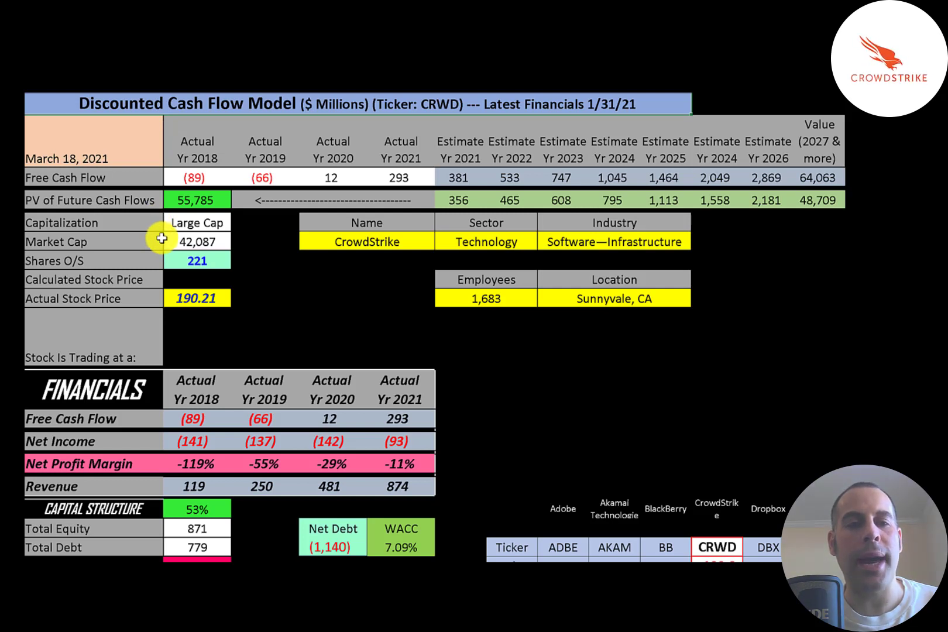
pyautogui.moveTo(160, 298)
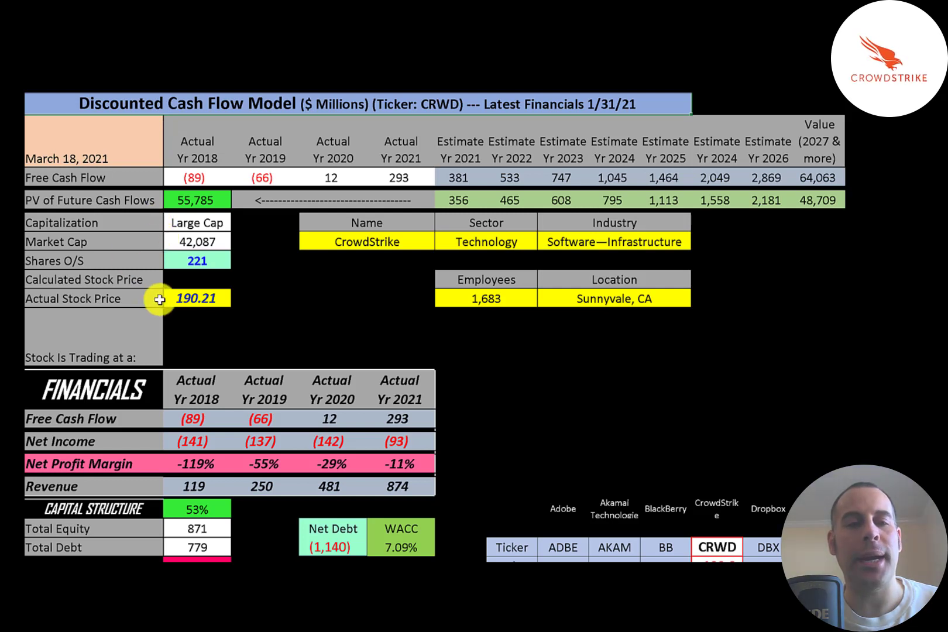
pyautogui.moveTo(173, 261)
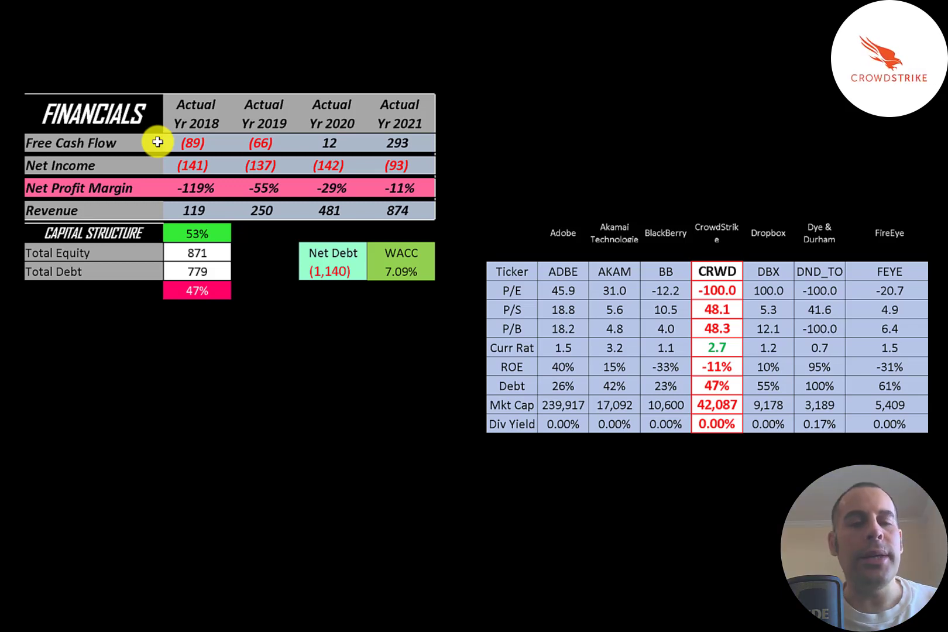
pyautogui.moveTo(197, 119)
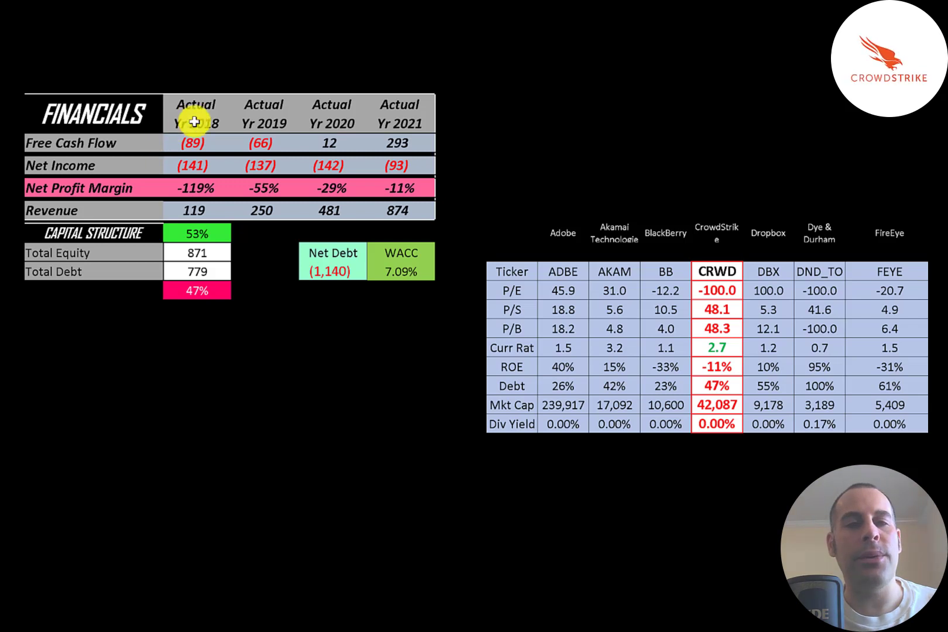
pyautogui.moveTo(289, 127)
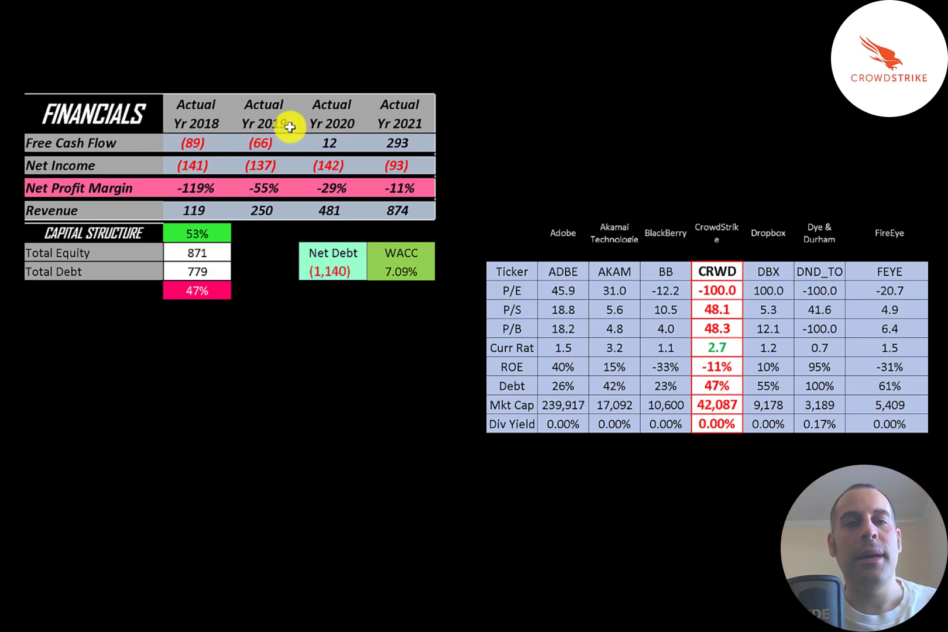
pyautogui.moveTo(330, 143)
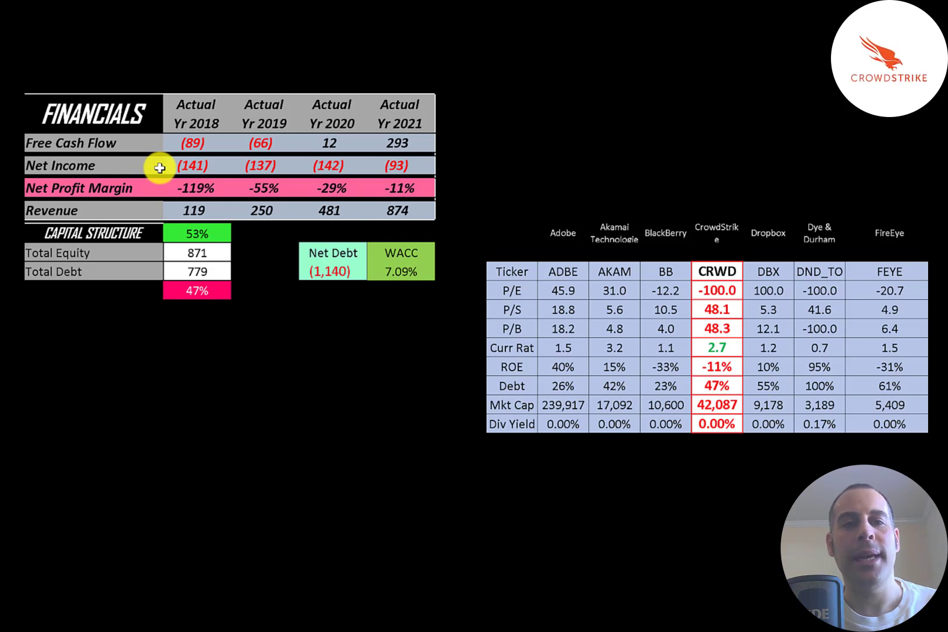
pyautogui.moveTo(411, 161)
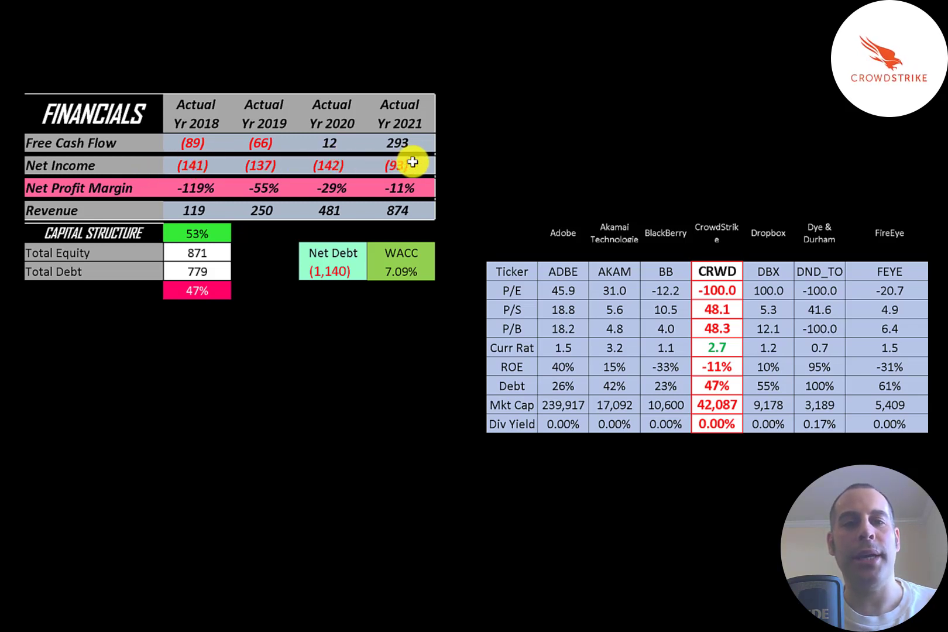
pyautogui.moveTo(175, 210)
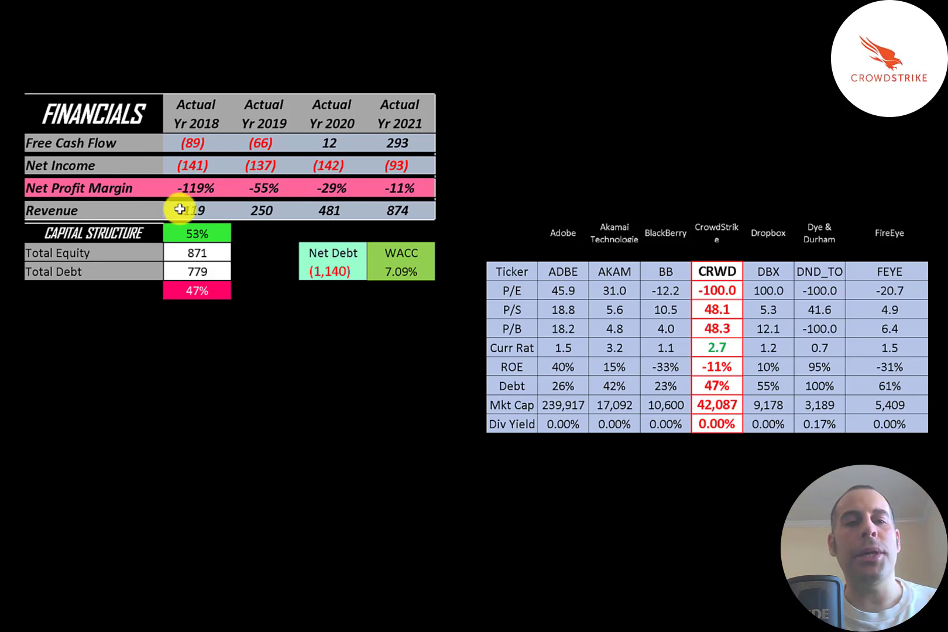
pyautogui.moveTo(346, 201)
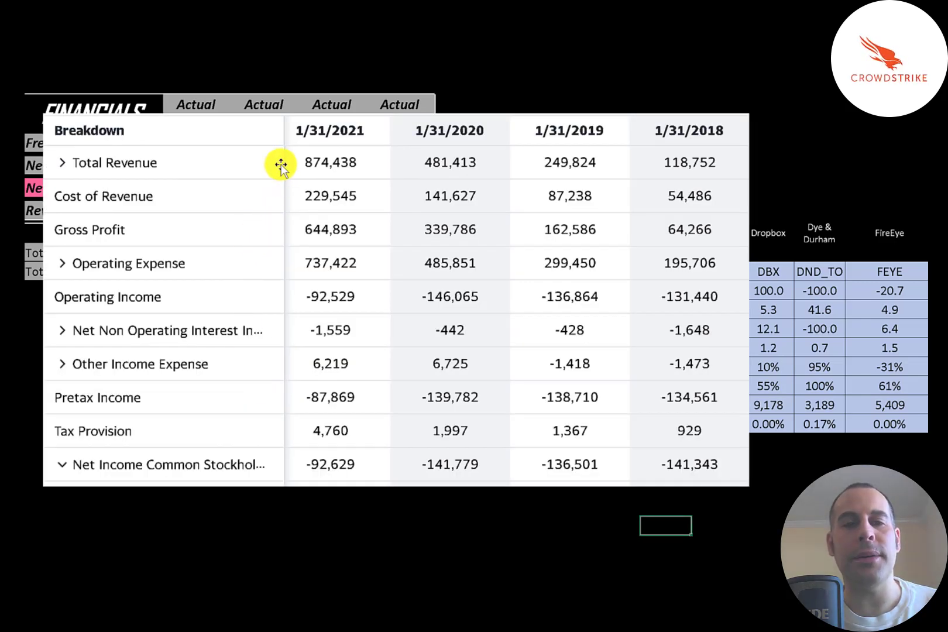
pyautogui.moveTo(279, 195)
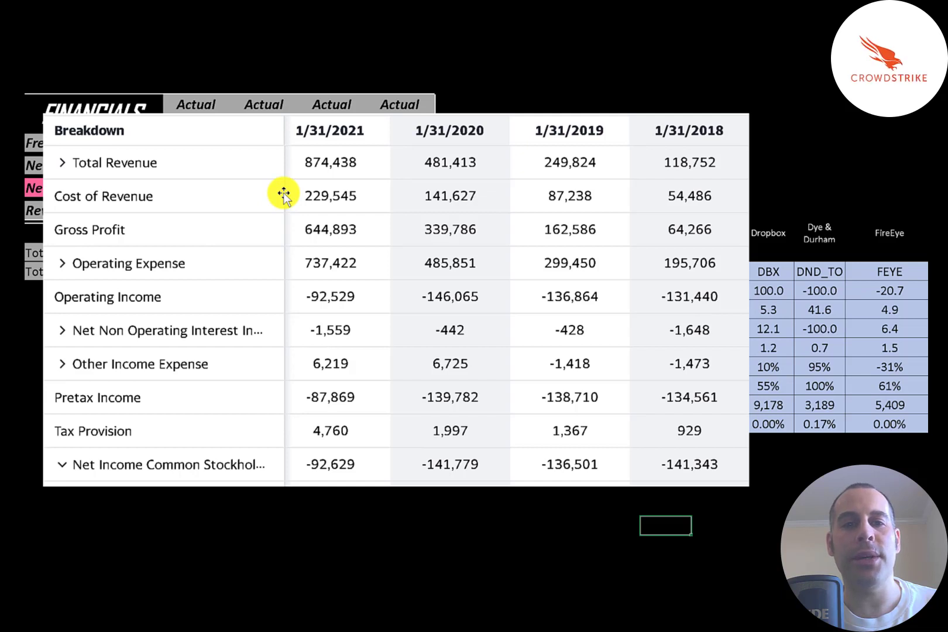
pyautogui.moveTo(308, 228)
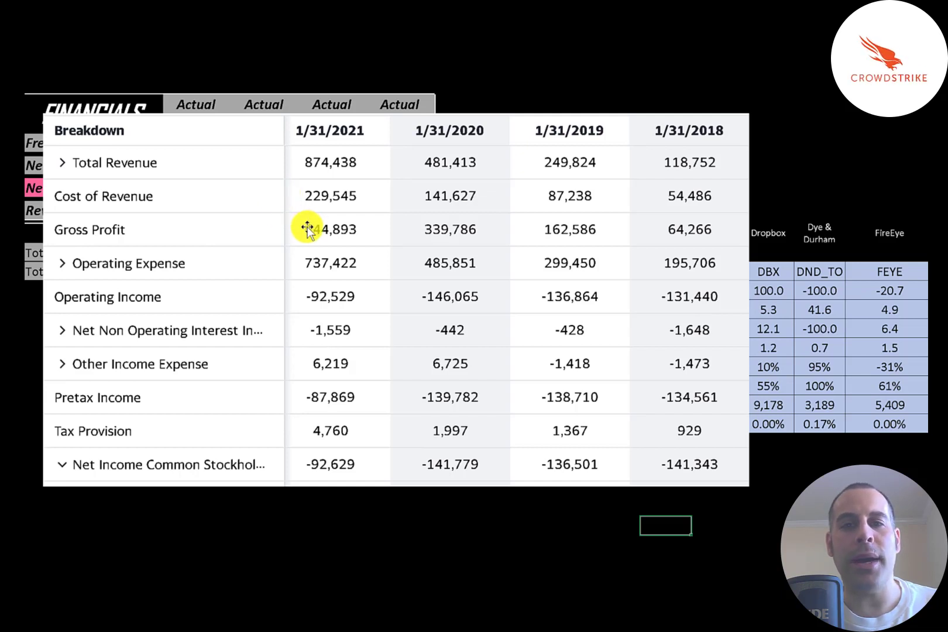
pyautogui.moveTo(313, 188)
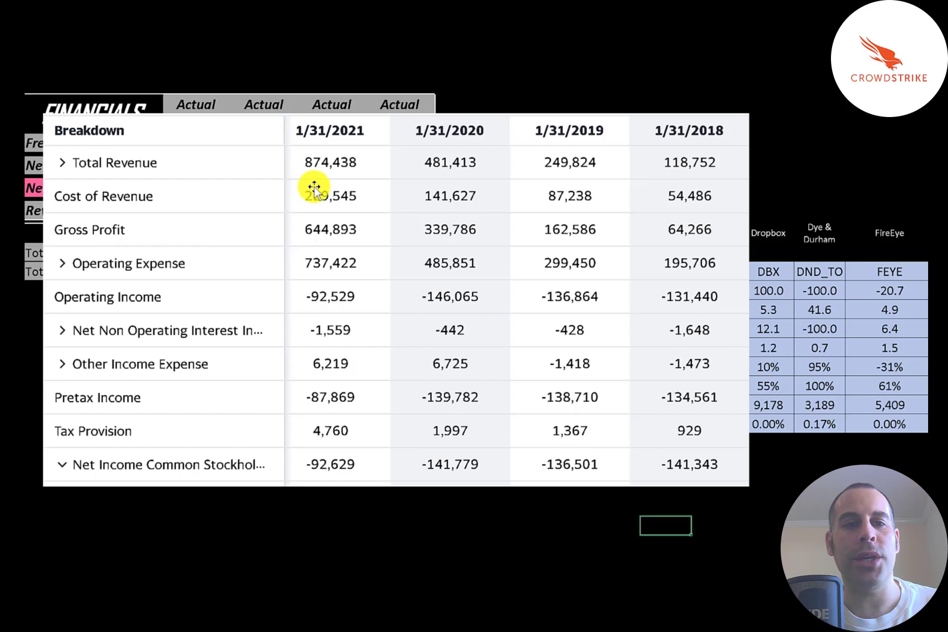
pyautogui.moveTo(312, 220)
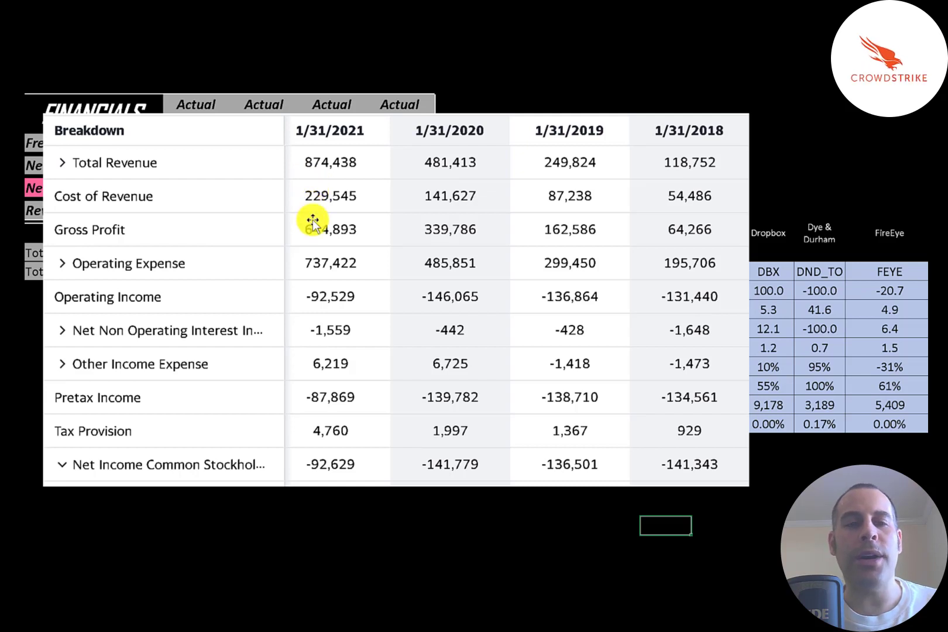
pyautogui.moveTo(697, 223)
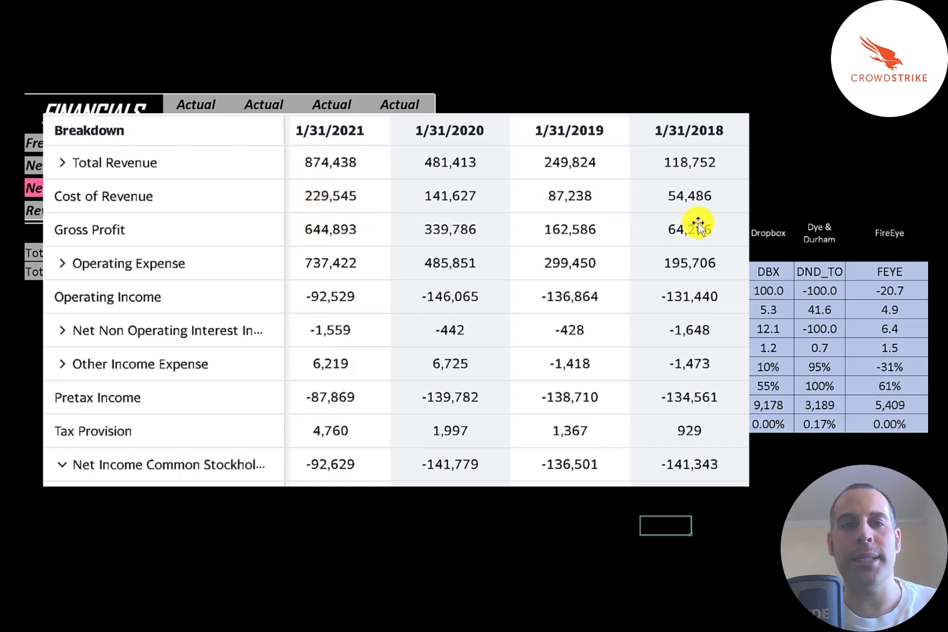
pyautogui.moveTo(330, 228)
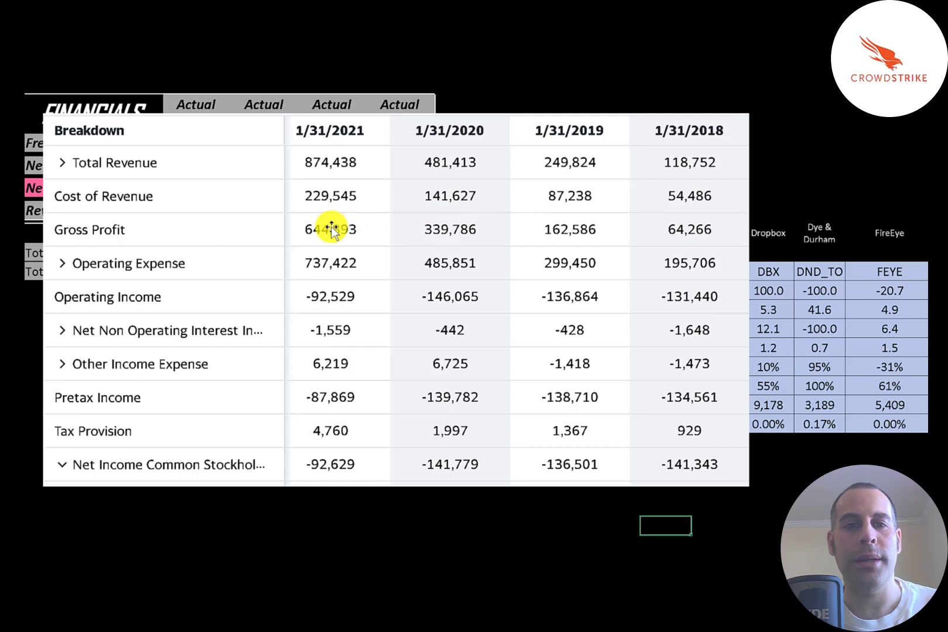
pyautogui.moveTo(294, 262)
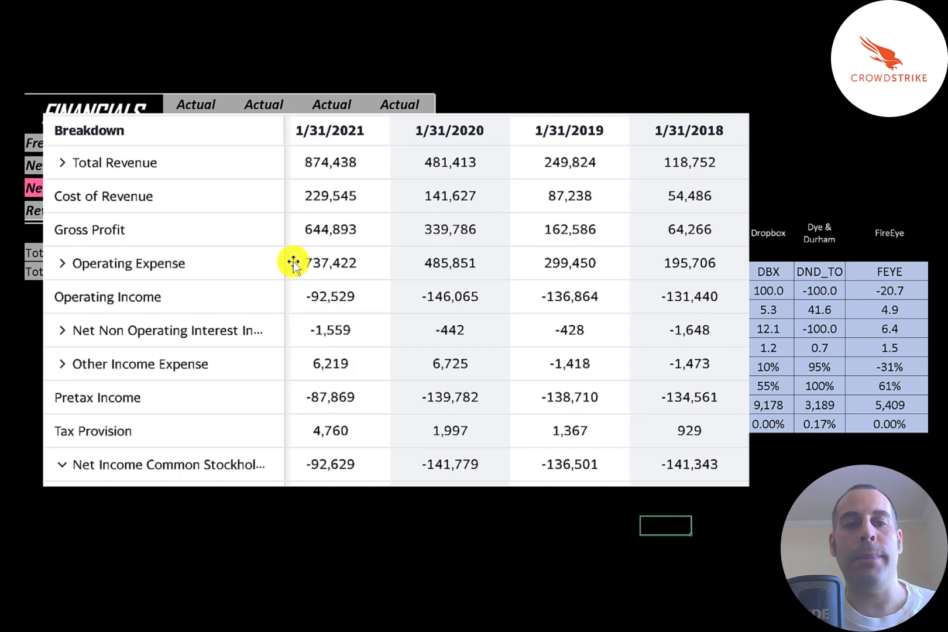
pyautogui.moveTo(300, 303)
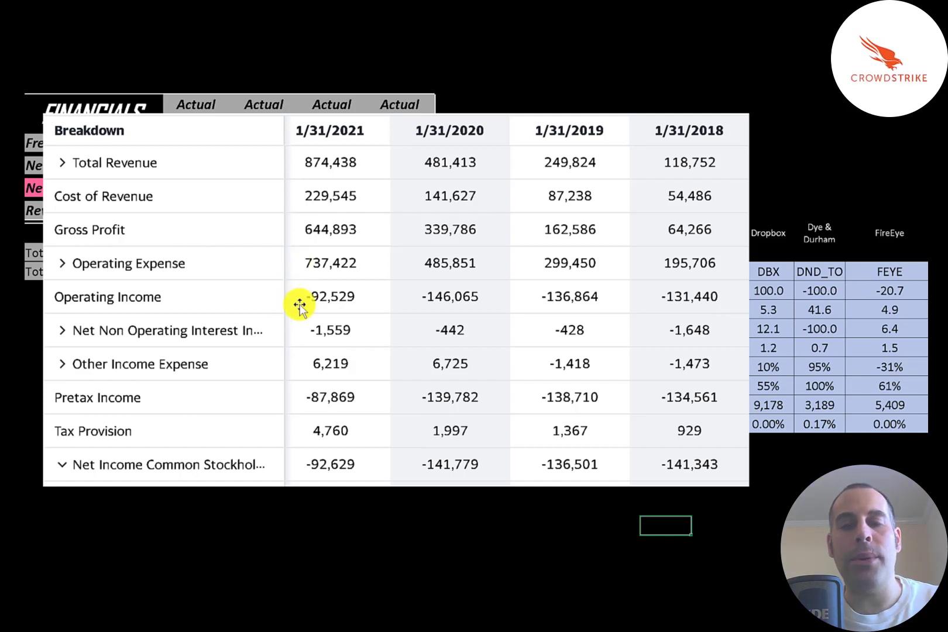
pyautogui.moveTo(315, 288)
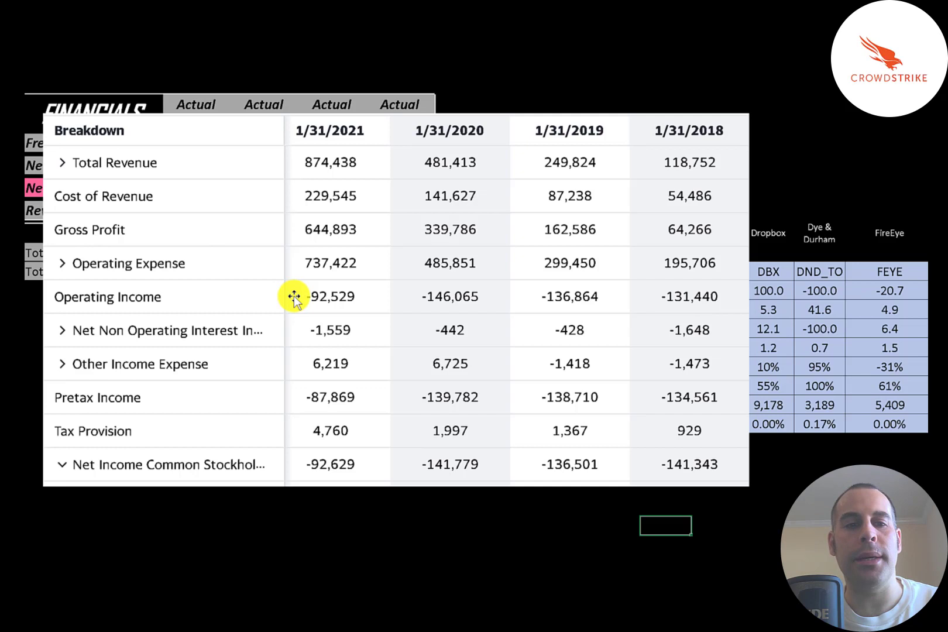
pyautogui.moveTo(301, 334)
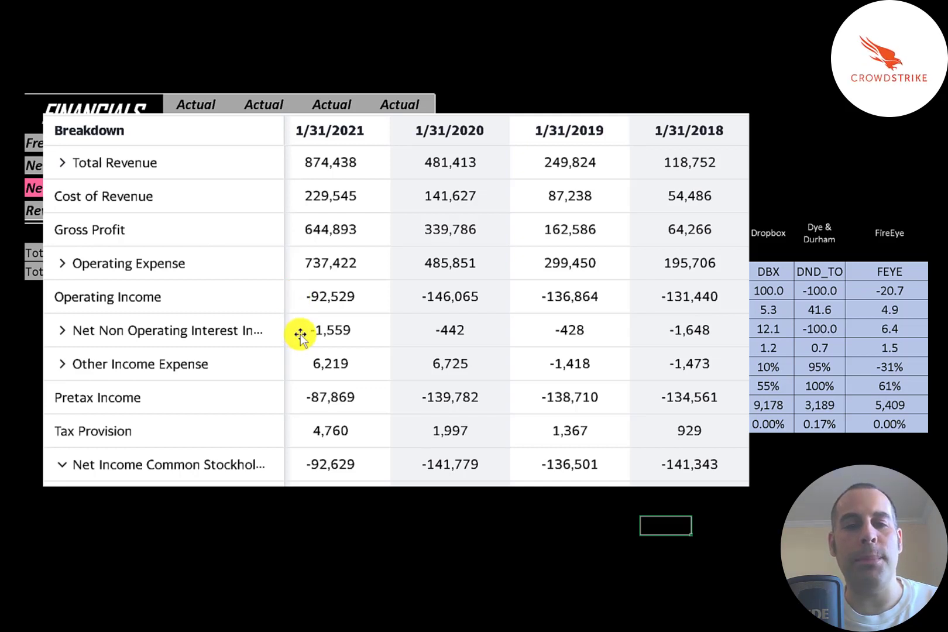
pyautogui.moveTo(299, 368)
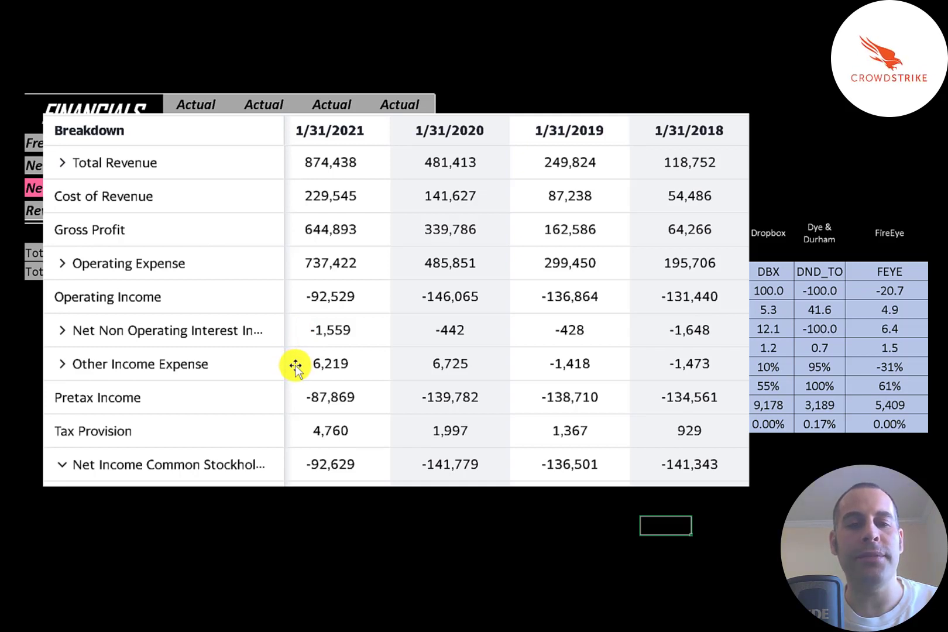
pyautogui.moveTo(289, 401)
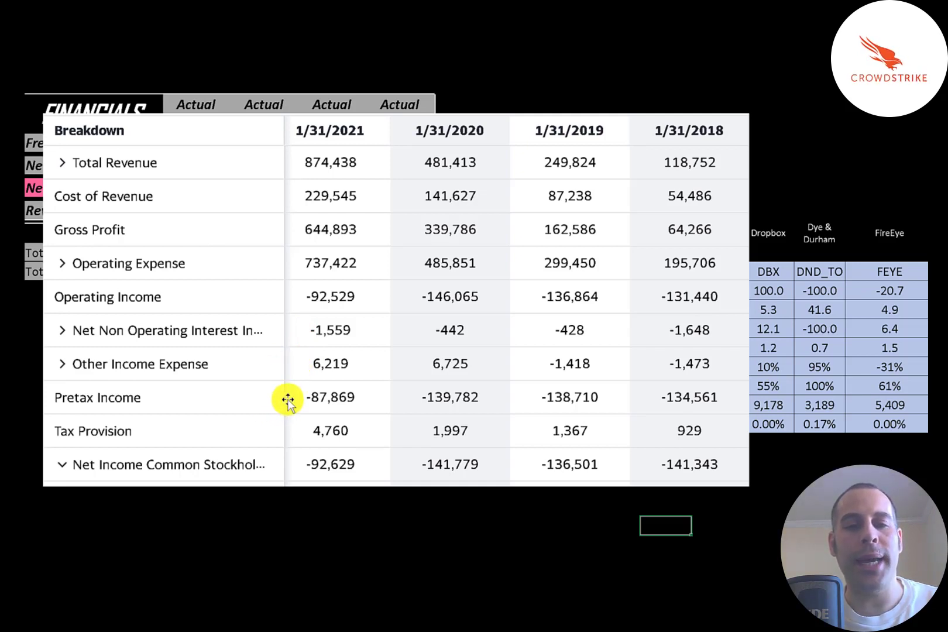
pyautogui.moveTo(286, 430)
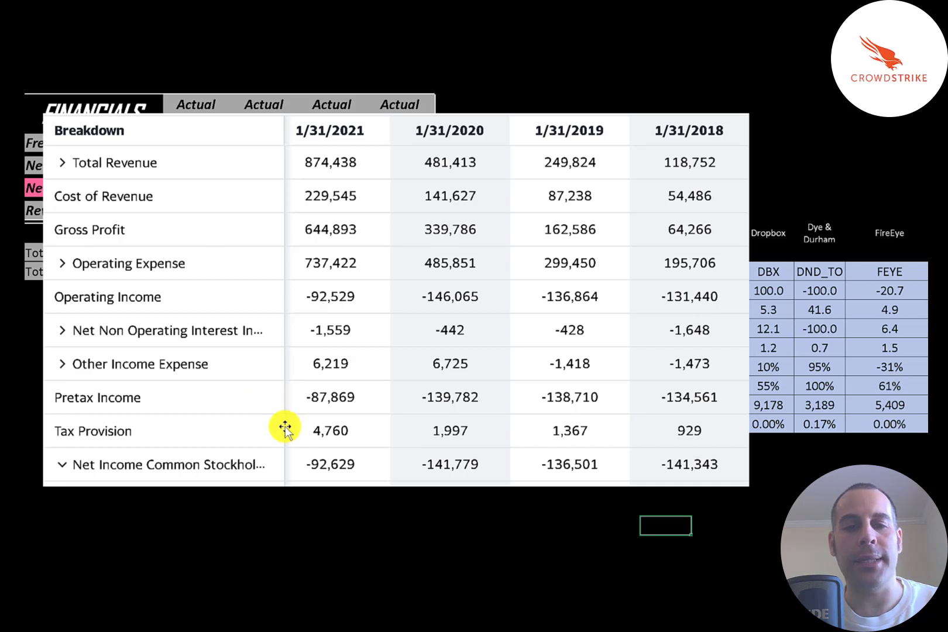
pyautogui.moveTo(307, 472)
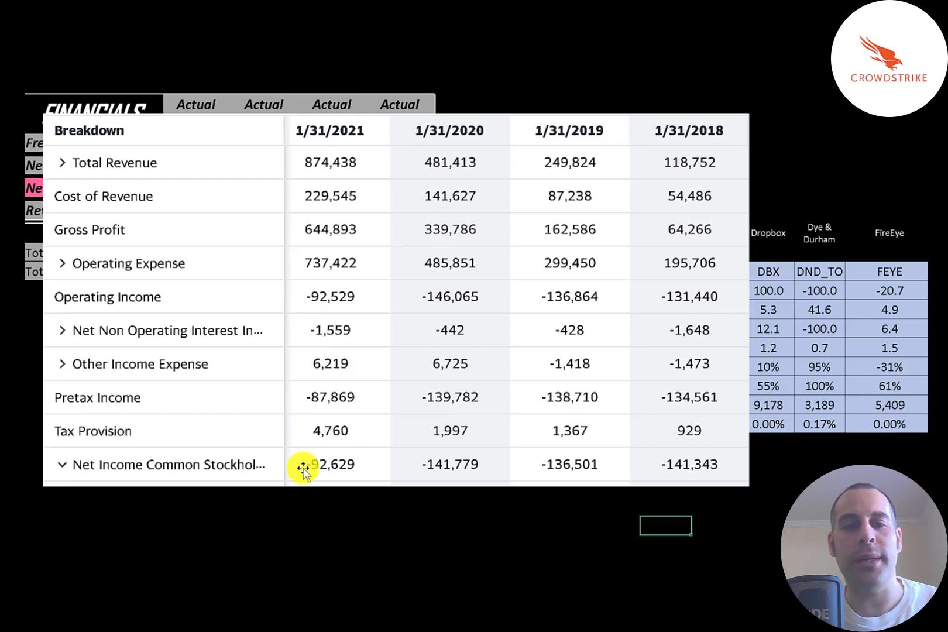
pyautogui.moveTo(266, 353)
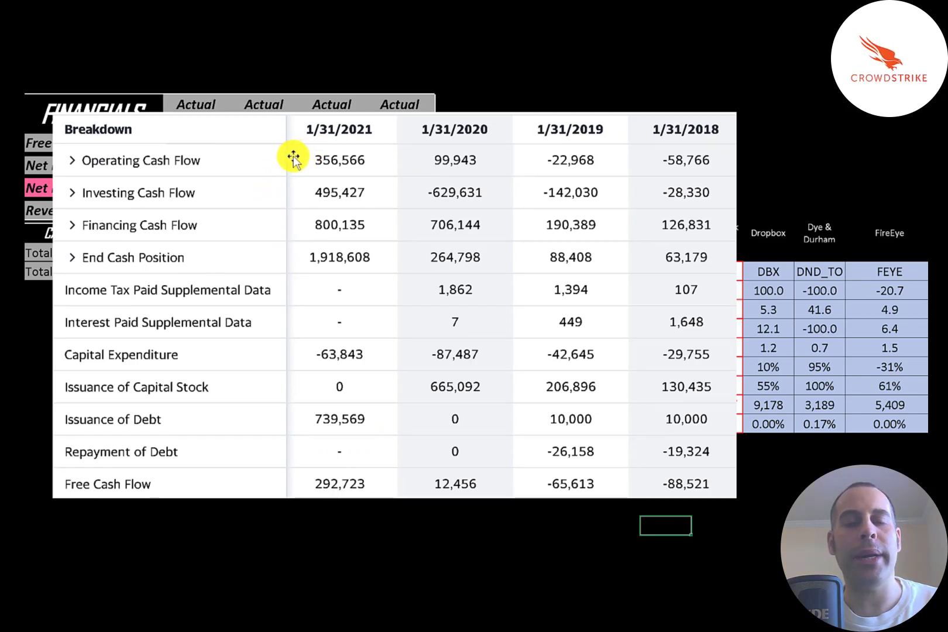
pyautogui.moveTo(278, 156)
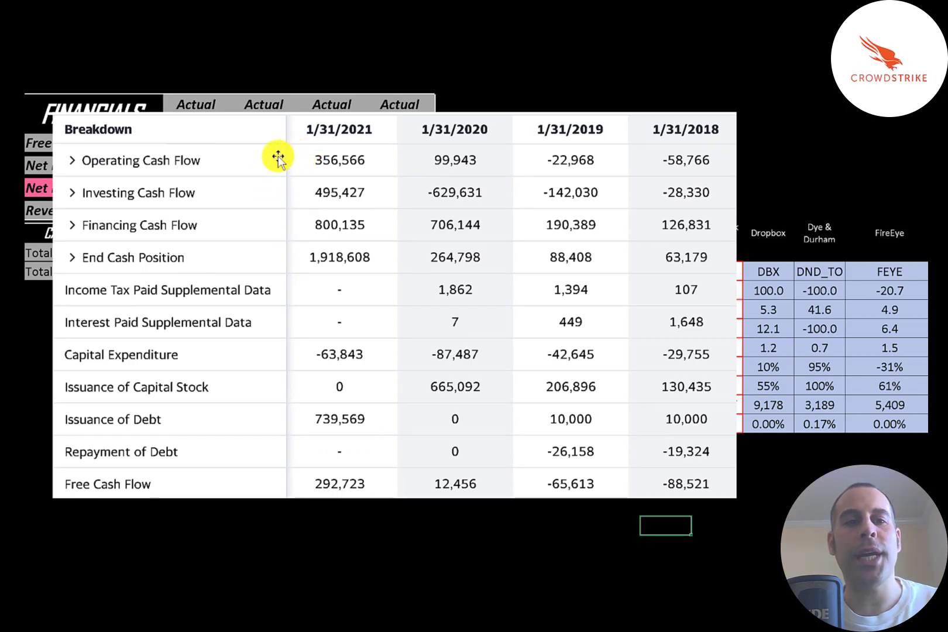
pyautogui.moveTo(285, 157)
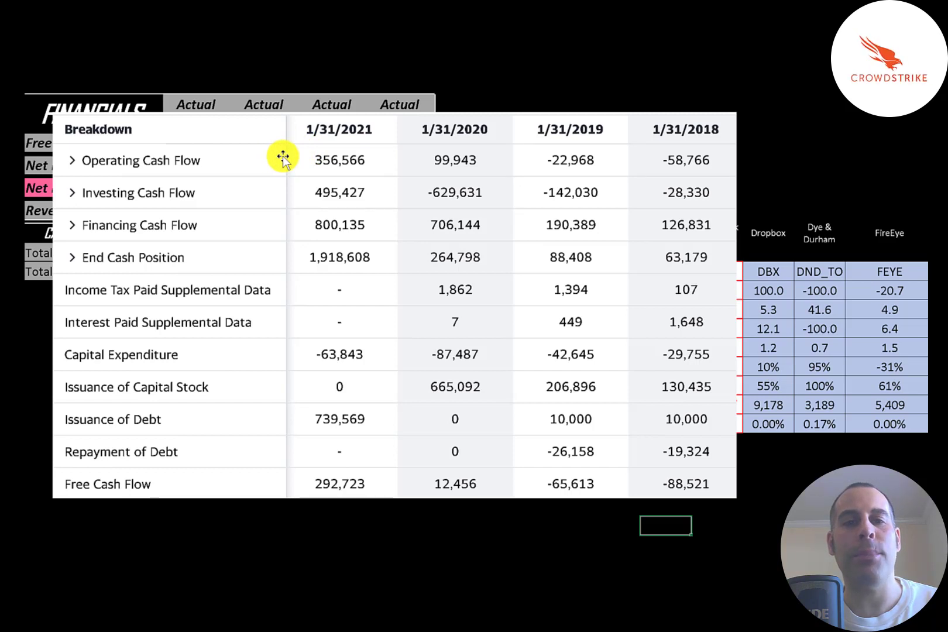
pyautogui.moveTo(278, 159)
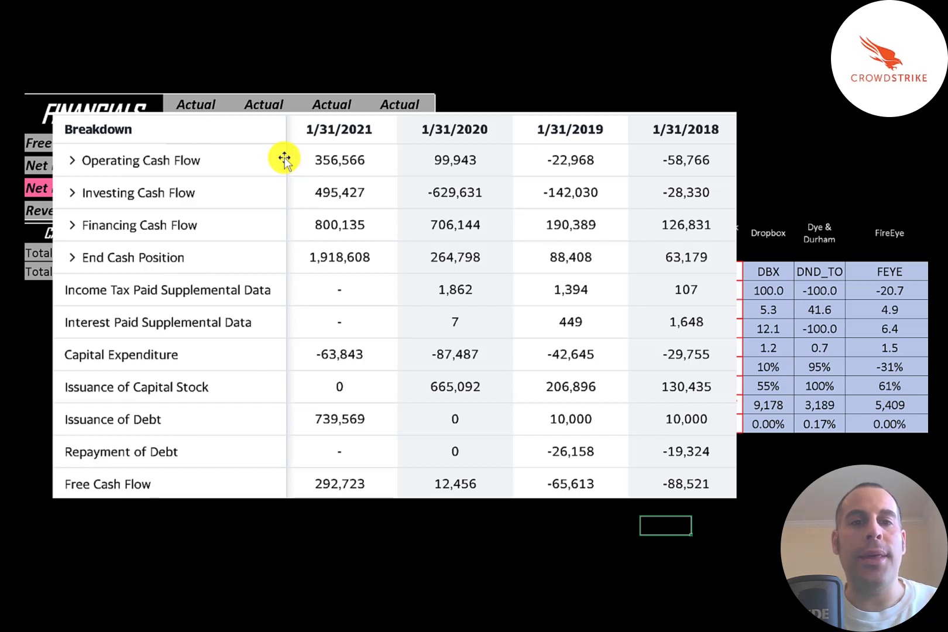
pyautogui.moveTo(300, 161)
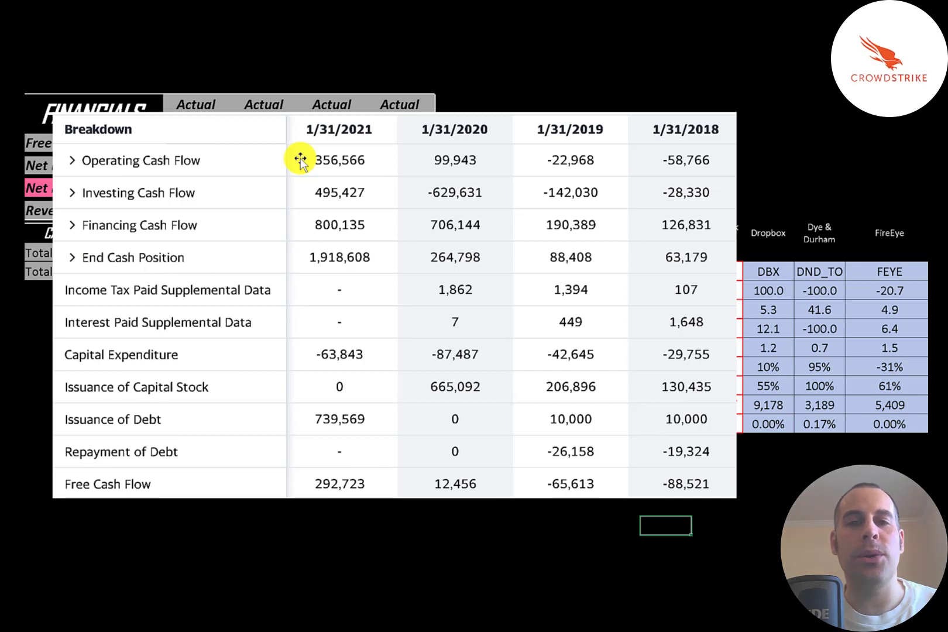
pyautogui.moveTo(705, 145)
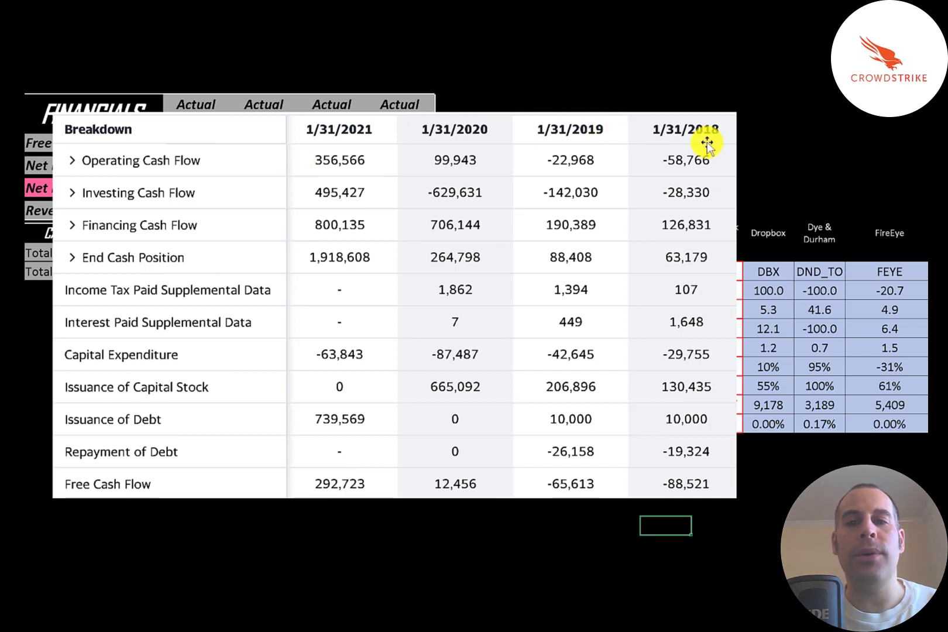
pyautogui.moveTo(280, 174)
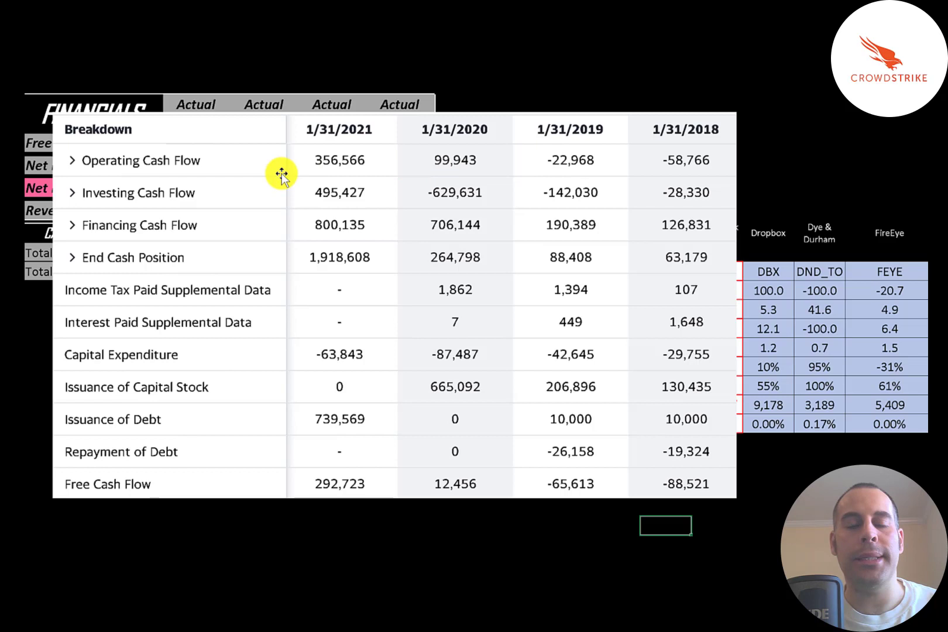
pyautogui.moveTo(290, 359)
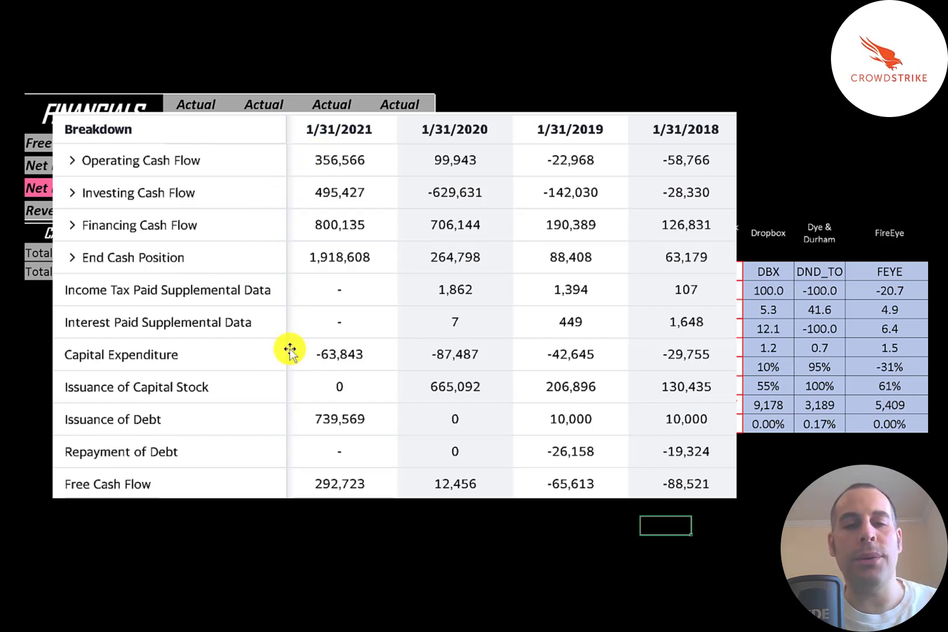
pyautogui.moveTo(384, 514)
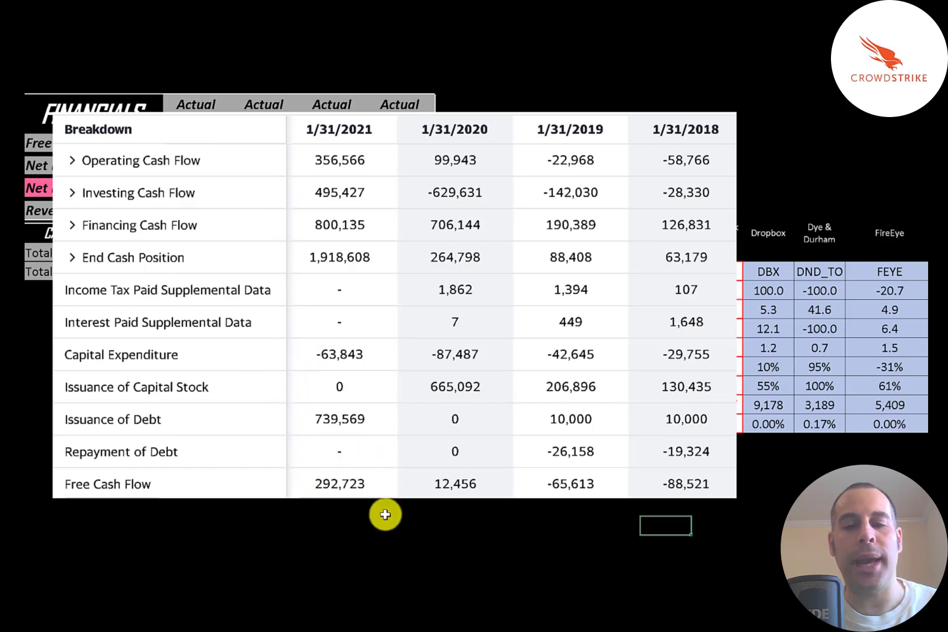
pyautogui.moveTo(341, 454)
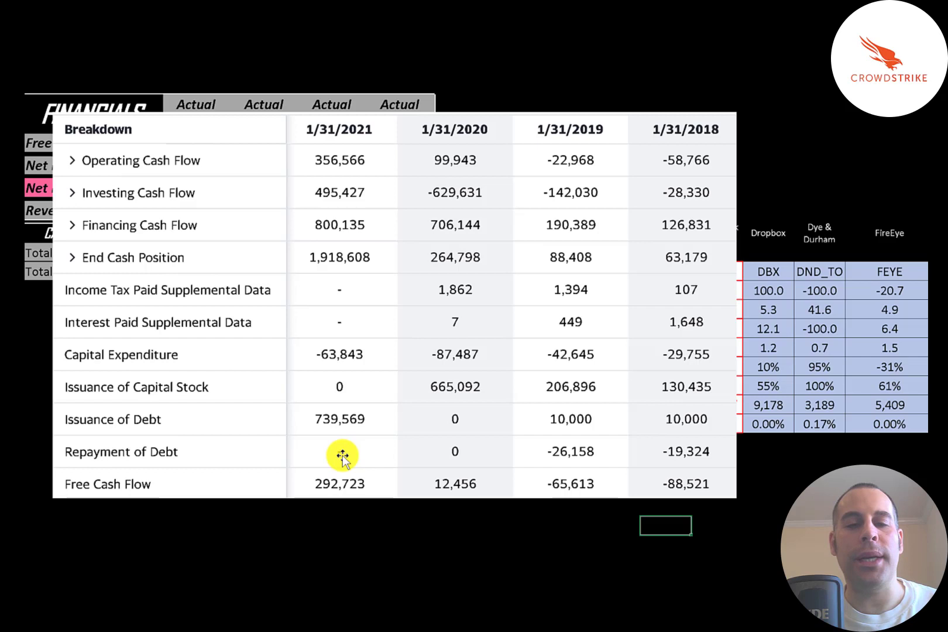
pyautogui.moveTo(325, 467)
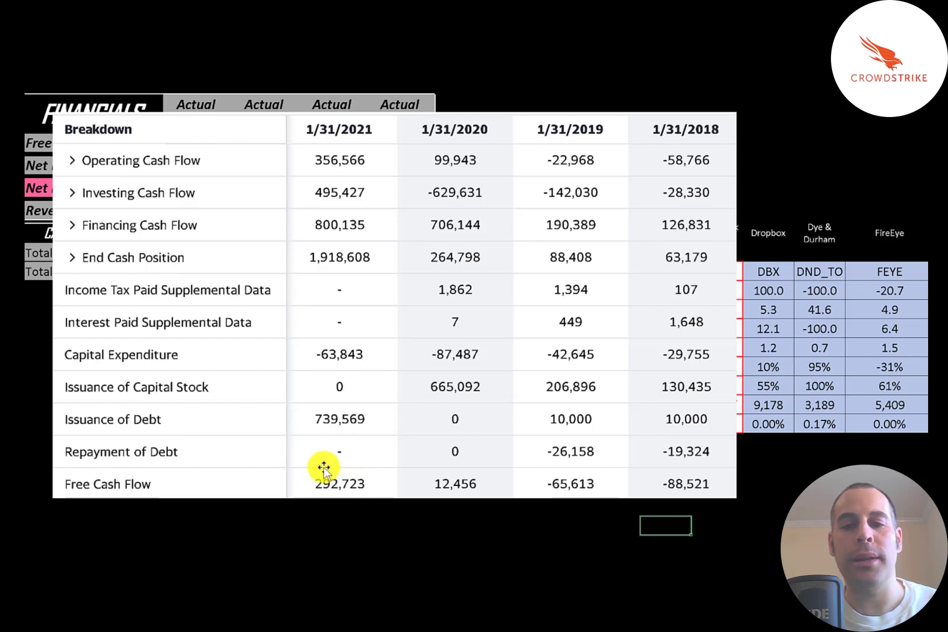
pyautogui.moveTo(640, 393)
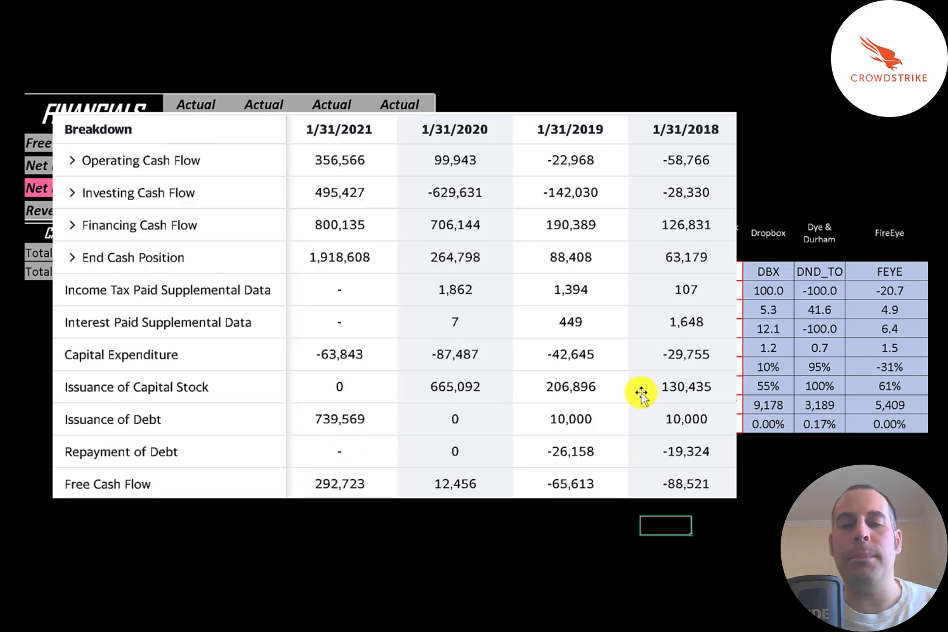
pyautogui.moveTo(576, 426)
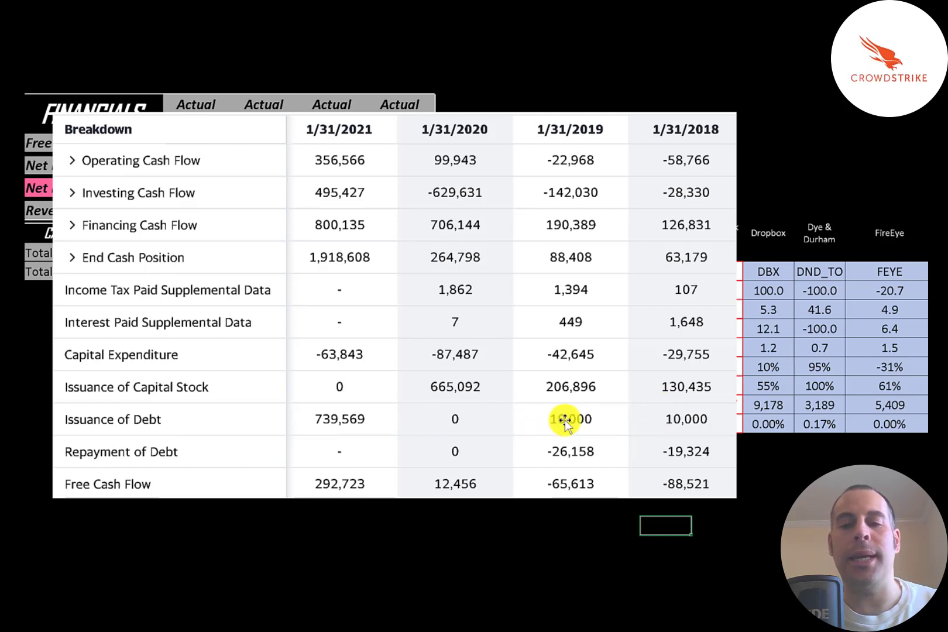
pyautogui.moveTo(686, 418)
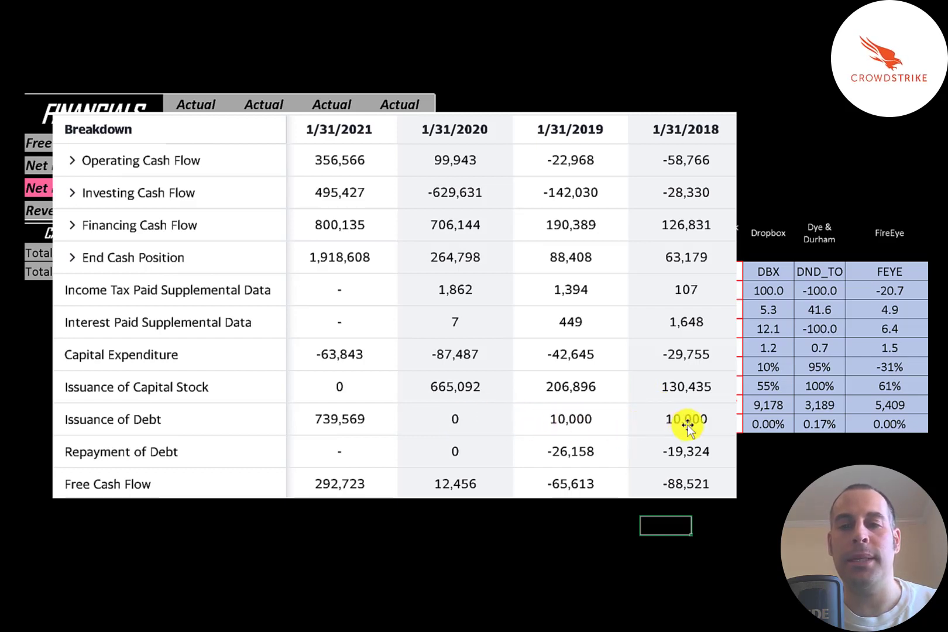
pyautogui.moveTo(627, 418)
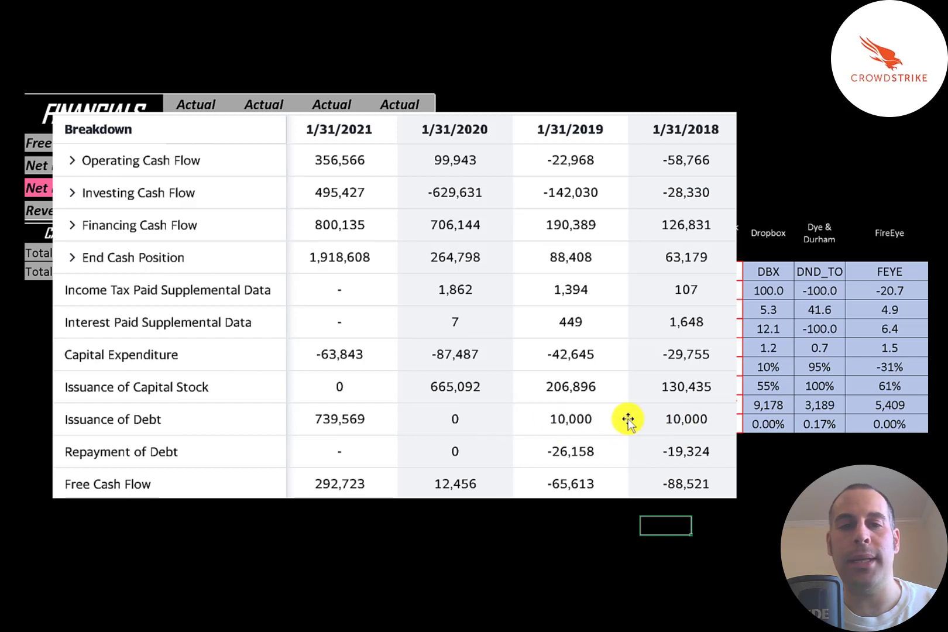
pyautogui.moveTo(456, 419)
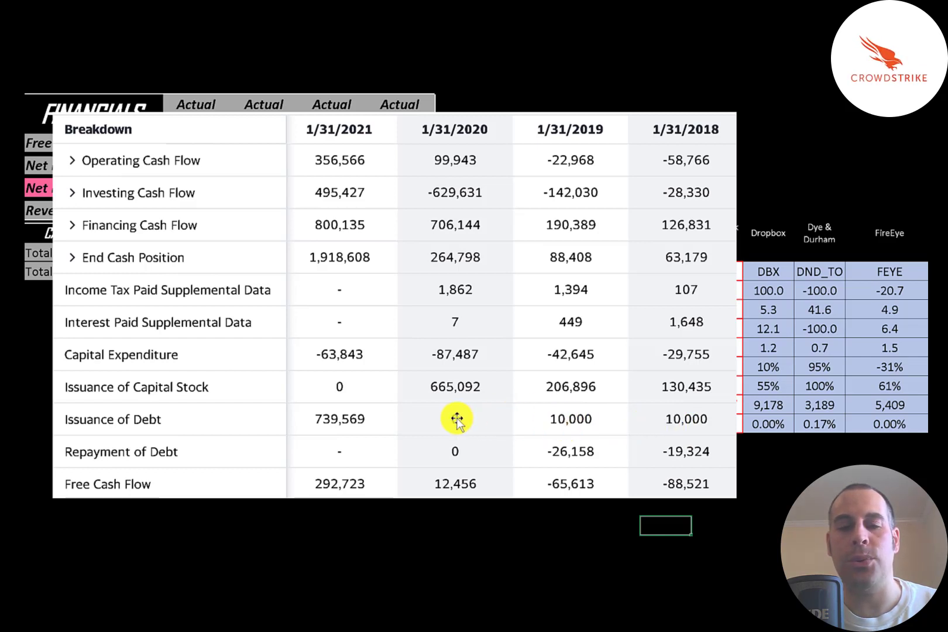
pyautogui.moveTo(673, 393)
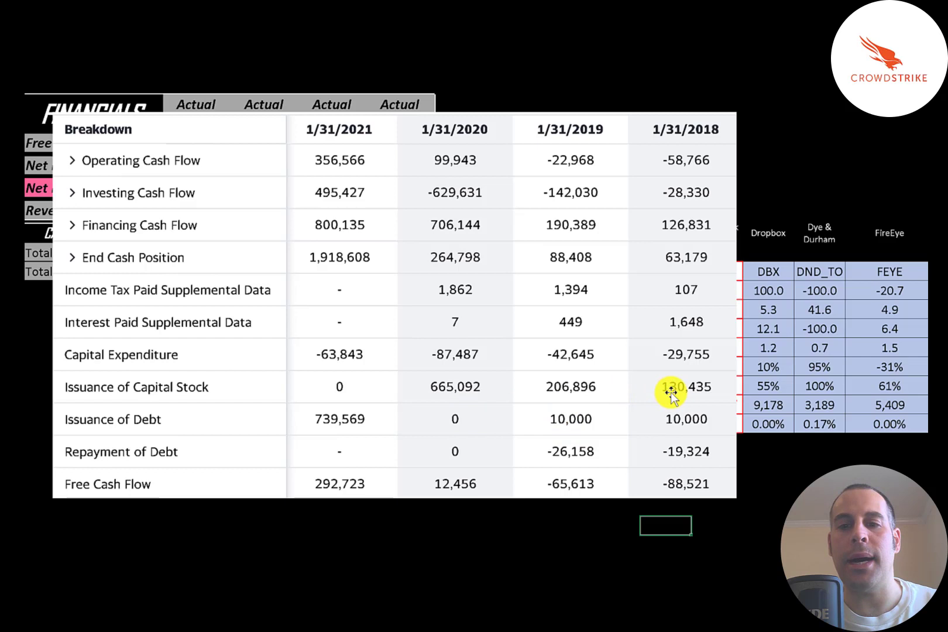
pyautogui.moveTo(565, 390)
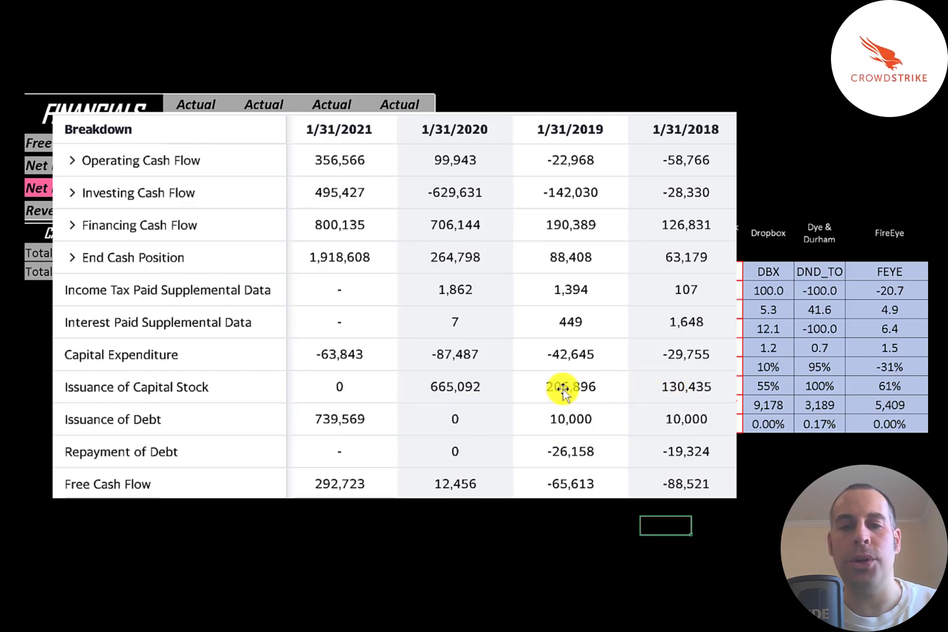
pyautogui.moveTo(454, 395)
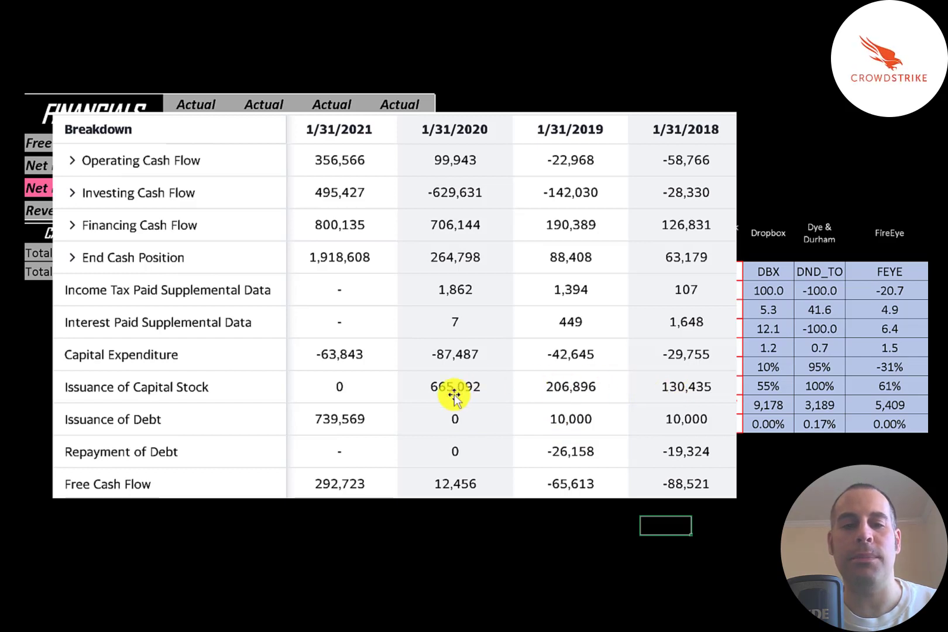
pyautogui.moveTo(405, 383)
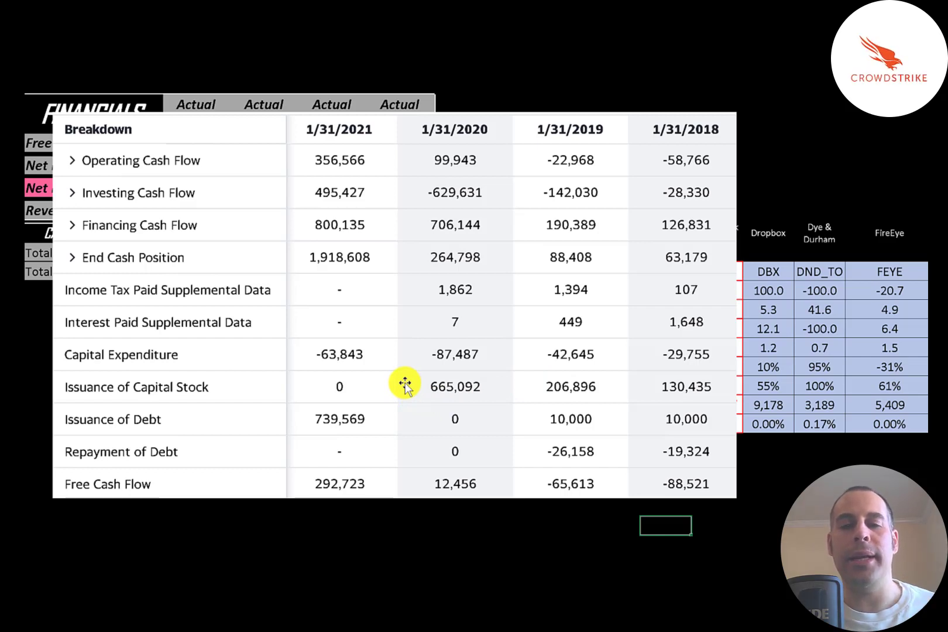
pyautogui.moveTo(388, 475)
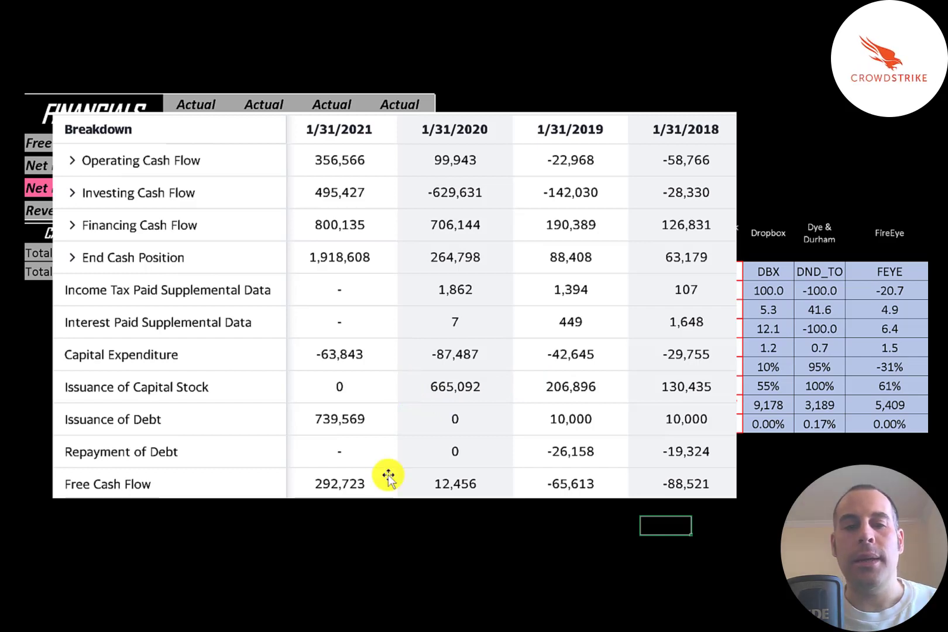
pyautogui.moveTo(352, 463)
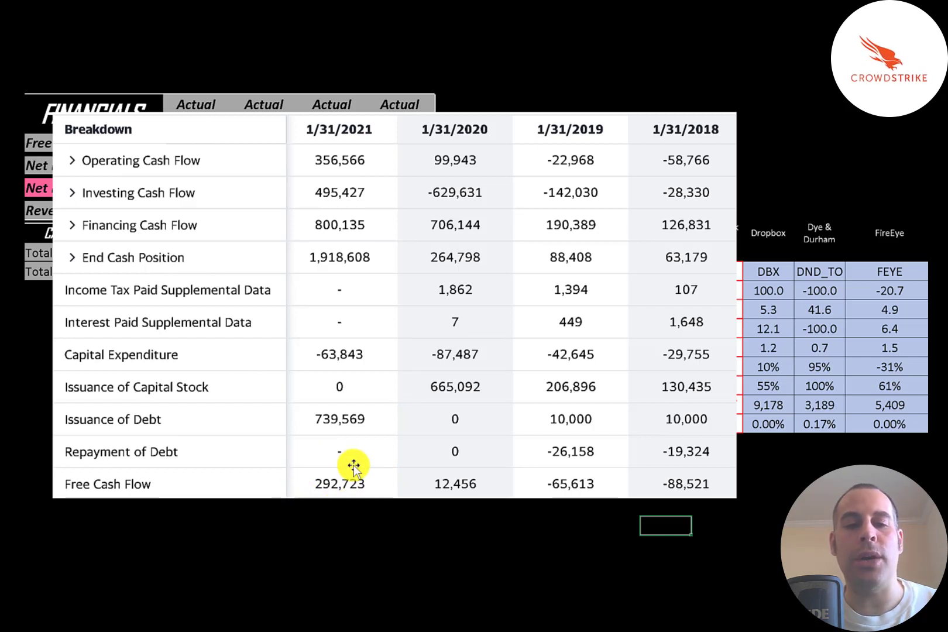
pyautogui.moveTo(317, 450)
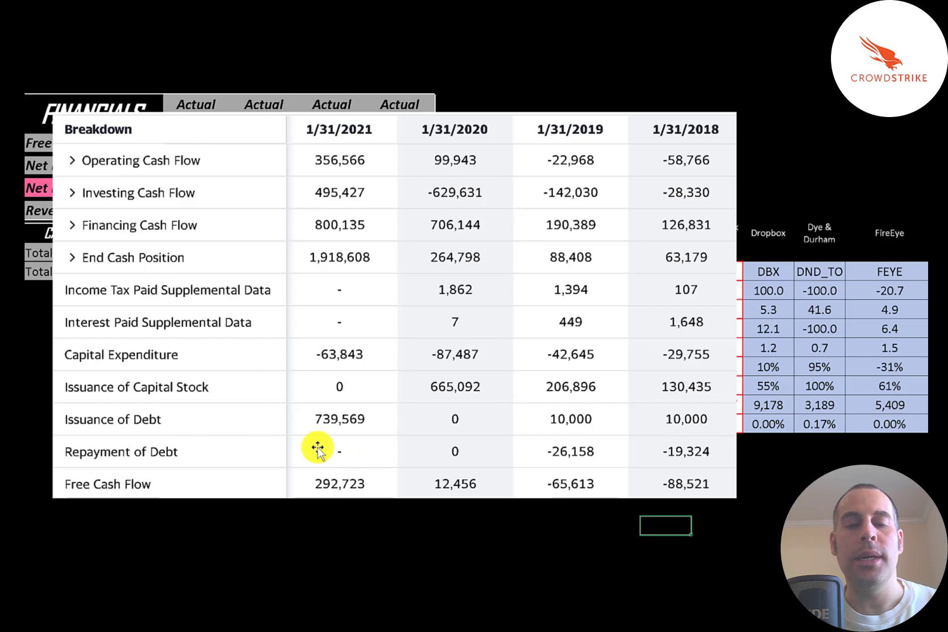
pyautogui.moveTo(305, 424)
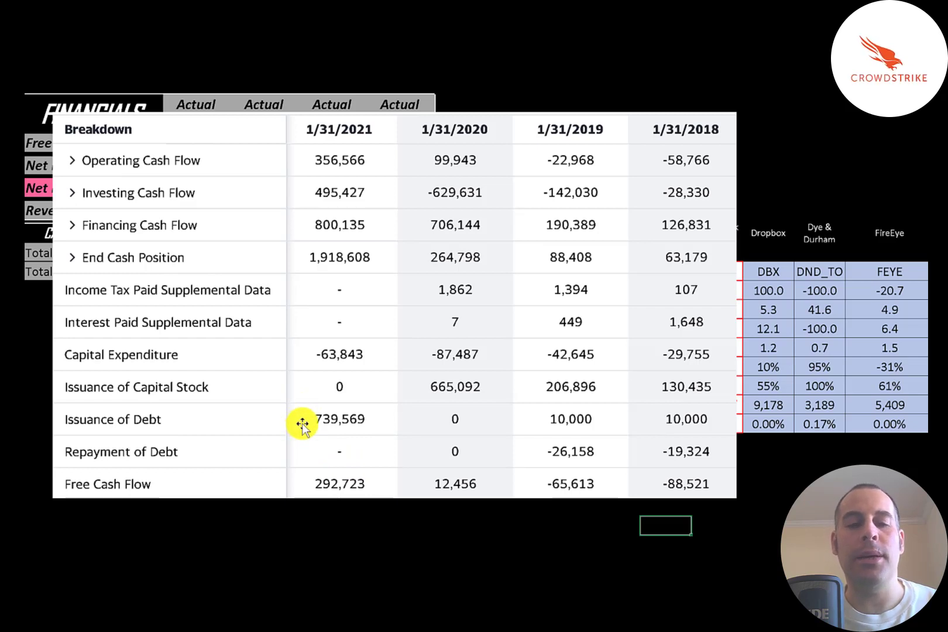
pyautogui.moveTo(299, 422)
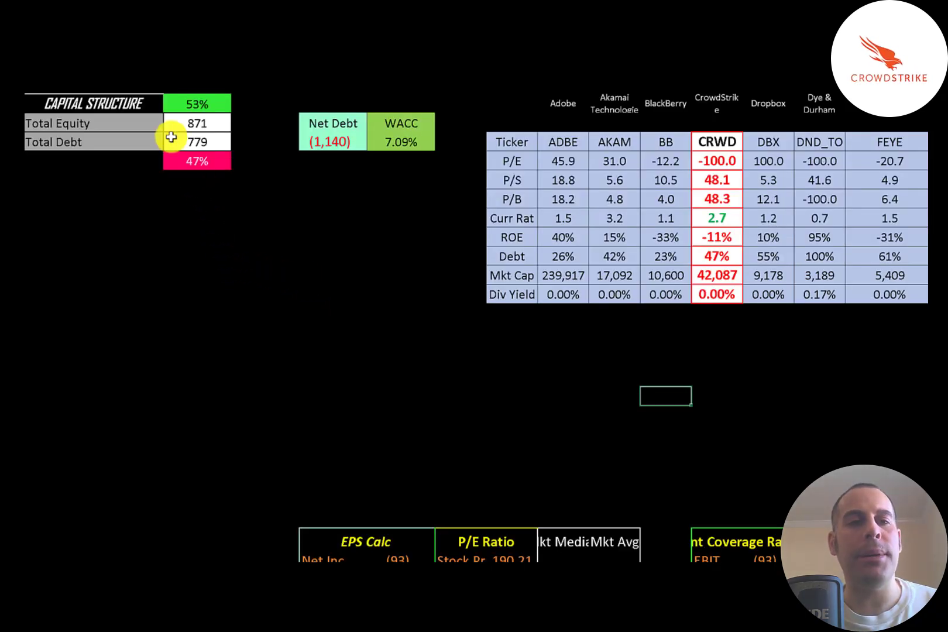
pyautogui.moveTo(174, 124)
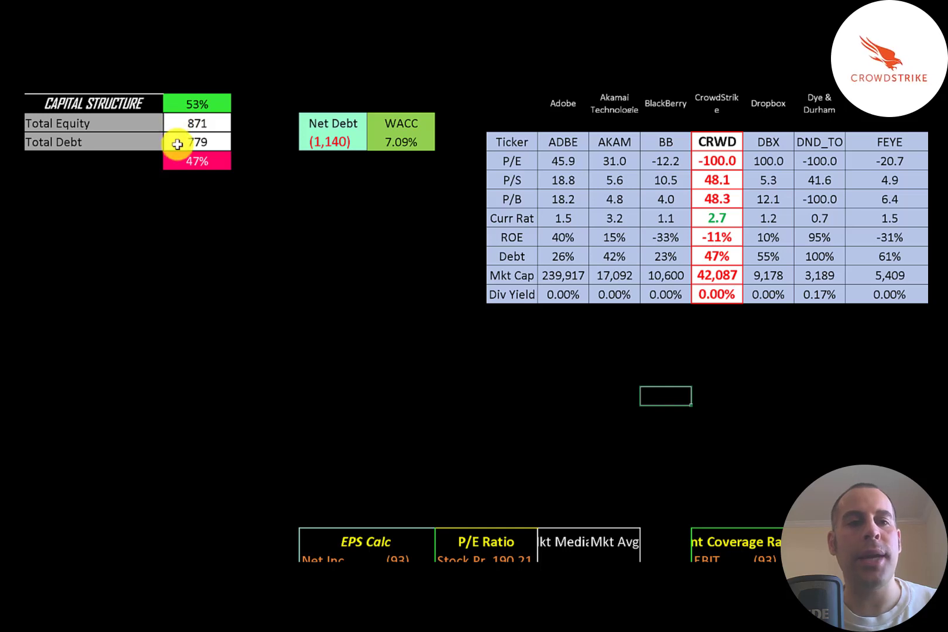
pyautogui.moveTo(182, 103)
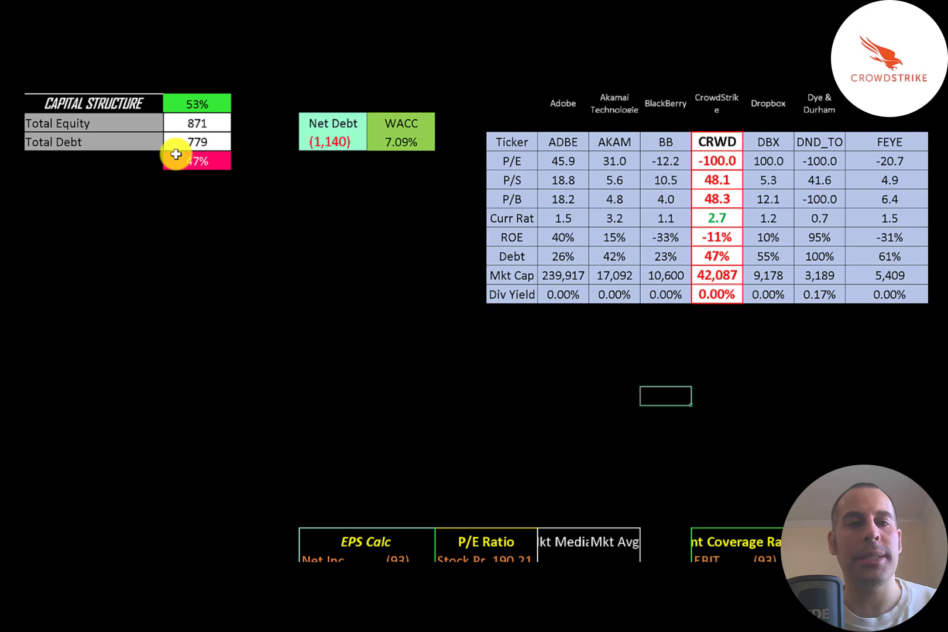
pyautogui.moveTo(293, 143)
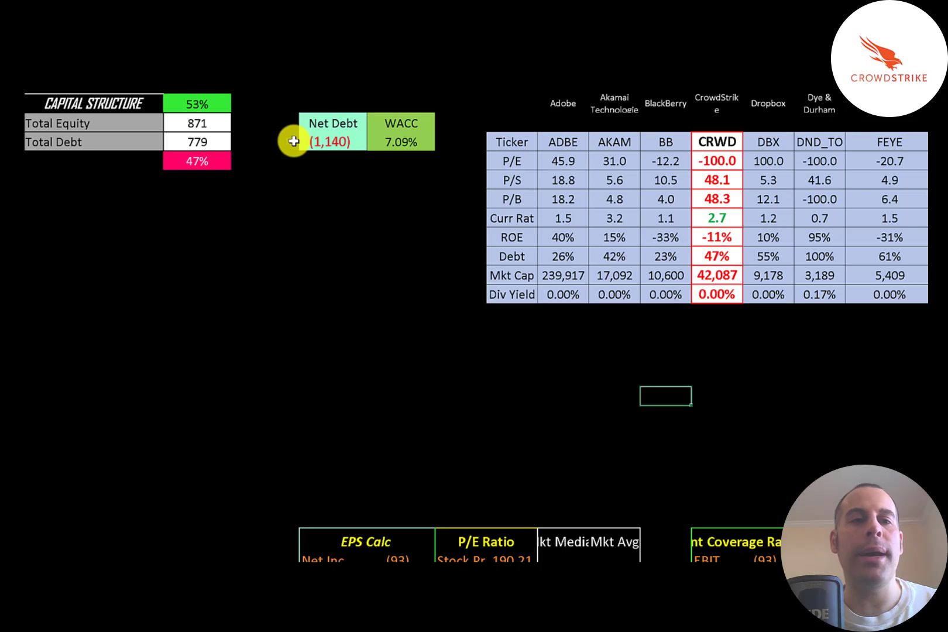
pyautogui.moveTo(229, 143)
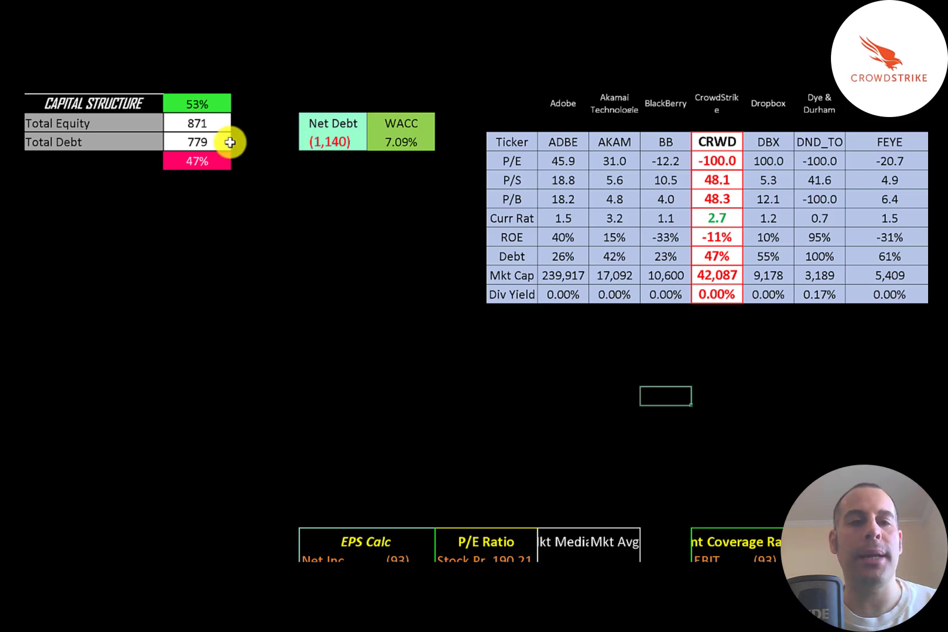
pyautogui.moveTo(296, 142)
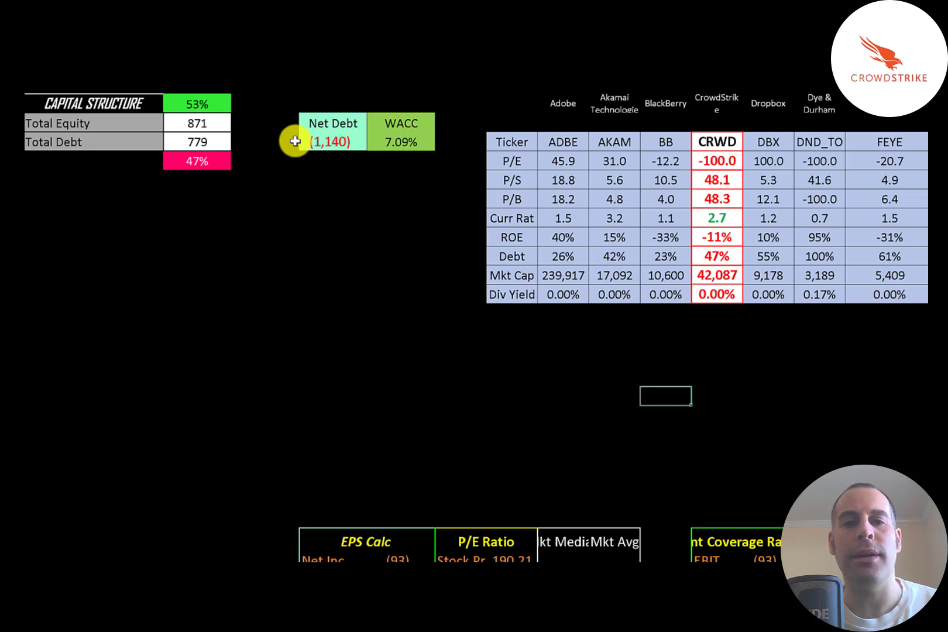
pyautogui.moveTo(451, 141)
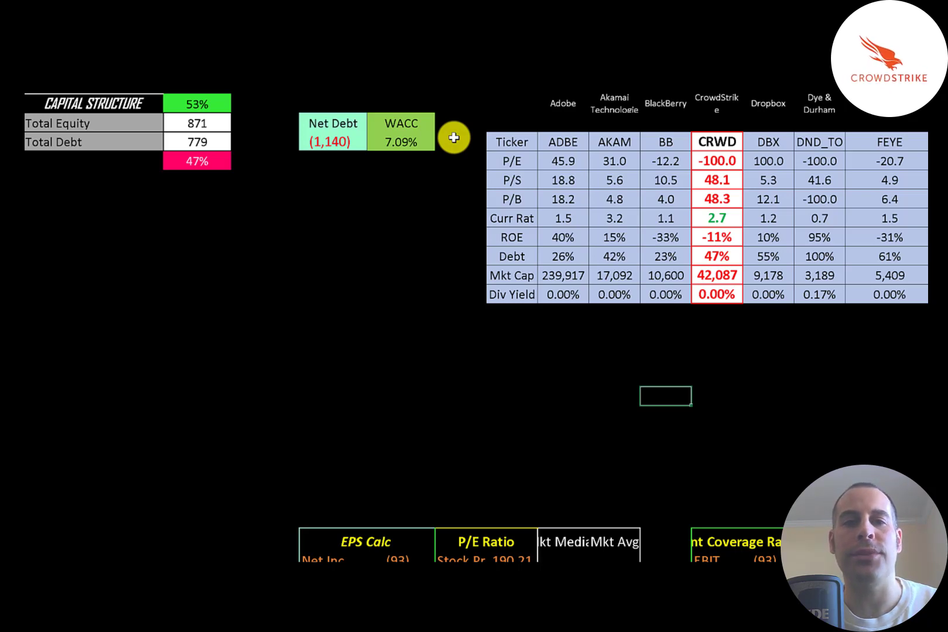
pyautogui.scroll(3)
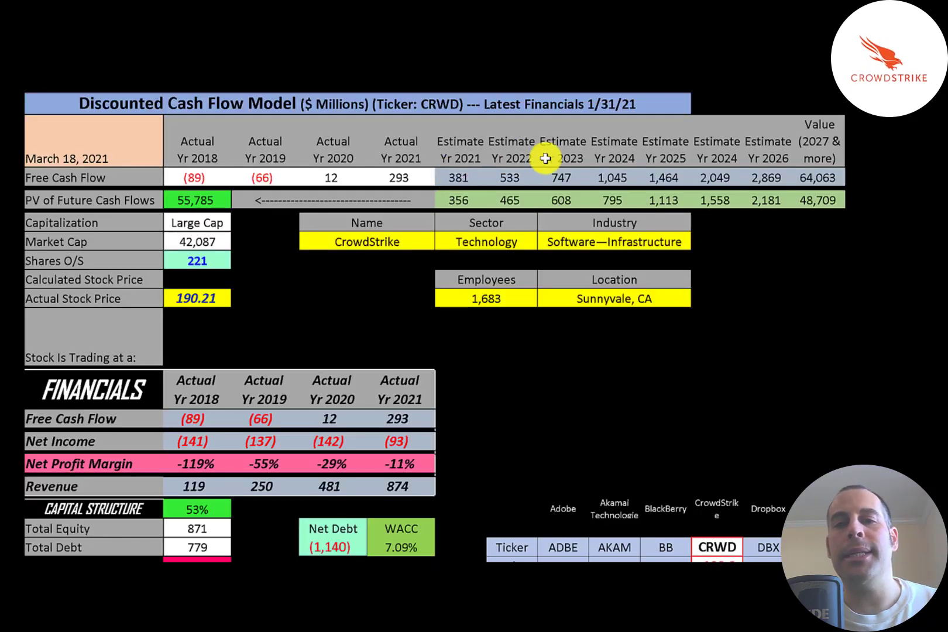
pyautogui.moveTo(768, 170)
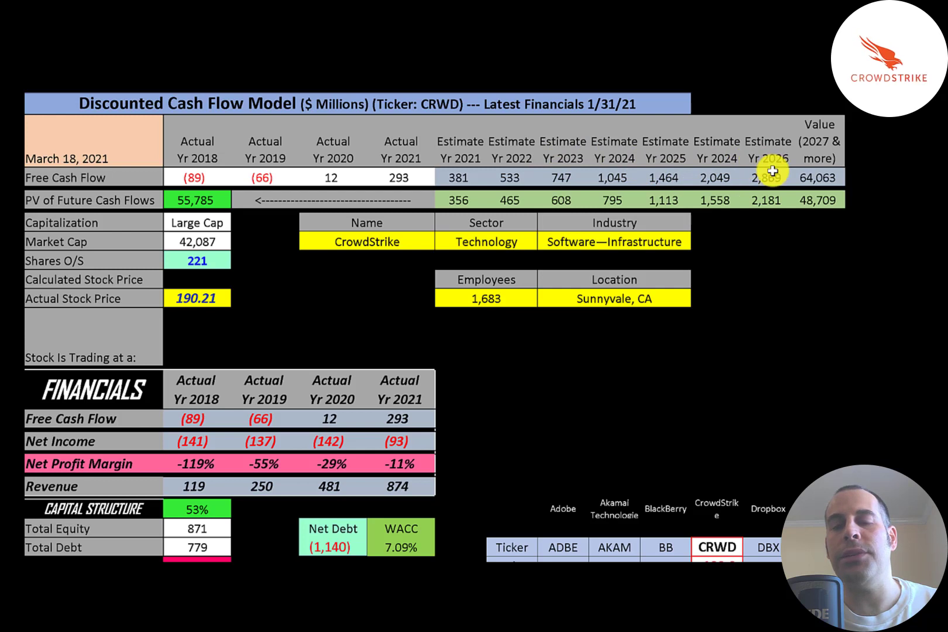
pyautogui.moveTo(809, 167)
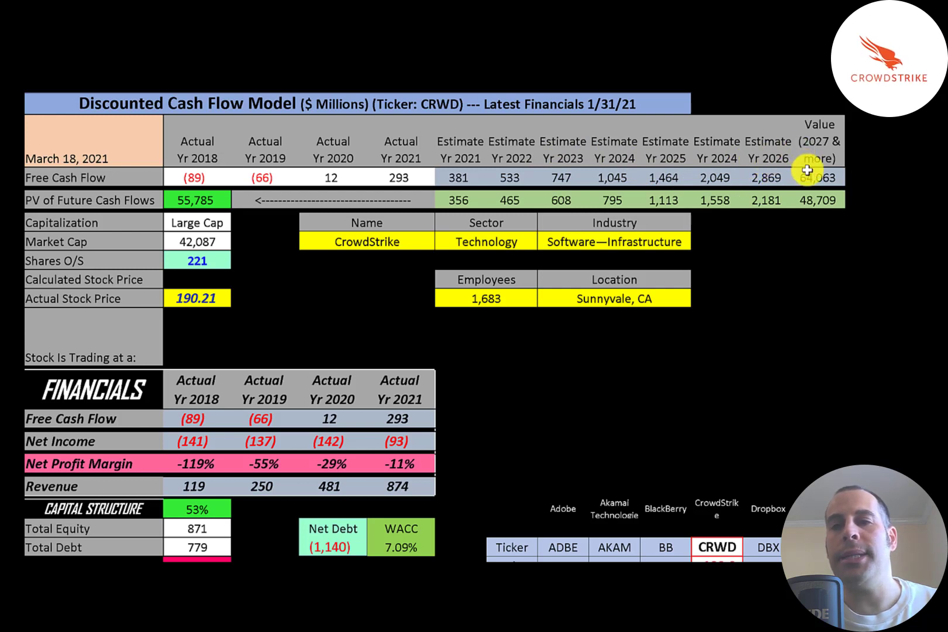
pyautogui.moveTo(840, 154)
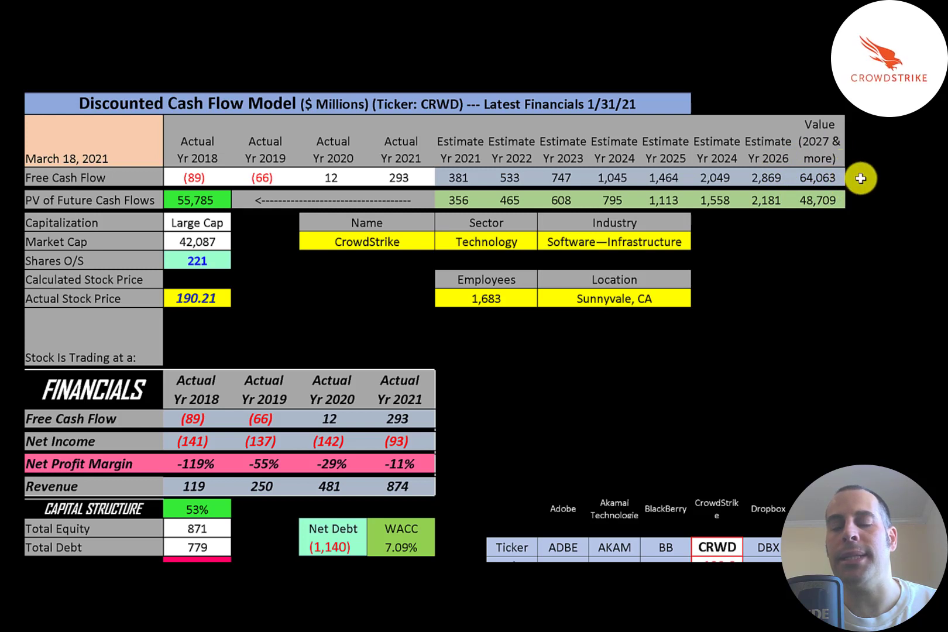
pyautogui.moveTo(769, 228)
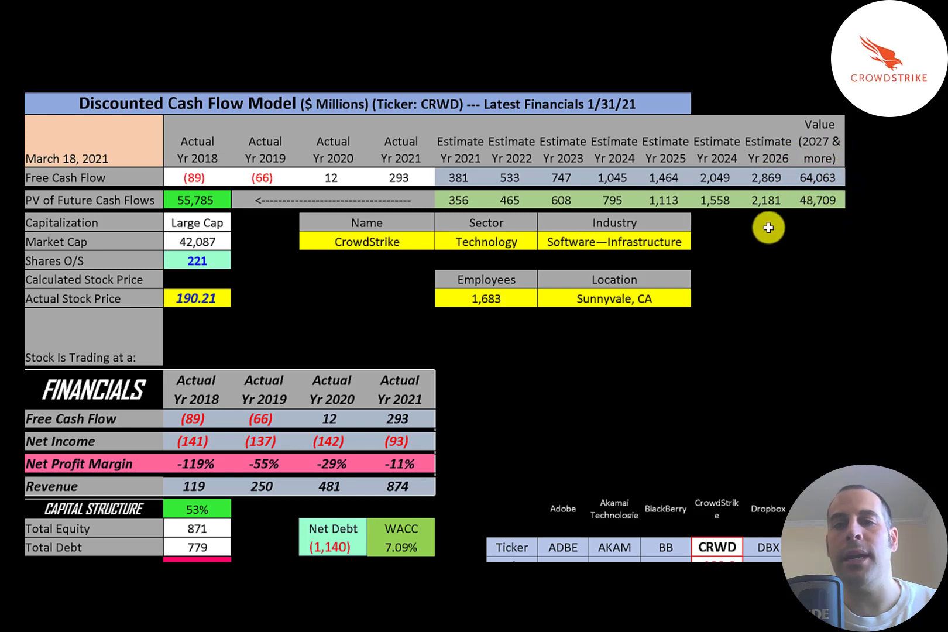
pyautogui.moveTo(605, 209)
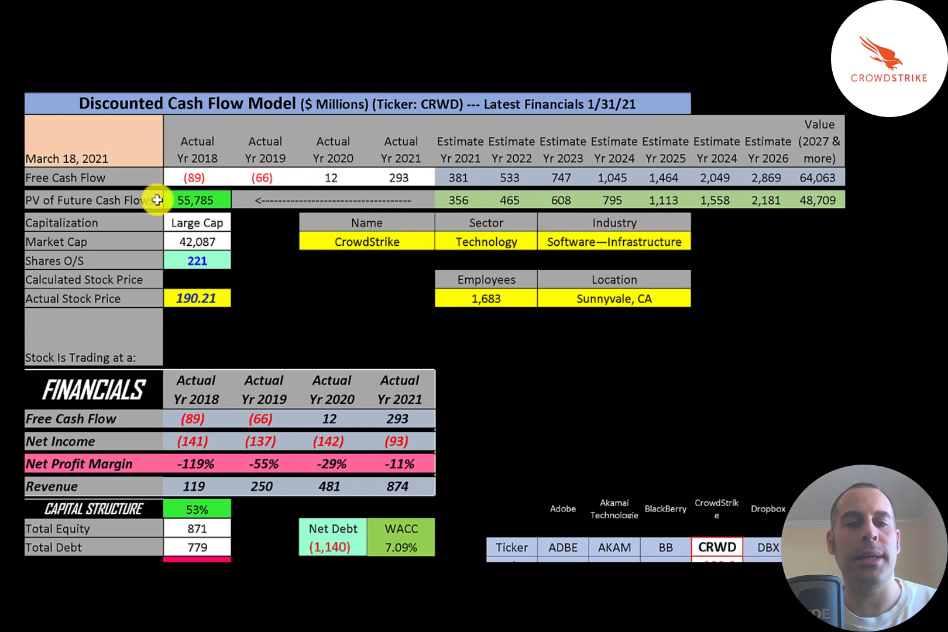
pyautogui.moveTo(160, 264)
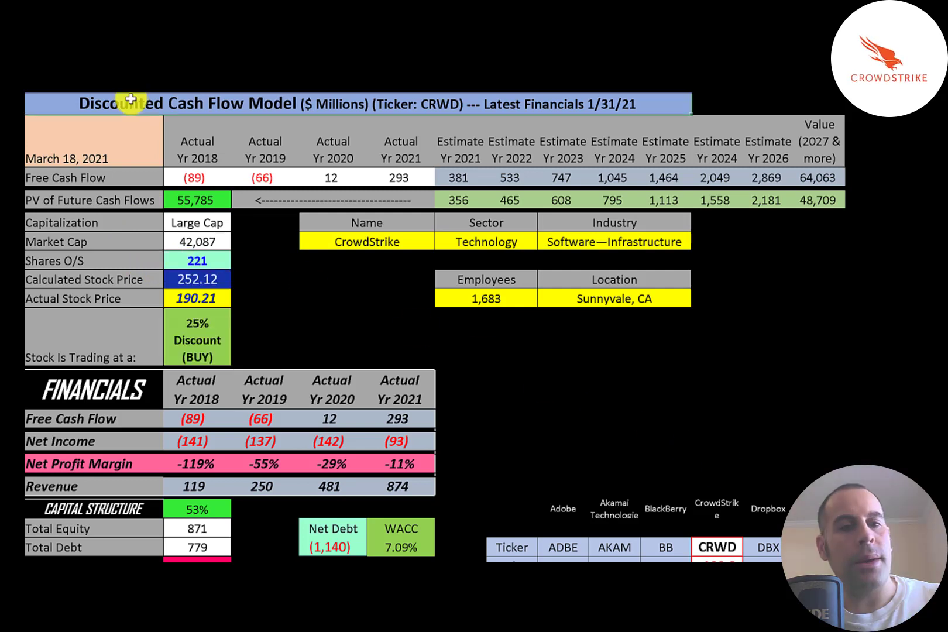
pyautogui.moveTo(259, 286)
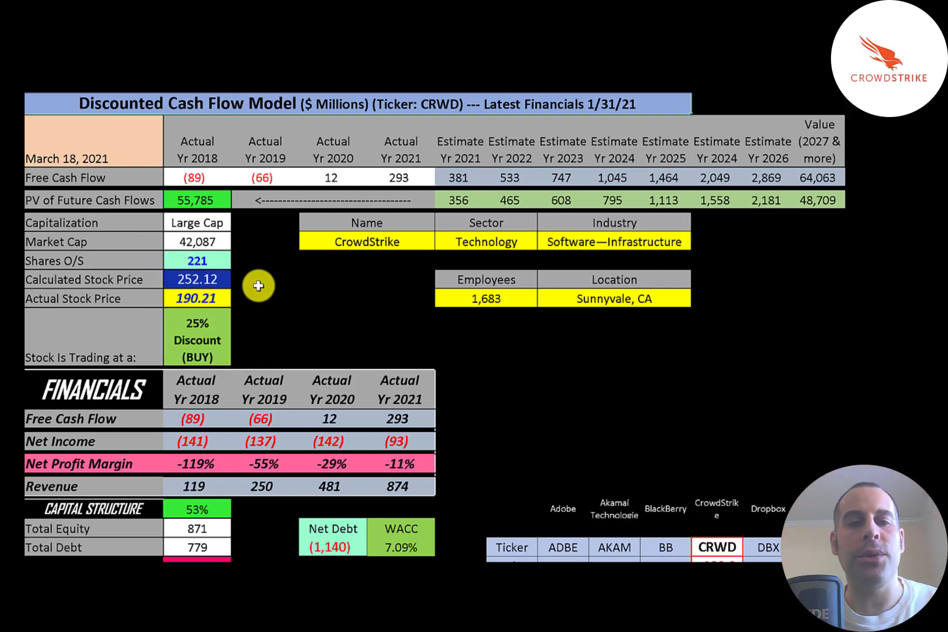
pyautogui.moveTo(245, 296)
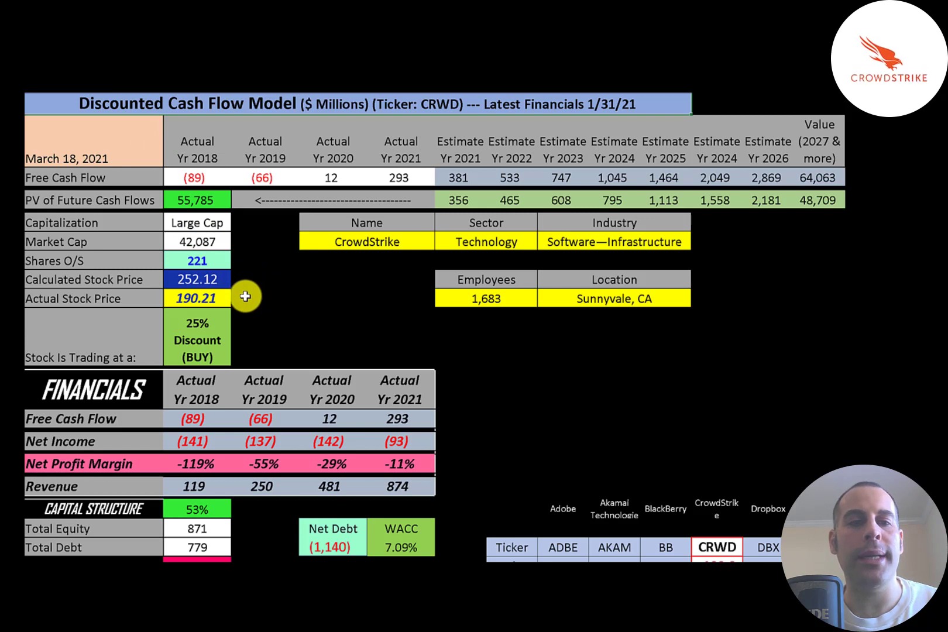
pyautogui.moveTo(206, 373)
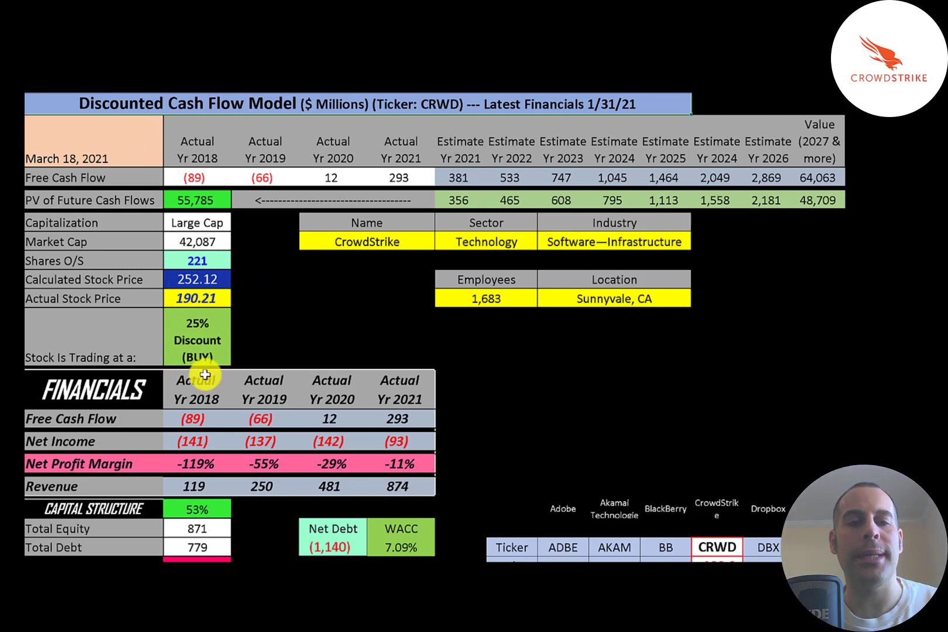
pyautogui.moveTo(264, 351)
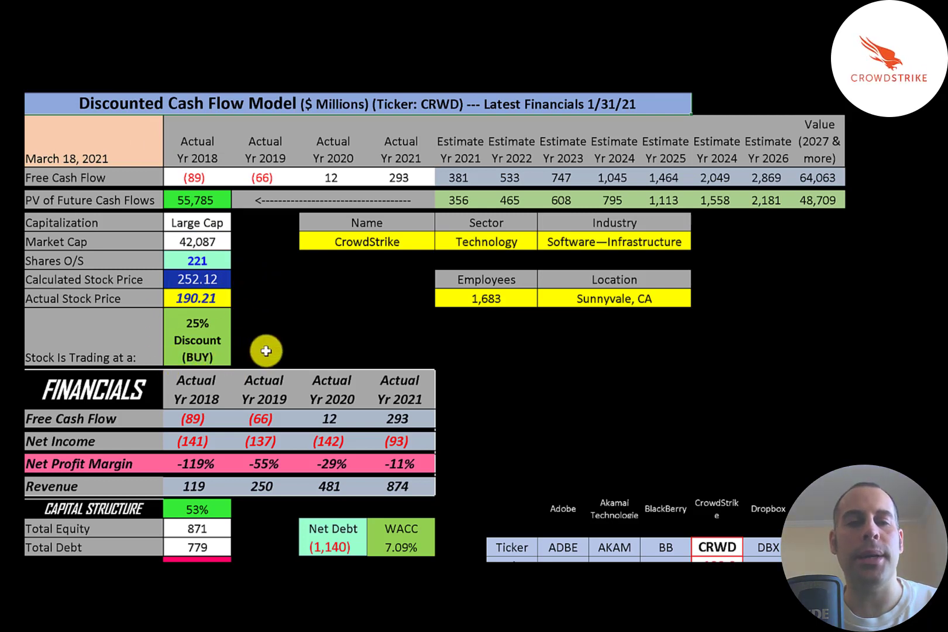
pyautogui.moveTo(499, 178)
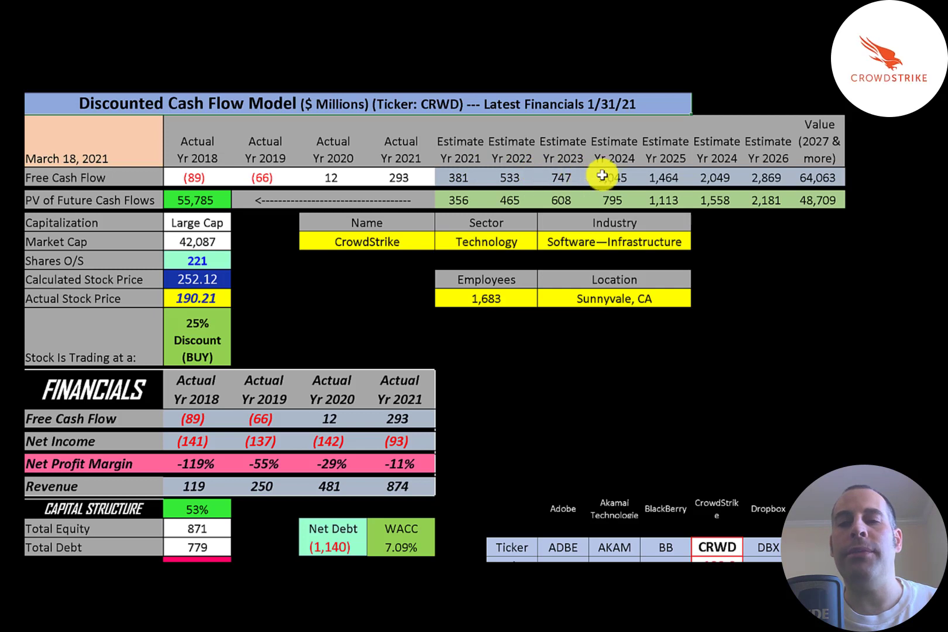
pyautogui.moveTo(658, 176)
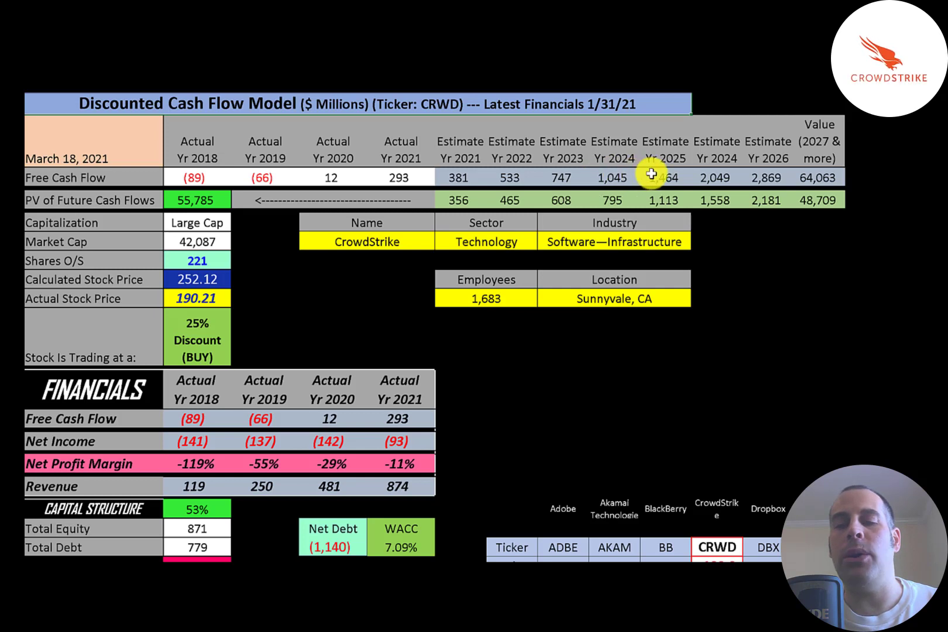
pyautogui.moveTo(750, 167)
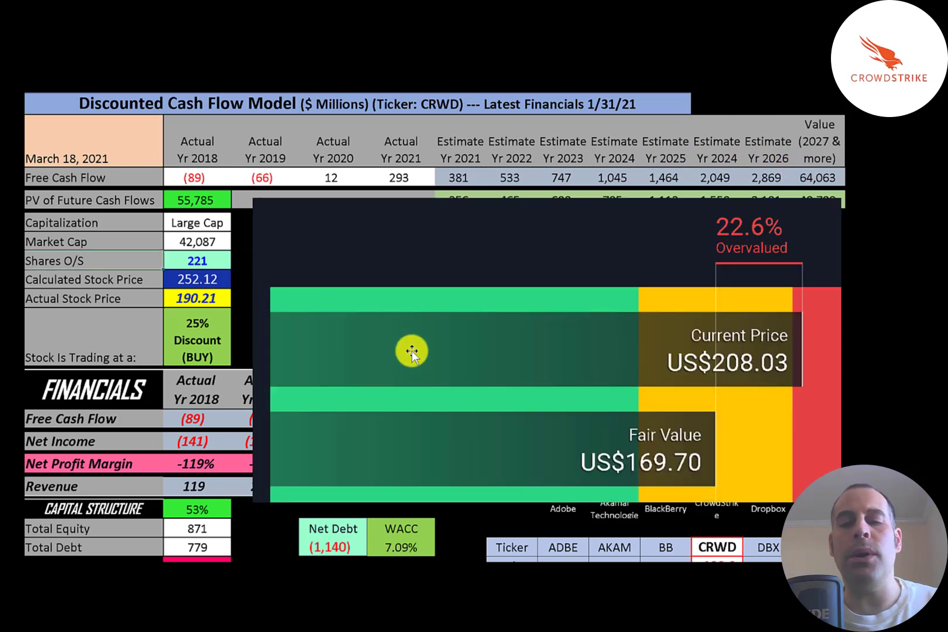
pyautogui.moveTo(650, 462)
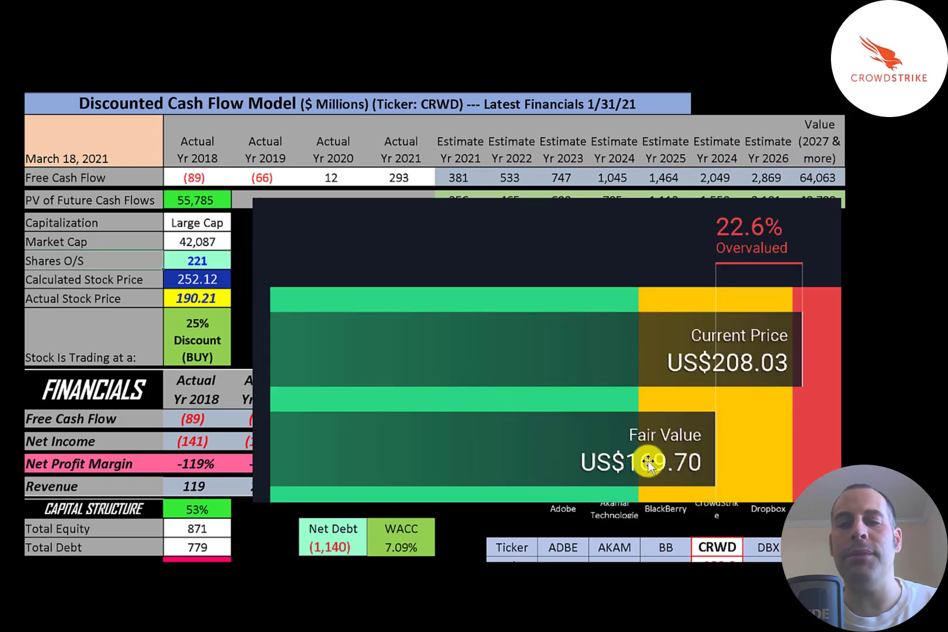
pyautogui.moveTo(703, 364)
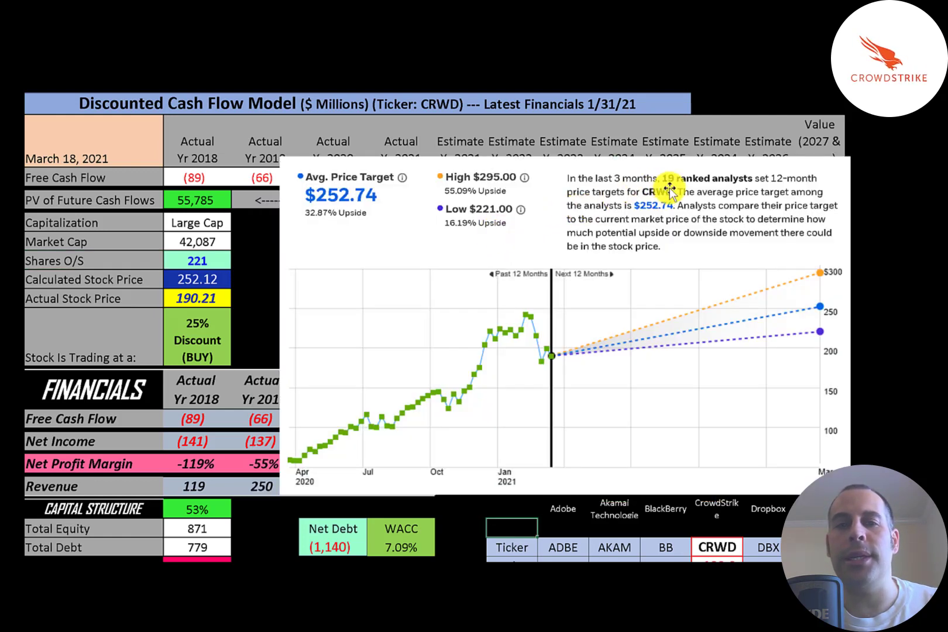
pyautogui.moveTo(347, 214)
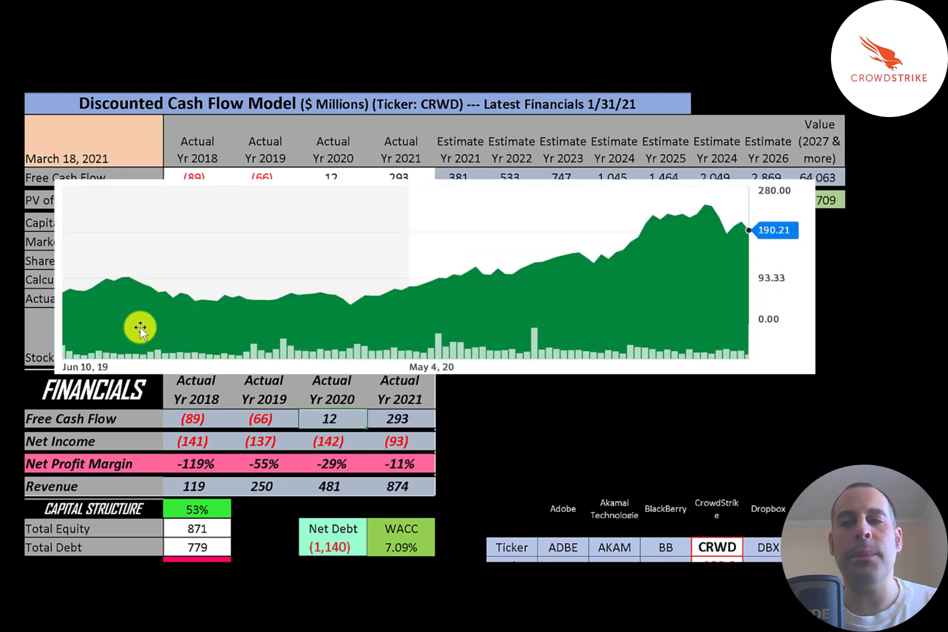
pyautogui.moveTo(69, 284)
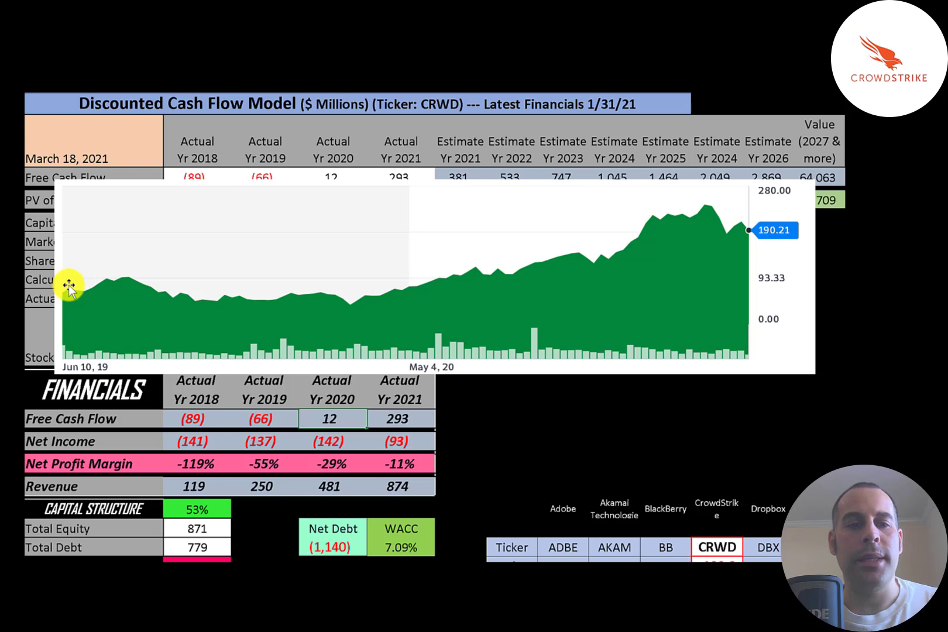
pyautogui.moveTo(357, 301)
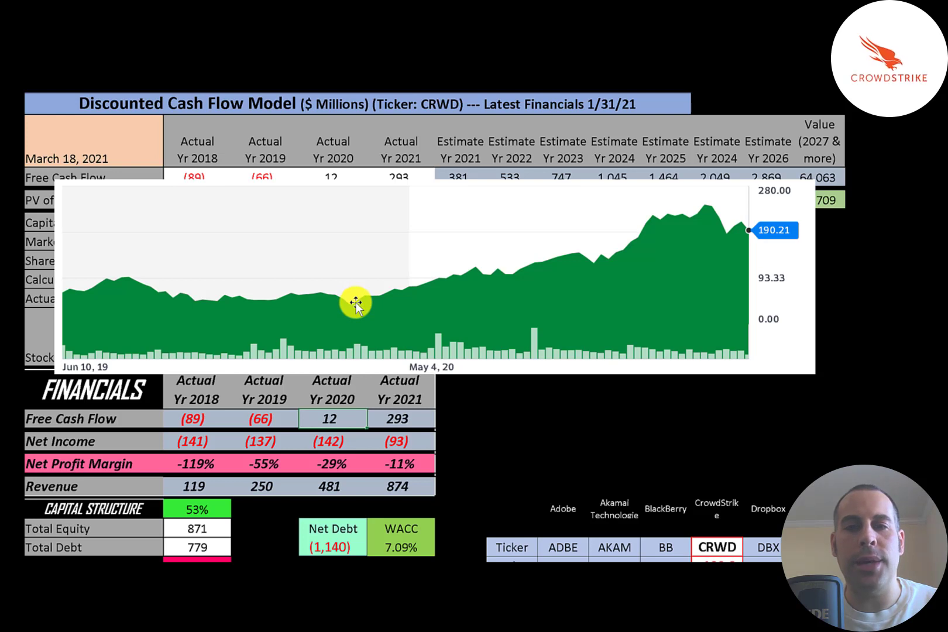
pyautogui.moveTo(705, 205)
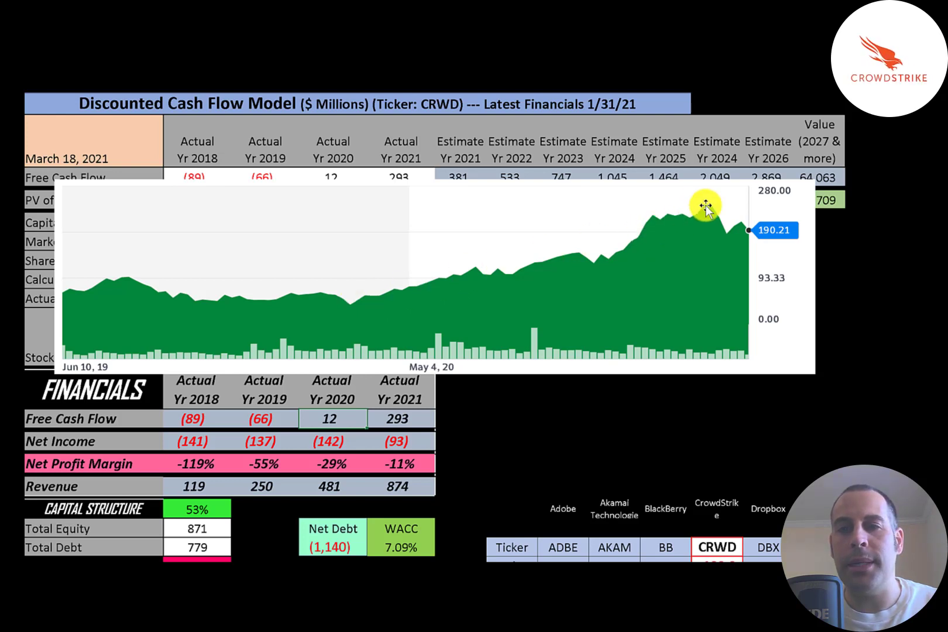
pyautogui.moveTo(742, 230)
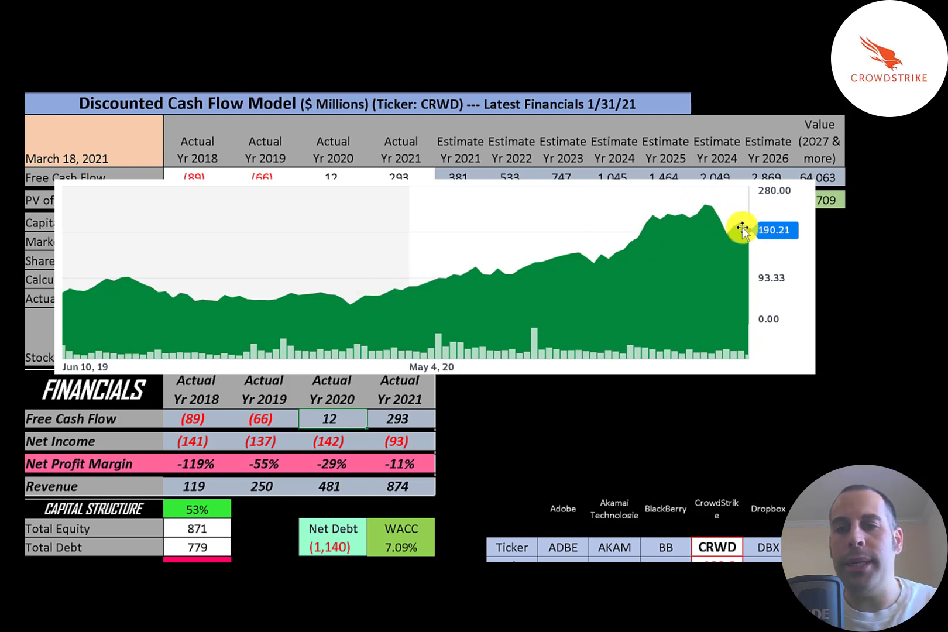
pyautogui.moveTo(707, 211)
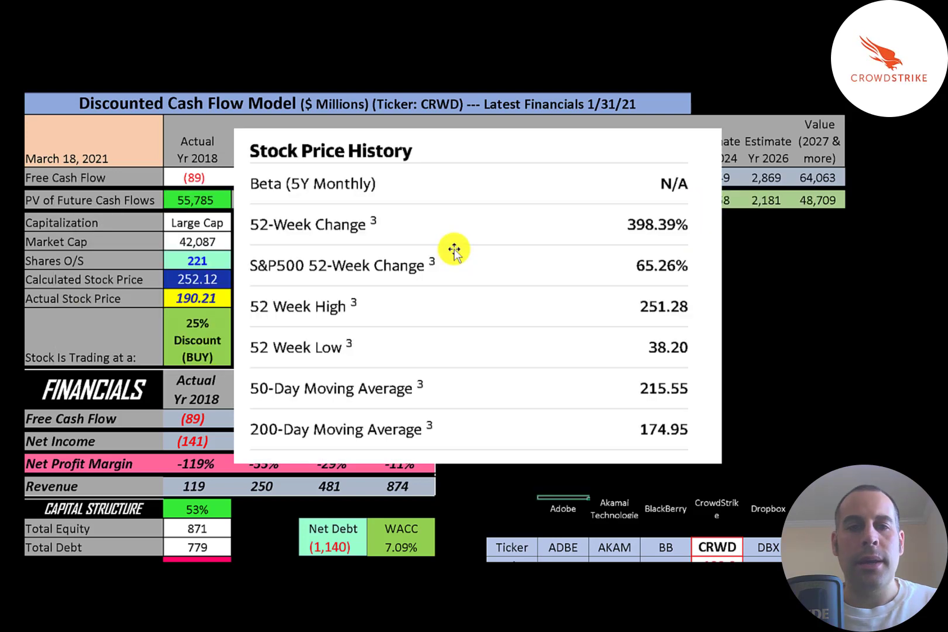
pyautogui.moveTo(620, 223)
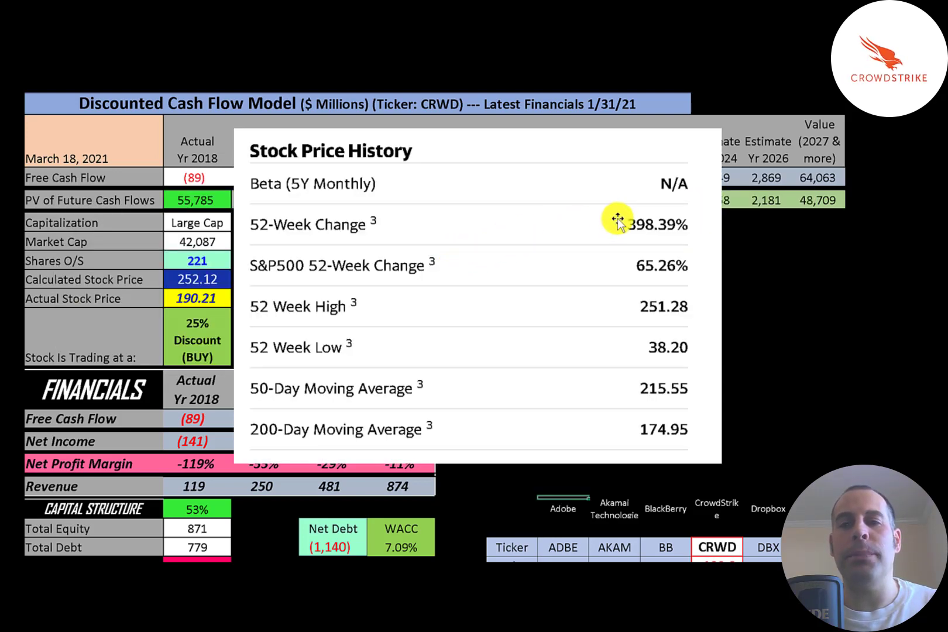
pyautogui.moveTo(623, 259)
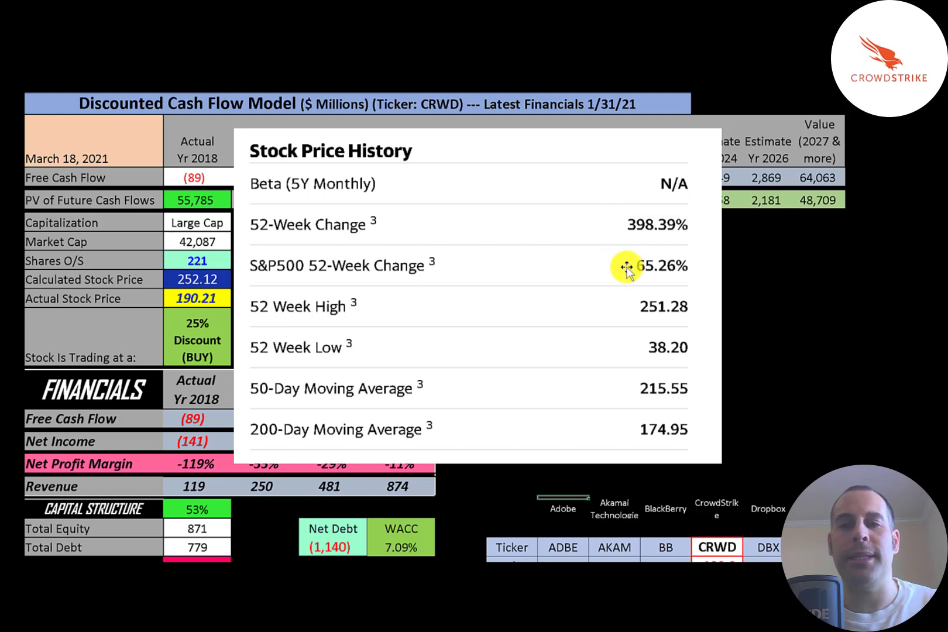
pyautogui.moveTo(652, 349)
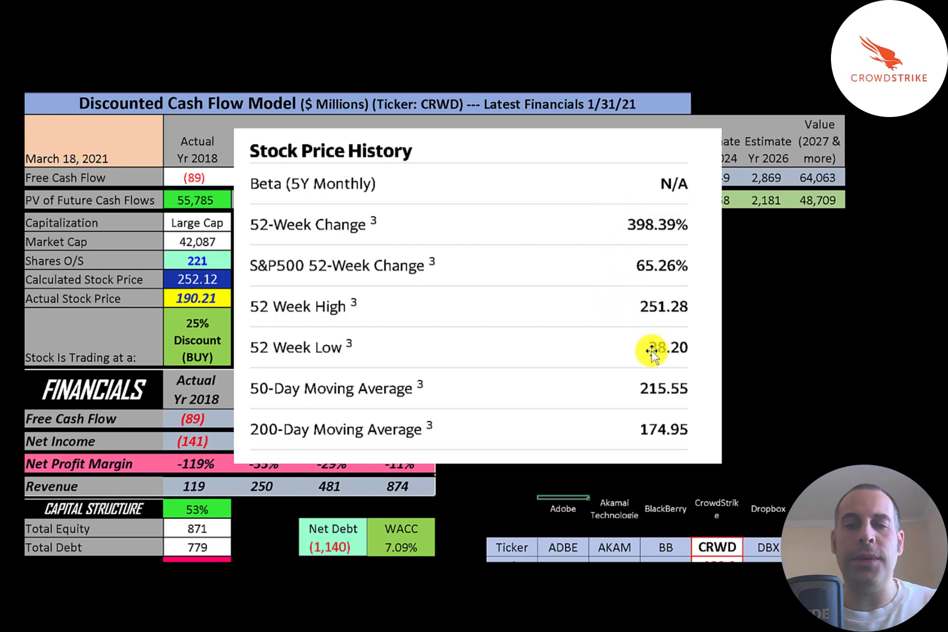
pyautogui.moveTo(647, 305)
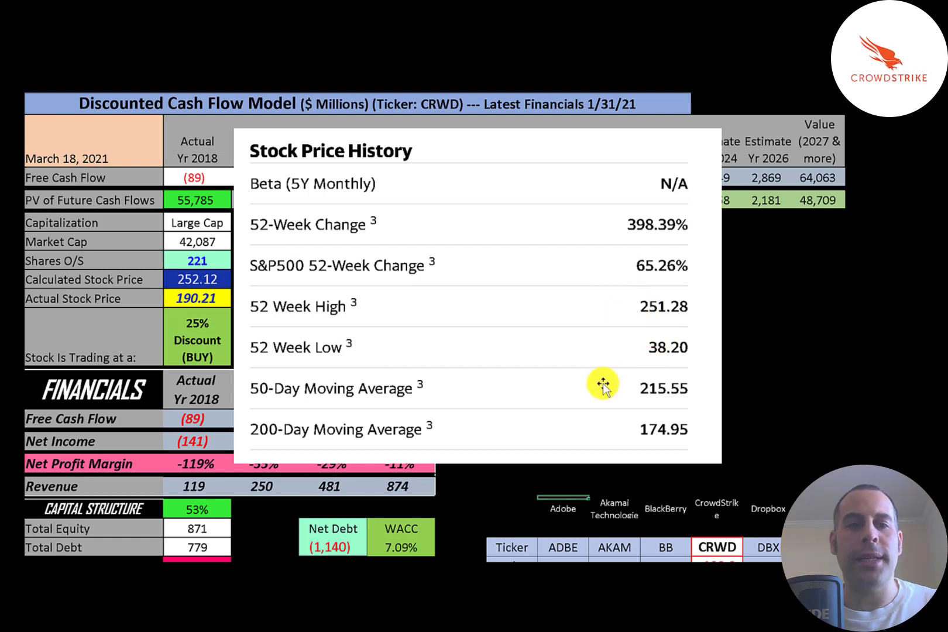
pyautogui.moveTo(633, 435)
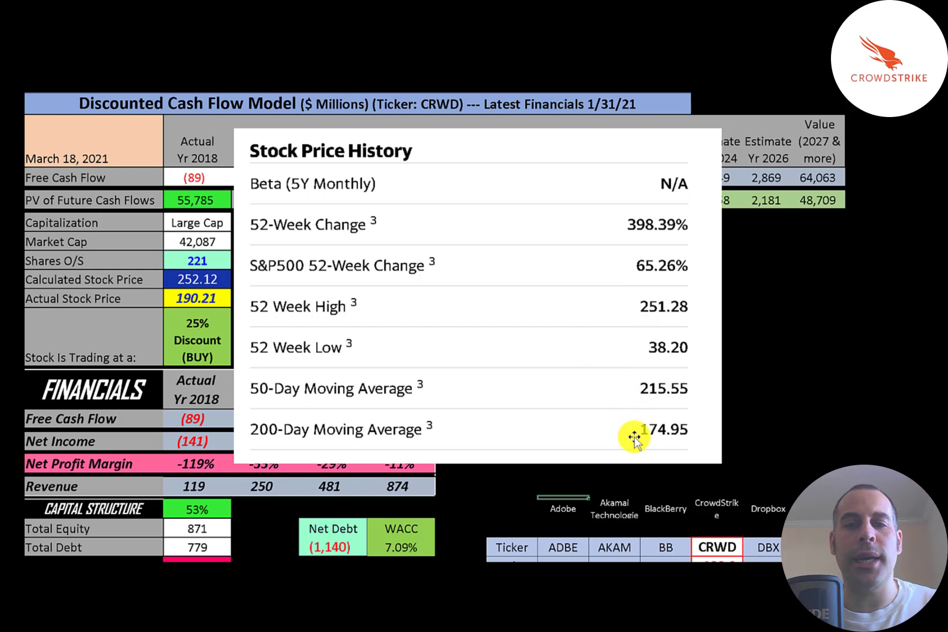
pyautogui.moveTo(623, 380)
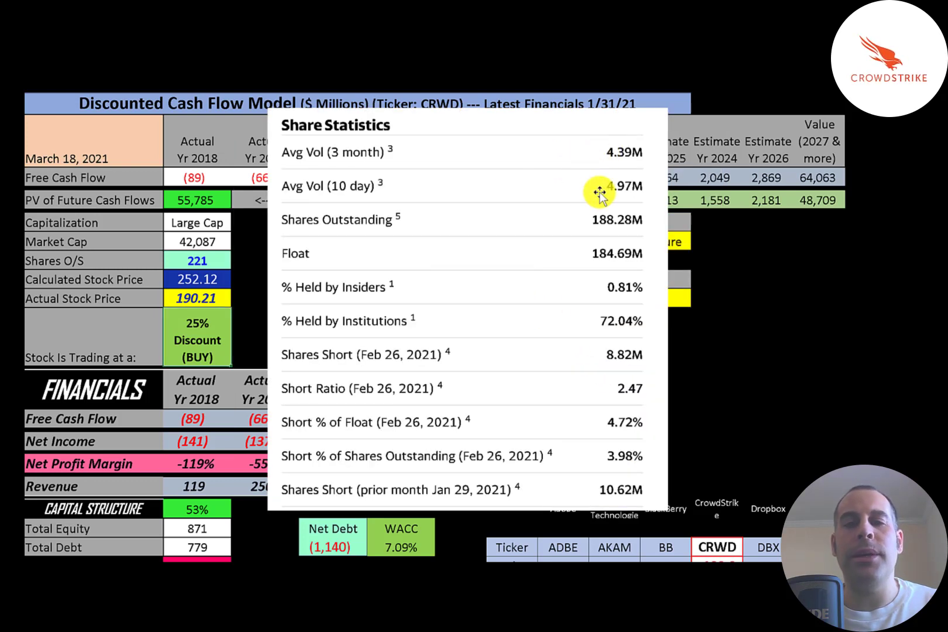
pyautogui.moveTo(599, 191)
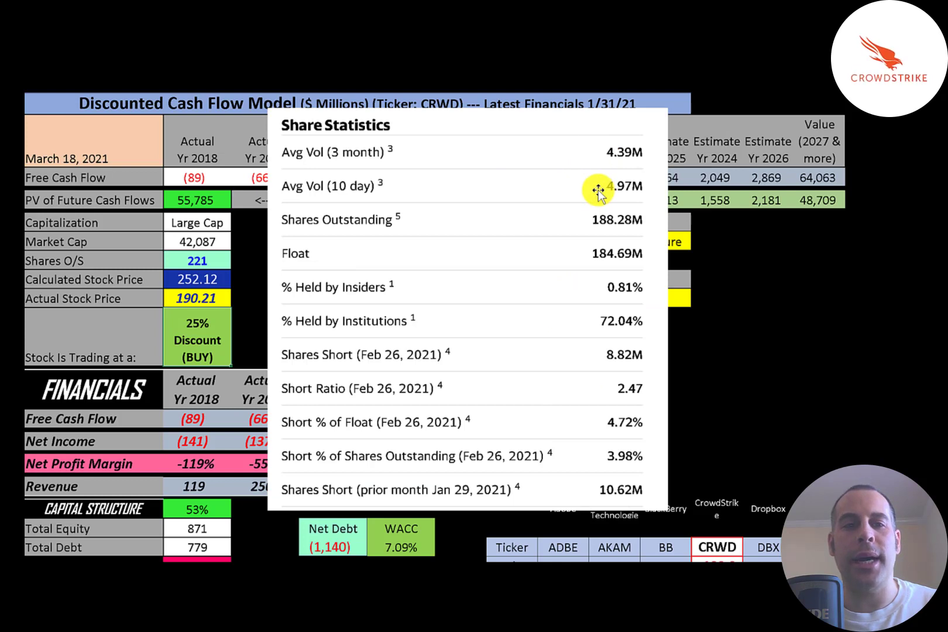
pyautogui.moveTo(594, 262)
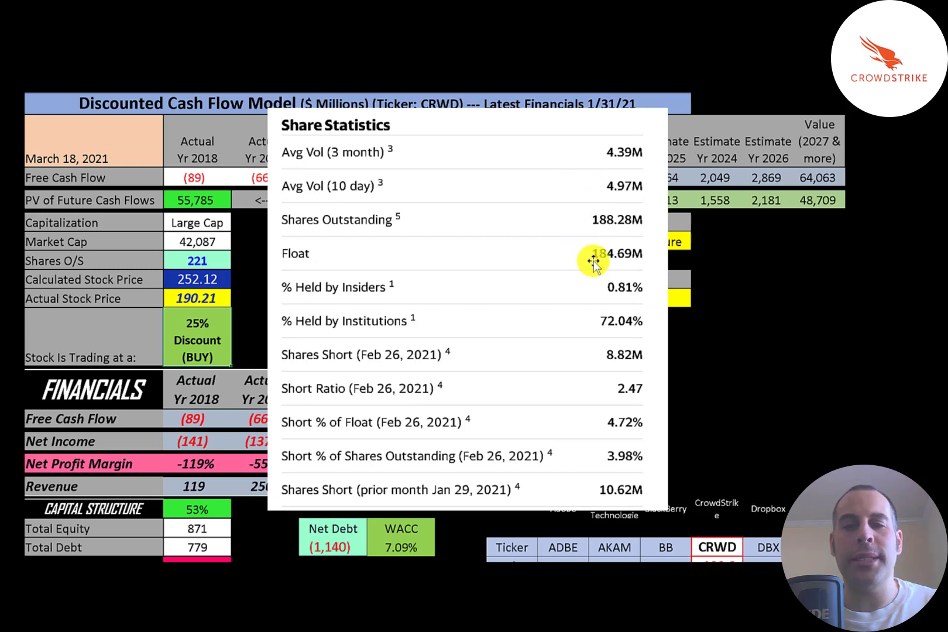
pyautogui.moveTo(601, 323)
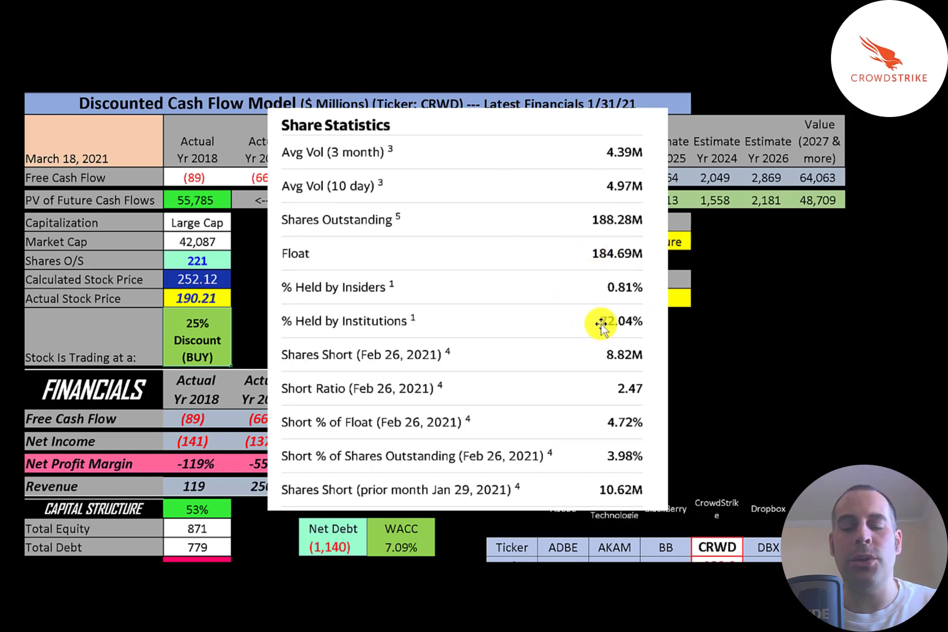
pyautogui.moveTo(591, 432)
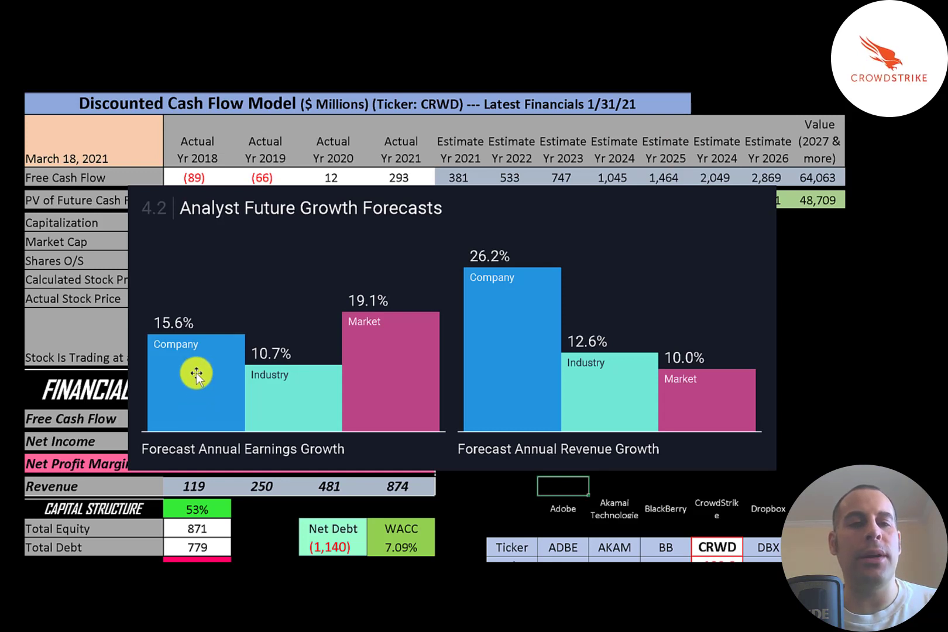
pyautogui.moveTo(266, 393)
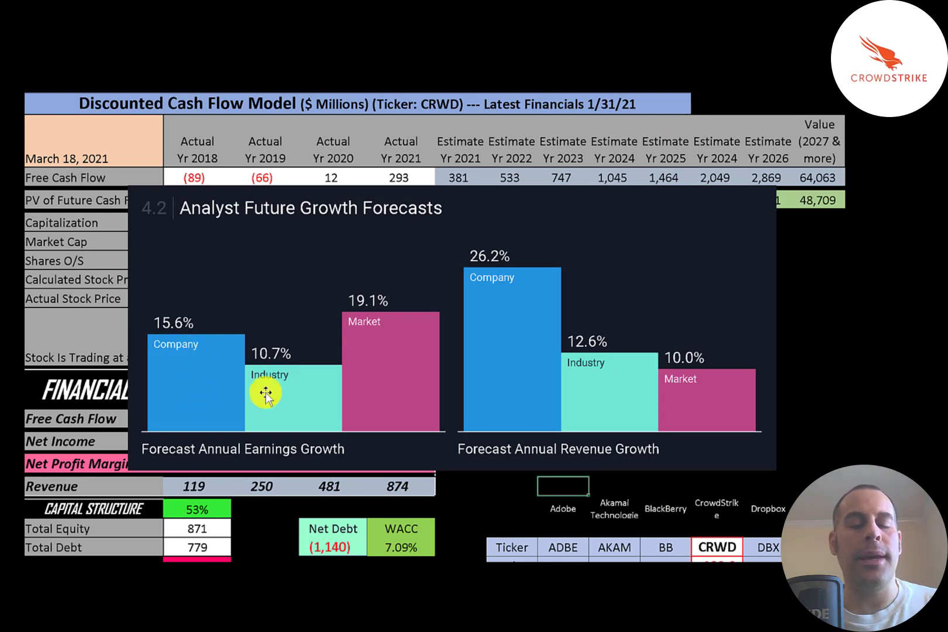
pyautogui.moveTo(379, 336)
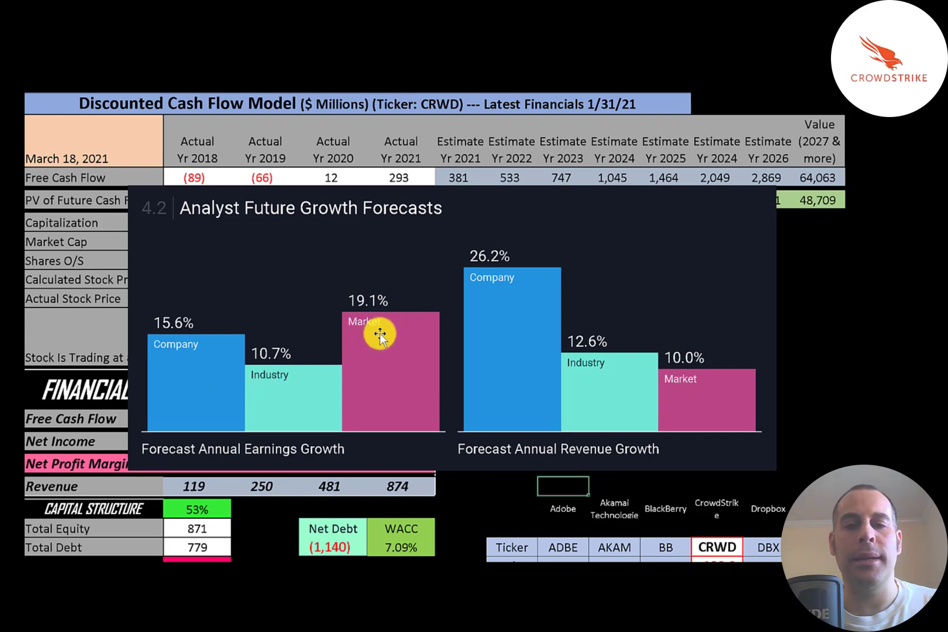
pyautogui.moveTo(587, 457)
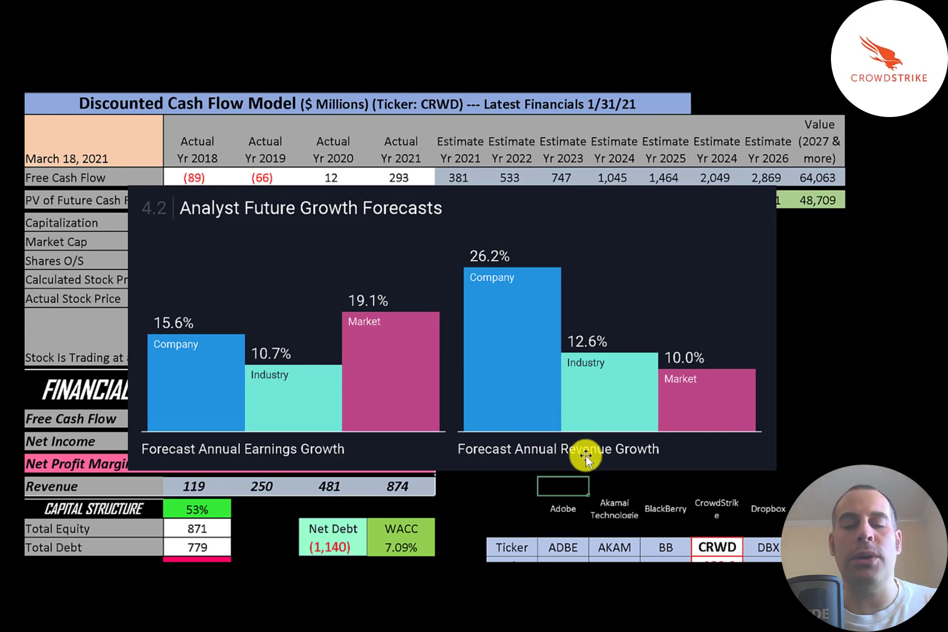
pyautogui.moveTo(582, 374)
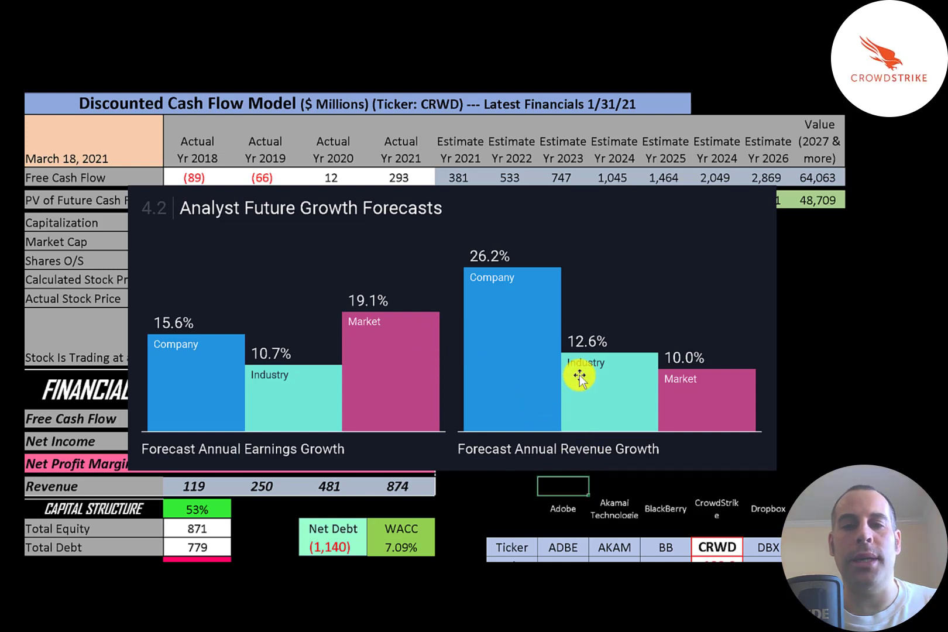
pyautogui.moveTo(512, 311)
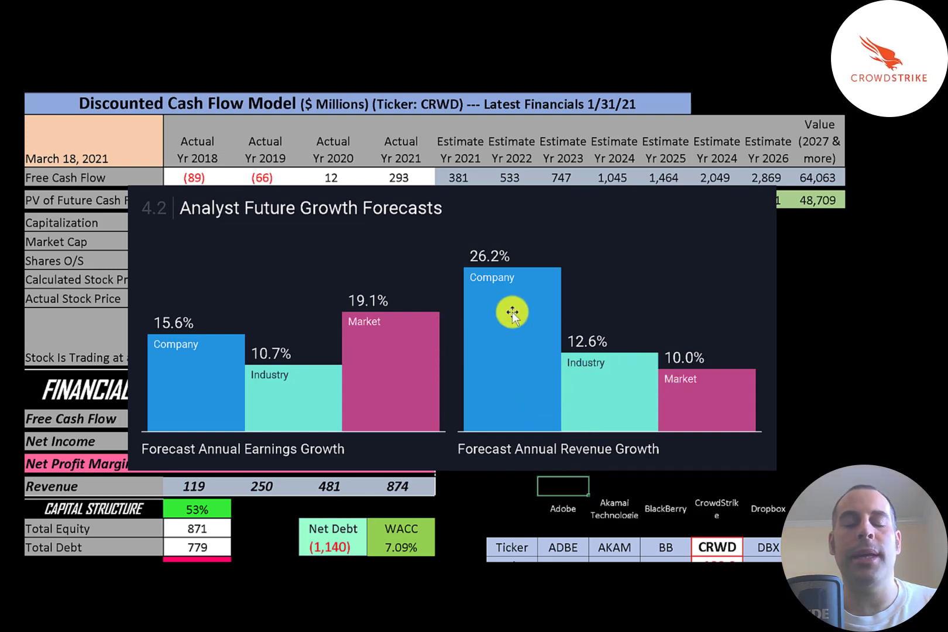
pyautogui.moveTo(503, 304)
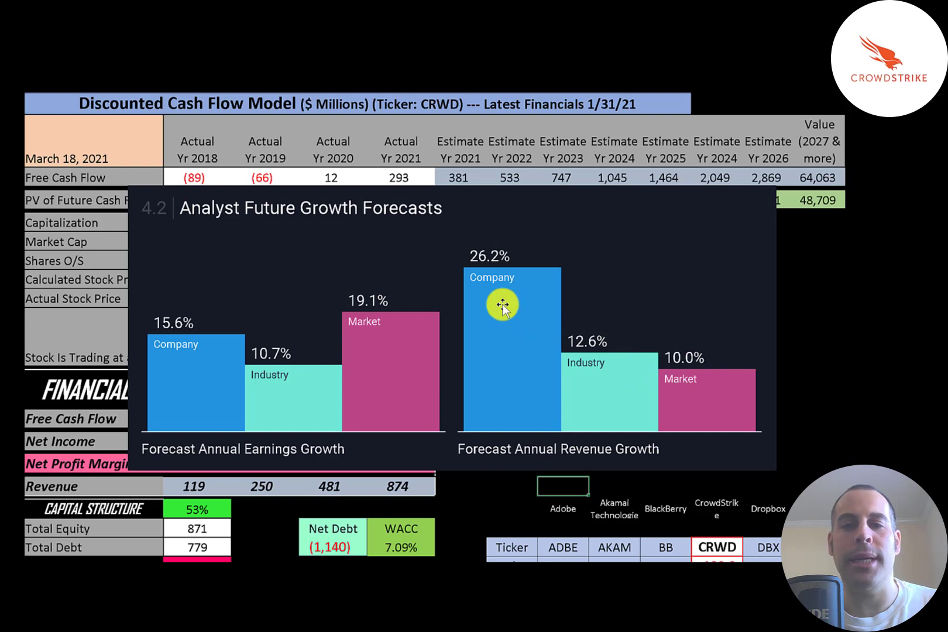
pyautogui.moveTo(577, 367)
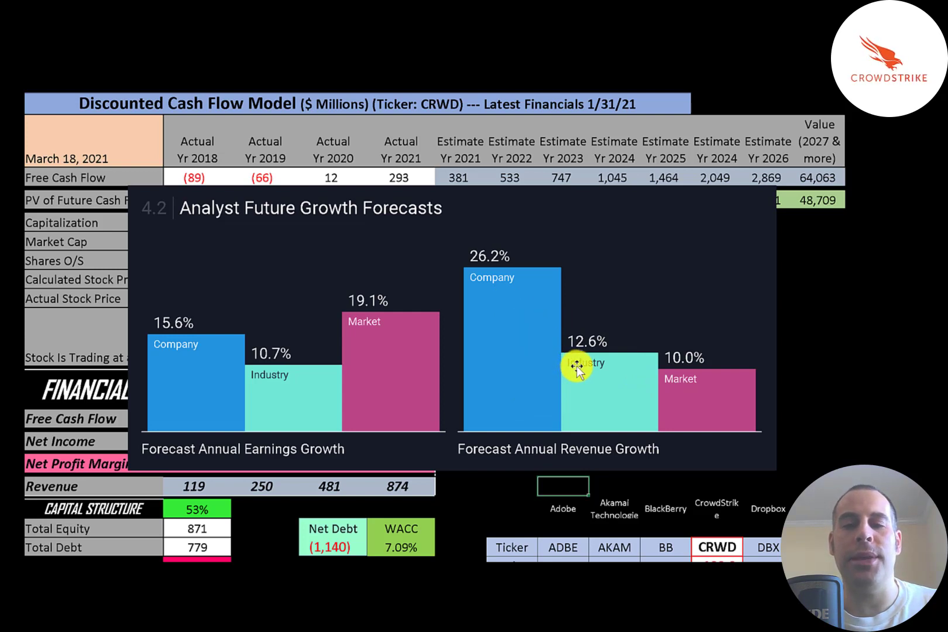
pyautogui.moveTo(670, 382)
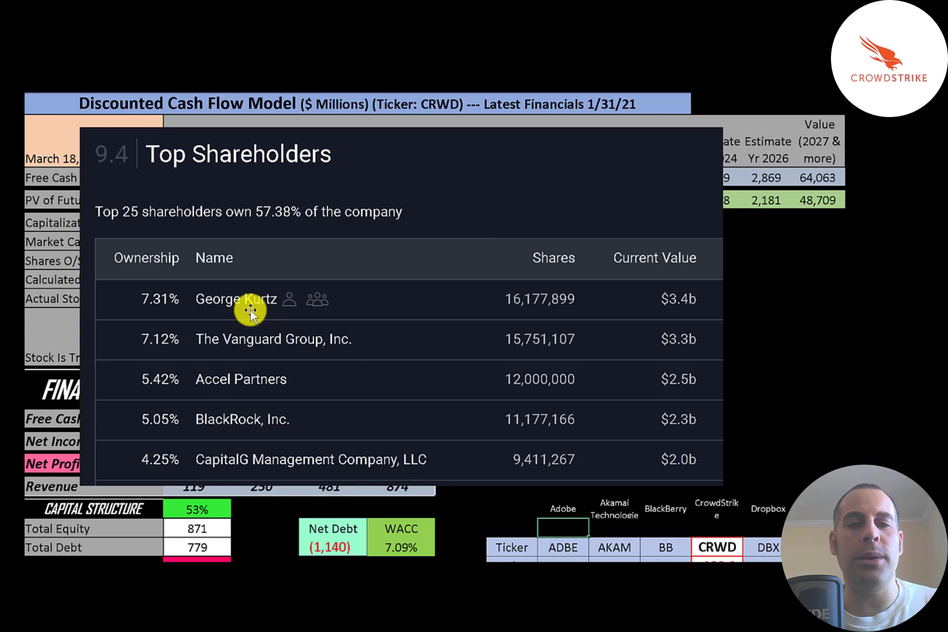
pyautogui.moveTo(170, 310)
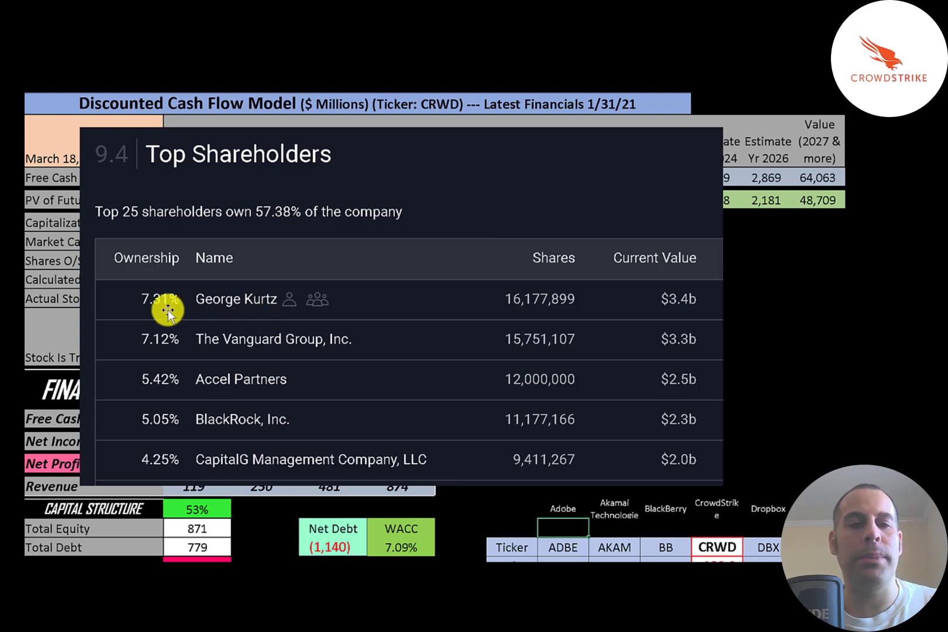
pyautogui.moveTo(206, 331)
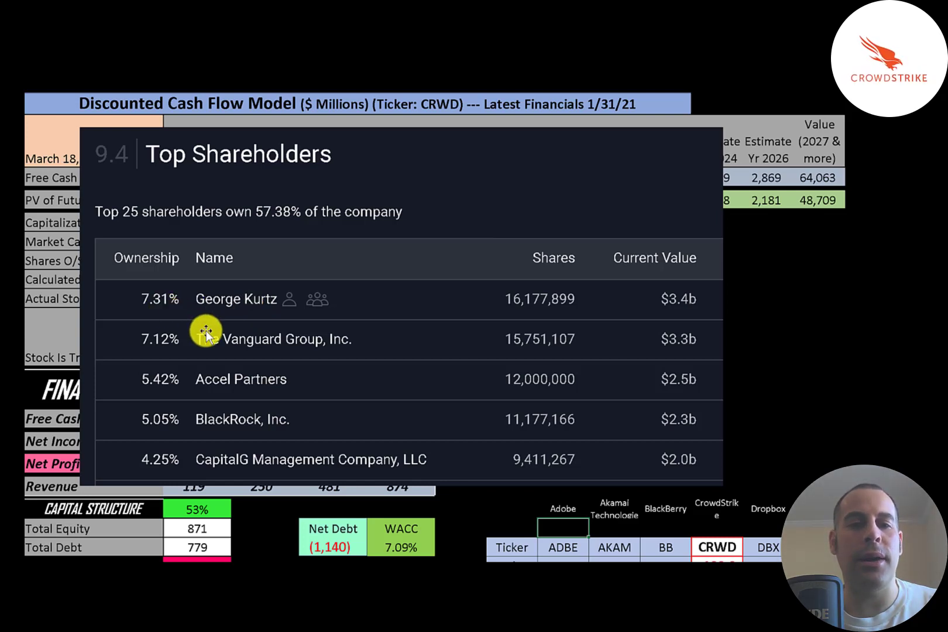
pyautogui.moveTo(127, 379)
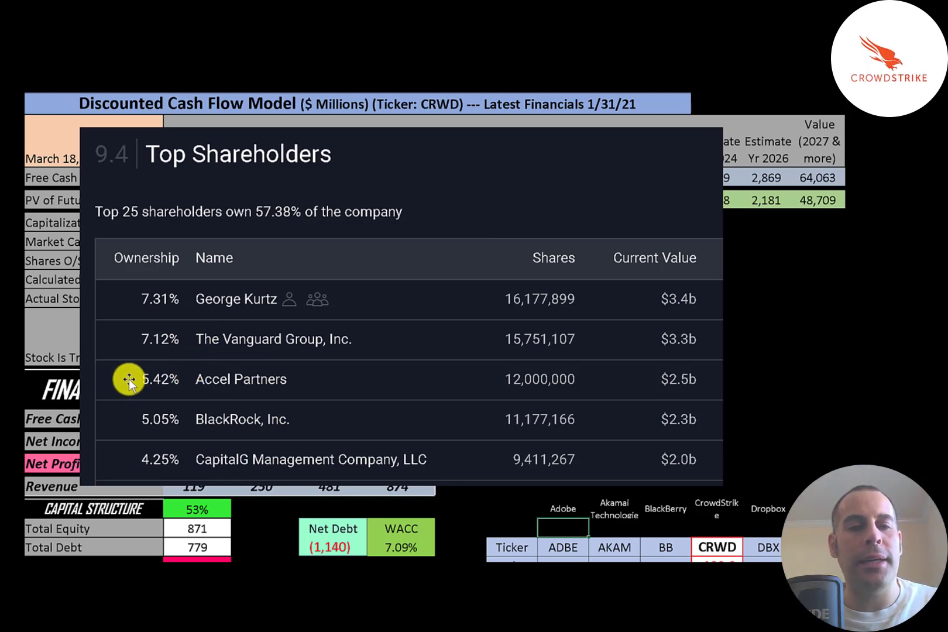
pyautogui.moveTo(212, 461)
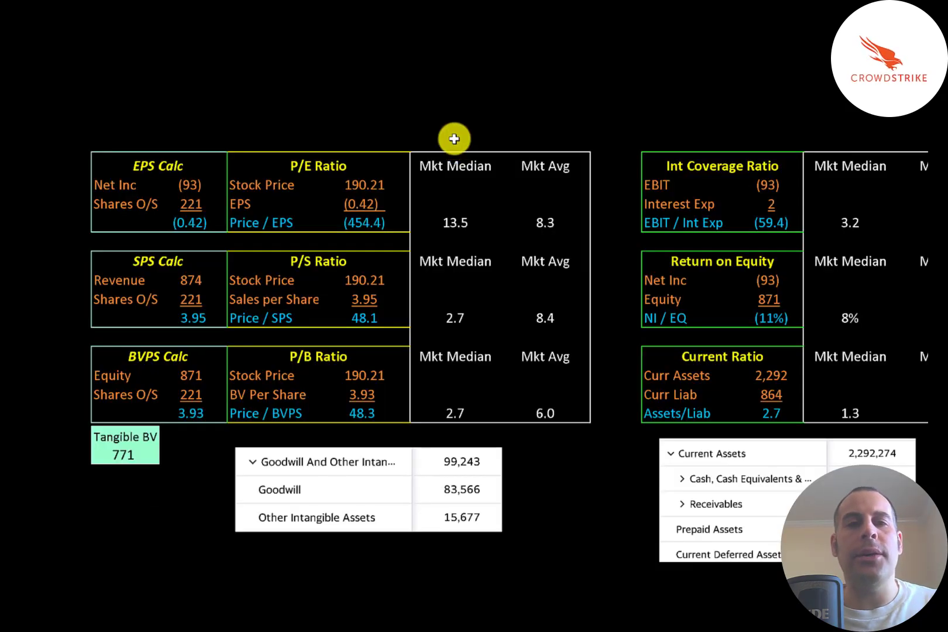
pyautogui.moveTo(532, 202)
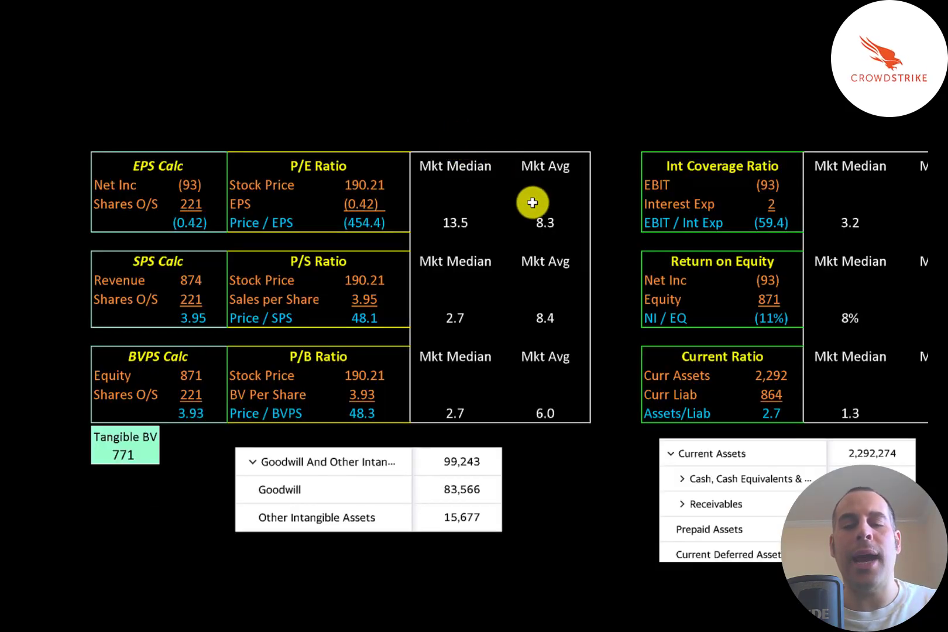
pyautogui.moveTo(537, 213)
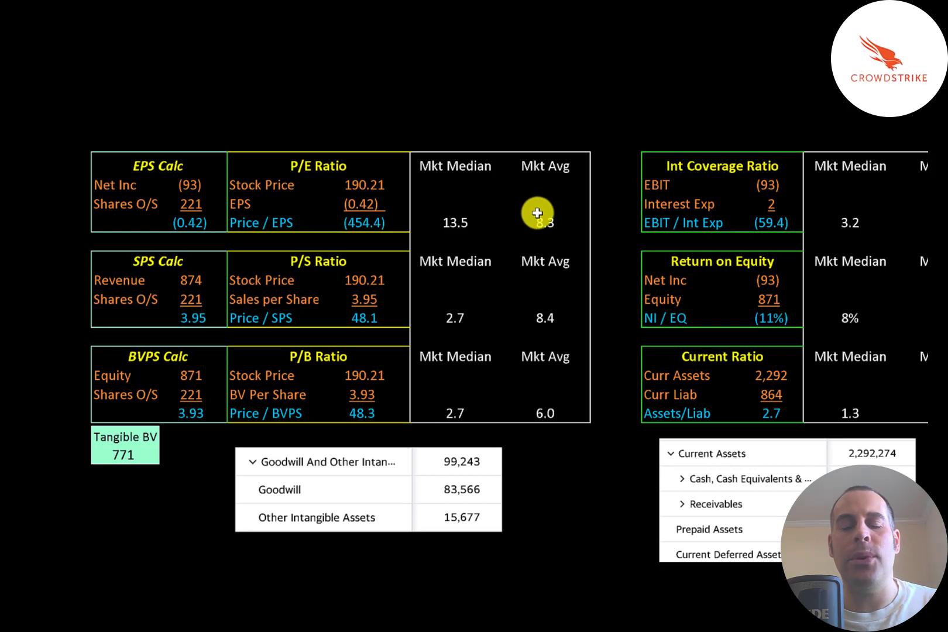
pyautogui.moveTo(446, 209)
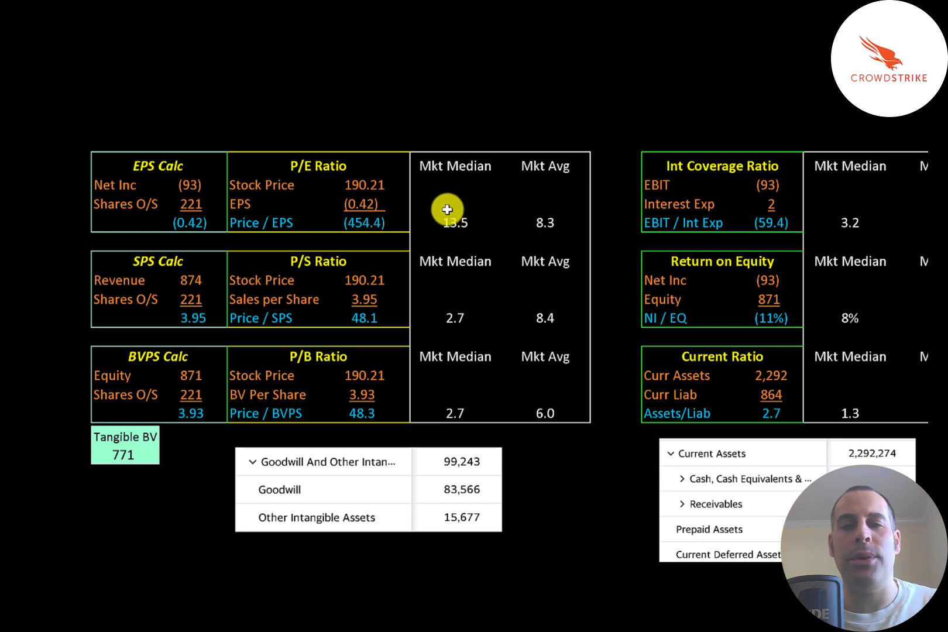
pyautogui.moveTo(320, 187)
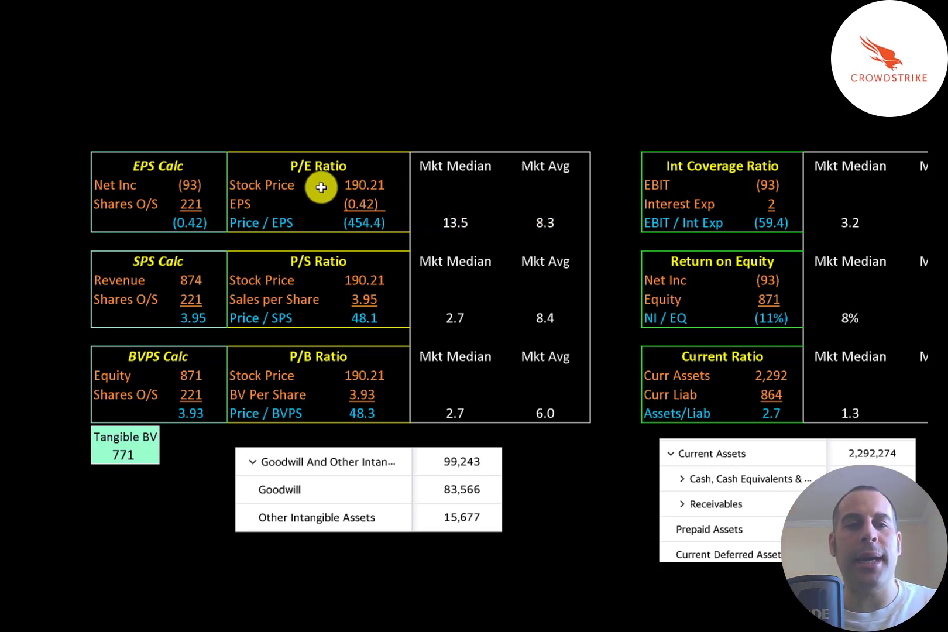
pyautogui.moveTo(336, 200)
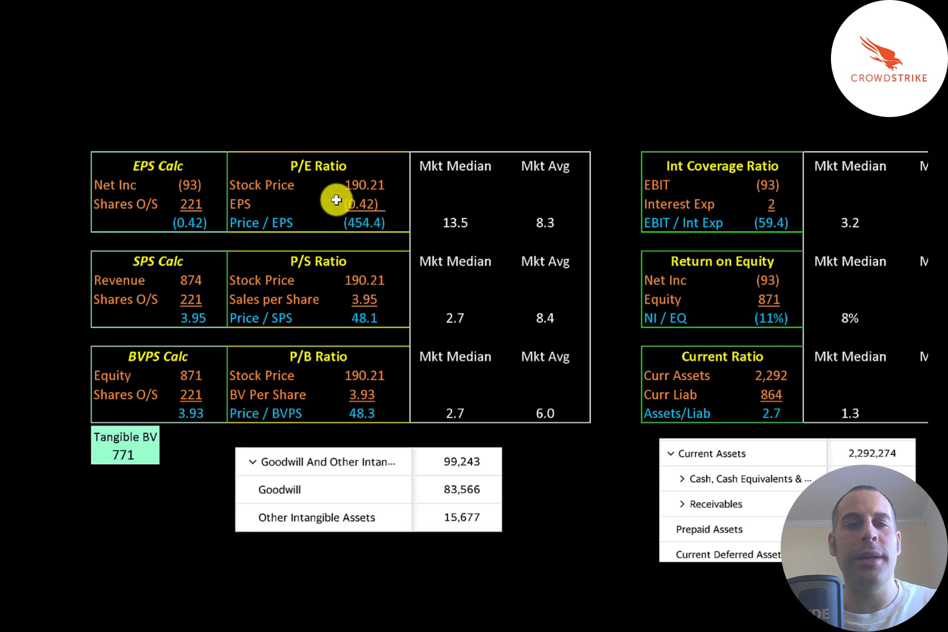
pyautogui.moveTo(171, 176)
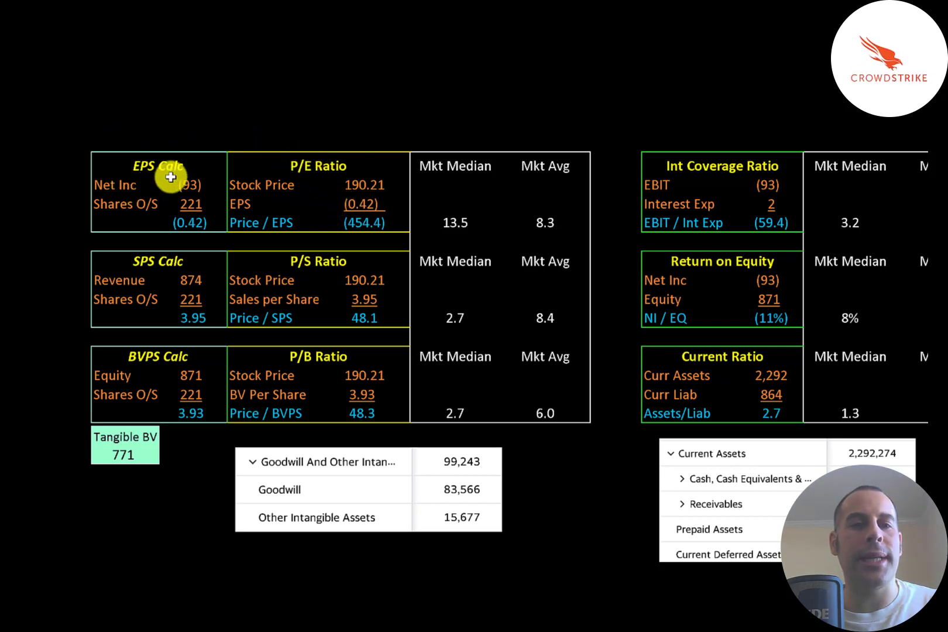
pyautogui.moveTo(171, 200)
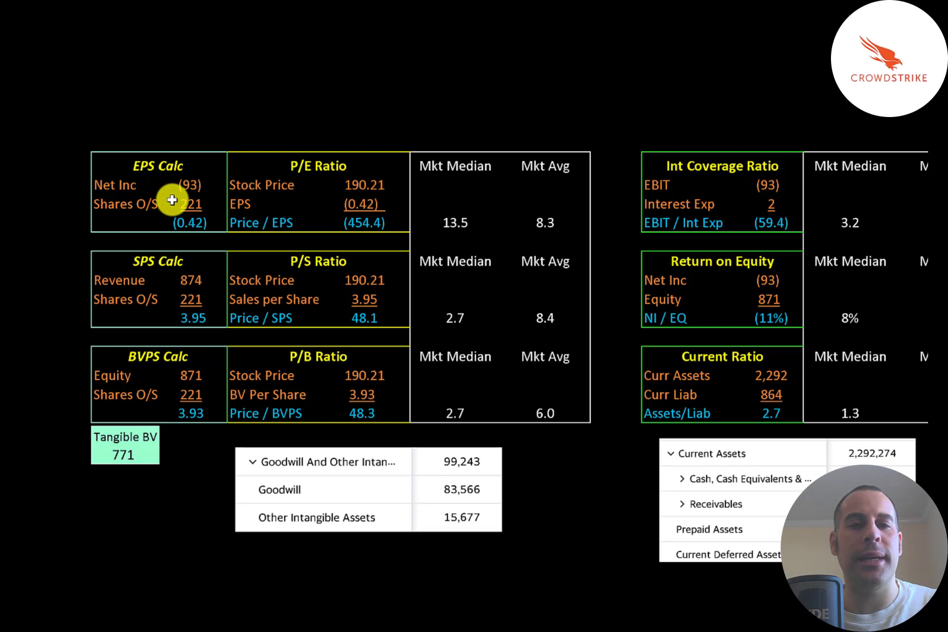
pyautogui.moveTo(333, 213)
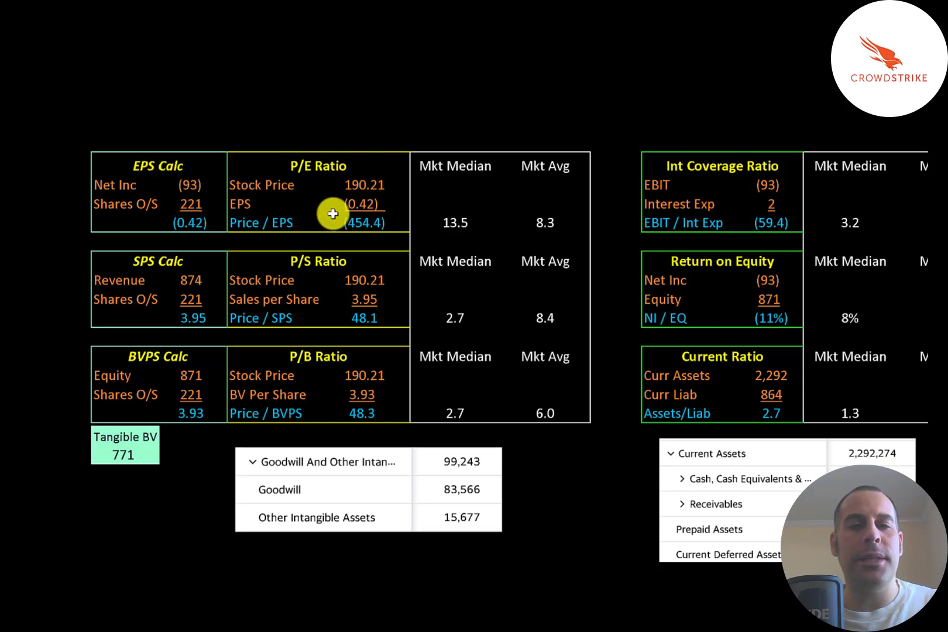
pyautogui.scroll(-3)
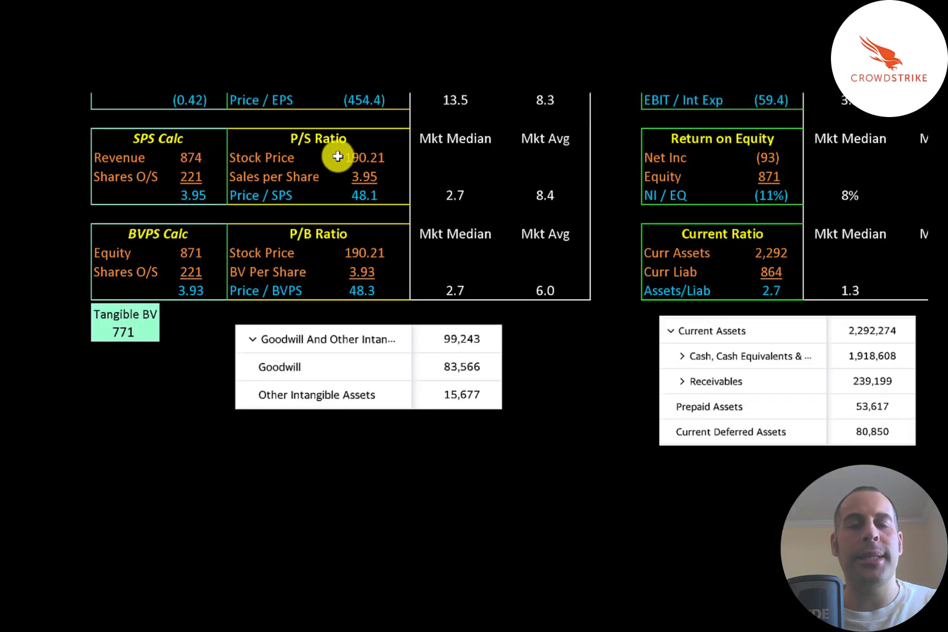
pyautogui.moveTo(340, 176)
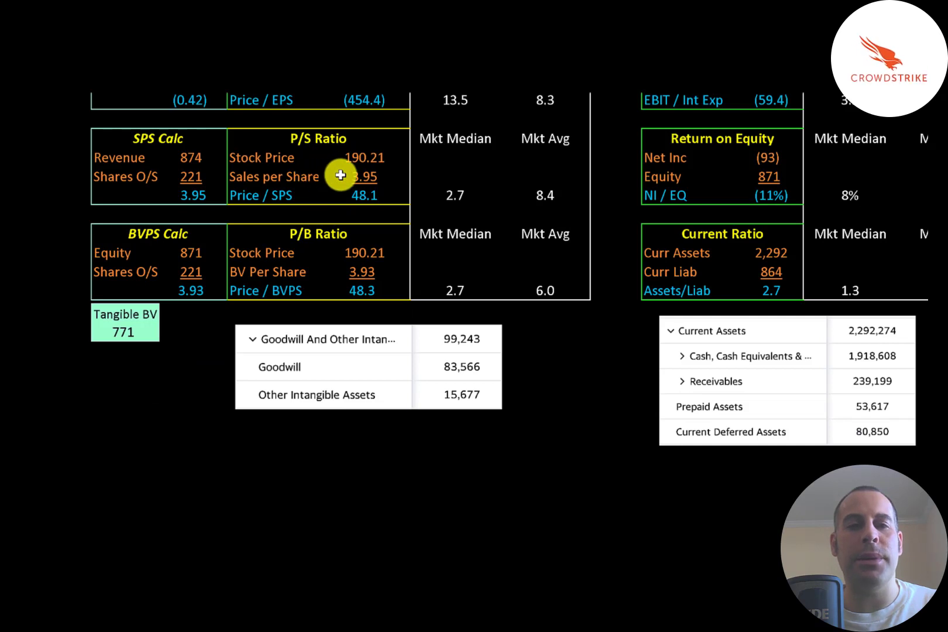
pyautogui.moveTo(315, 180)
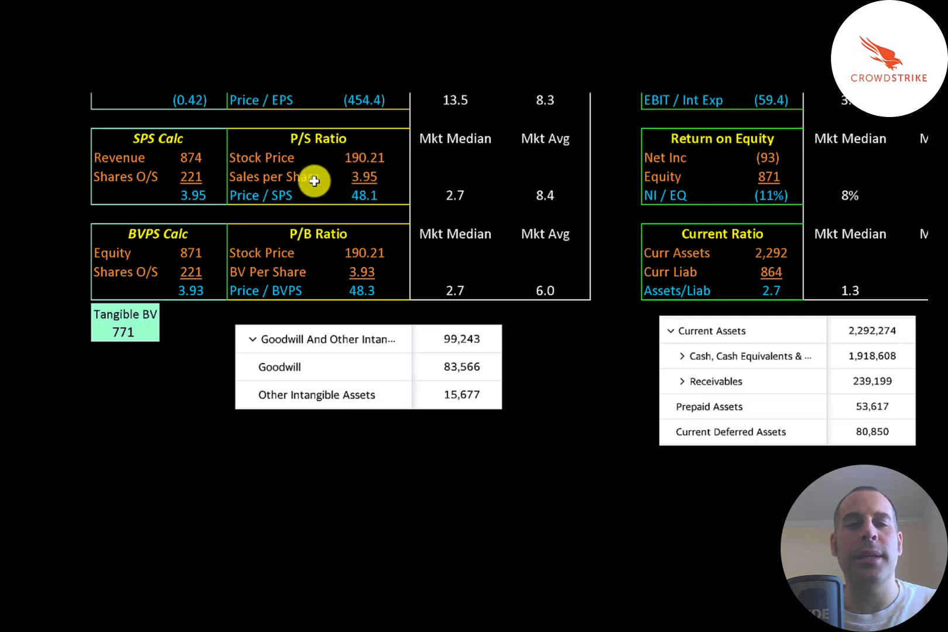
pyautogui.moveTo(343, 183)
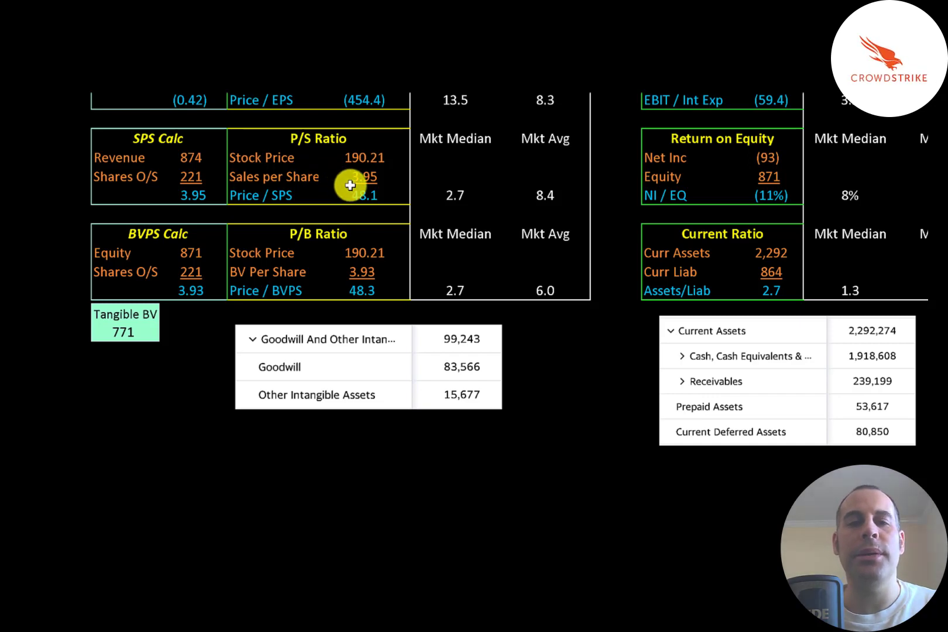
pyautogui.scroll(-3)
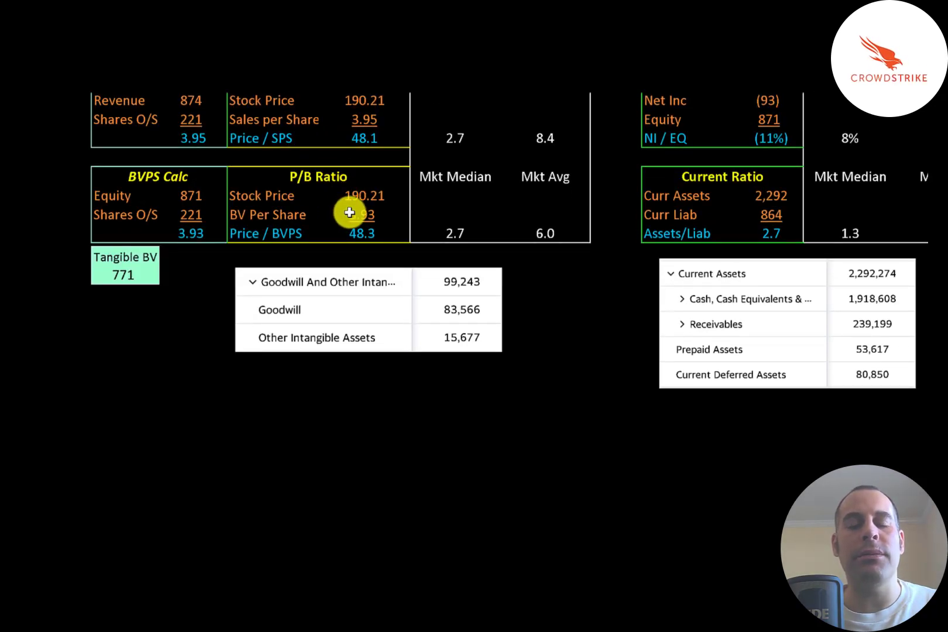
pyautogui.moveTo(406, 225)
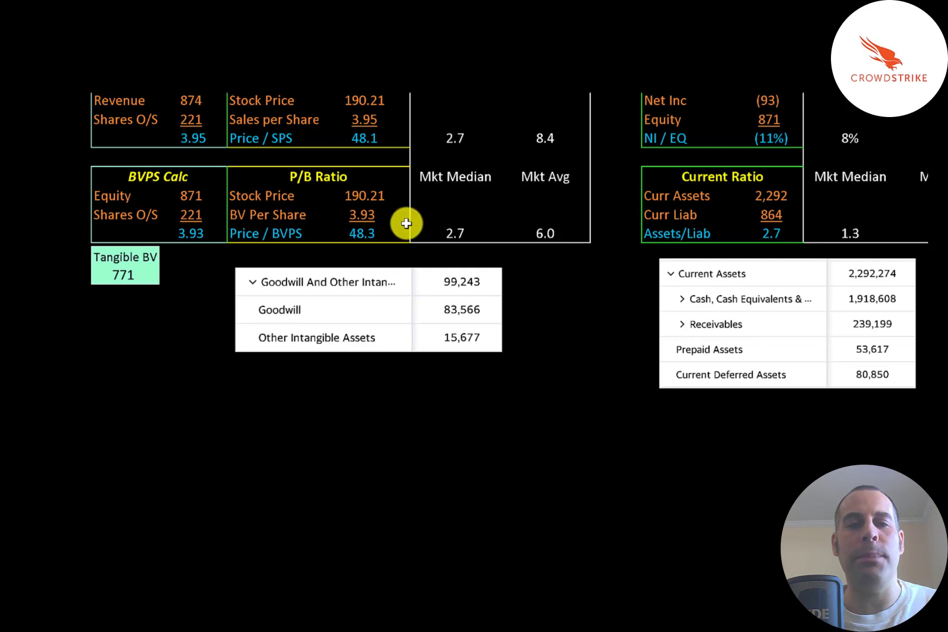
pyautogui.moveTo(320, 221)
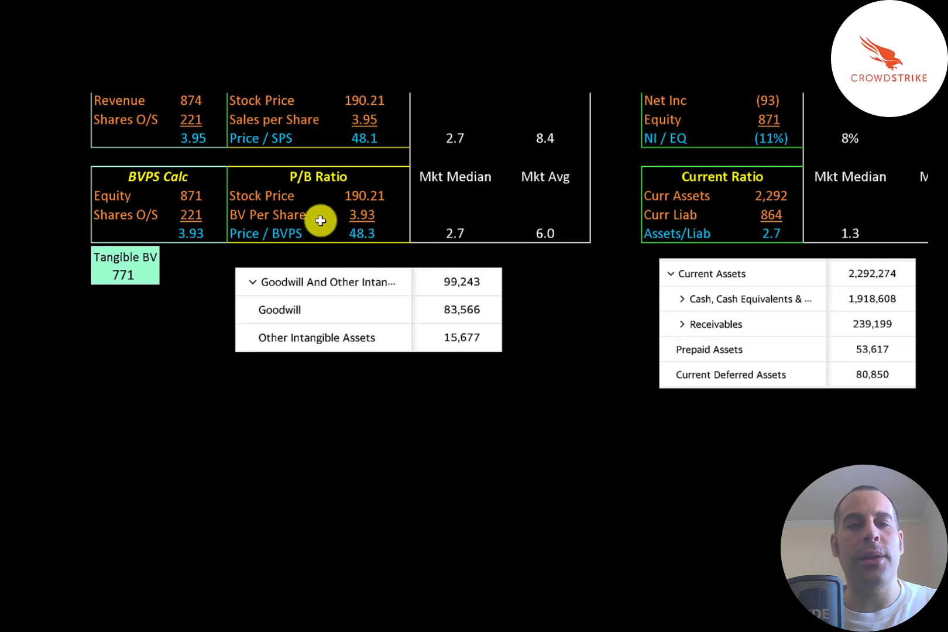
pyautogui.moveTo(150, 214)
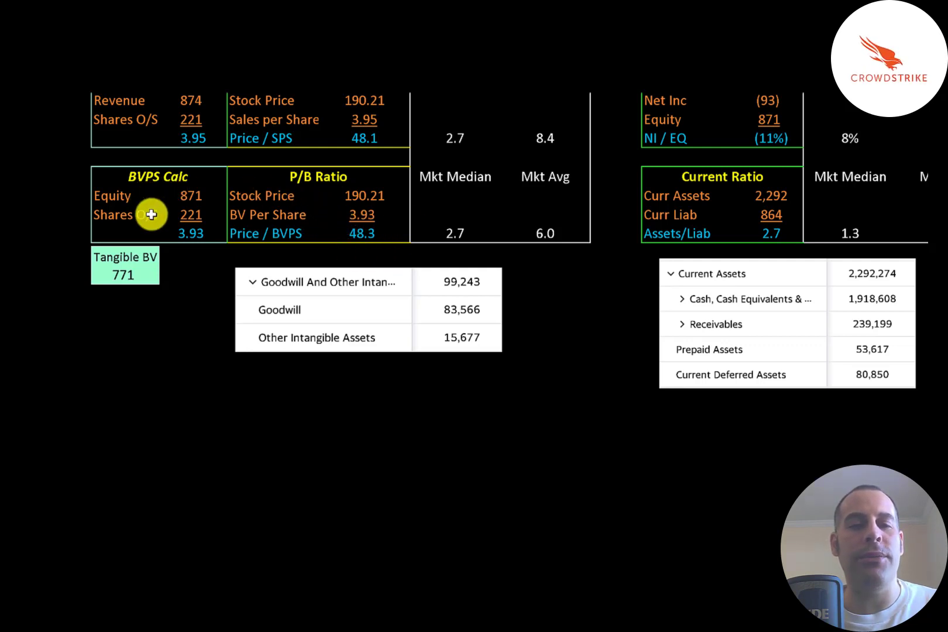
pyautogui.moveTo(170, 192)
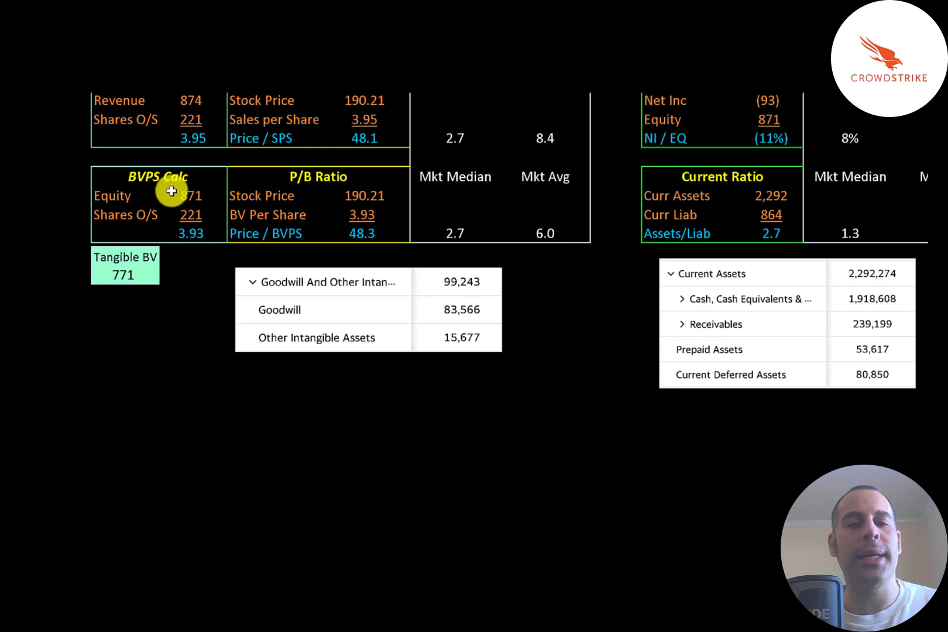
pyautogui.moveTo(168, 197)
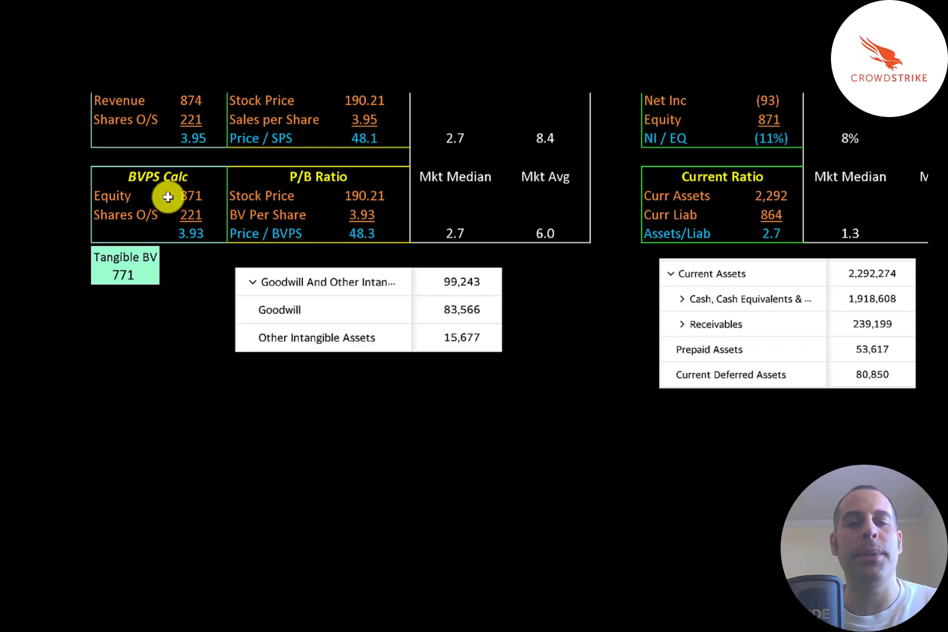
pyautogui.moveTo(104, 271)
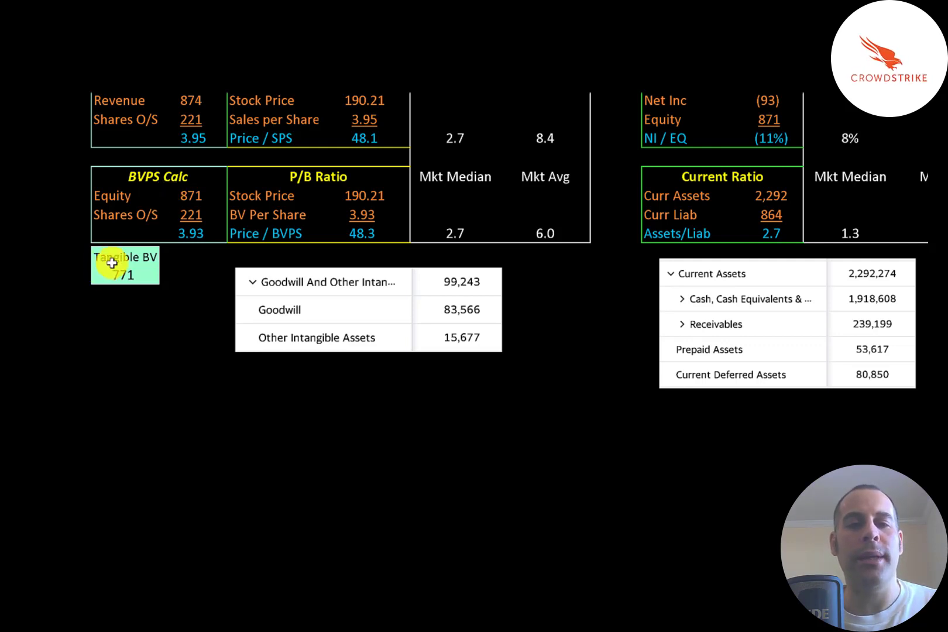
pyautogui.moveTo(413, 282)
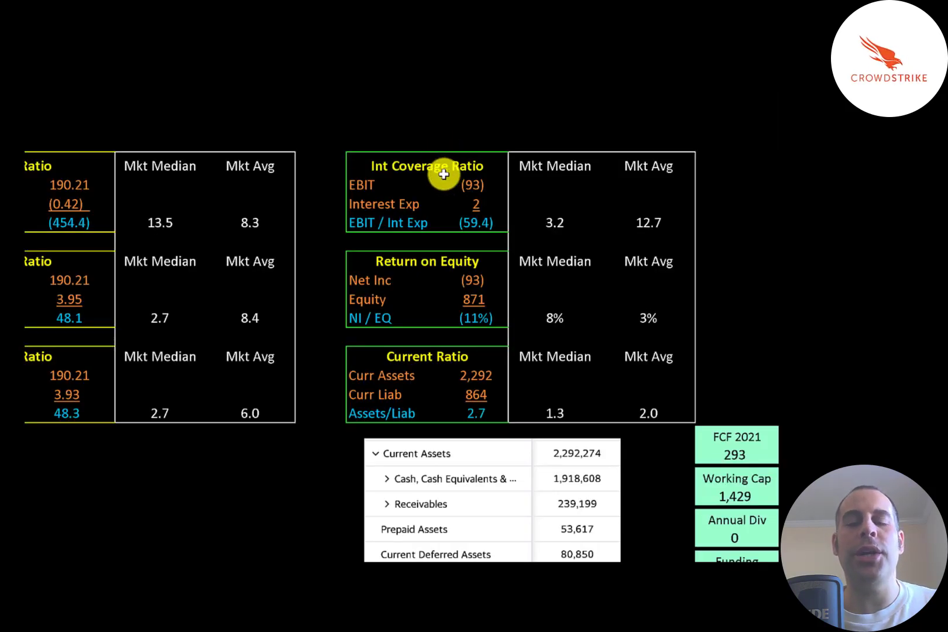
pyautogui.moveTo(454, 206)
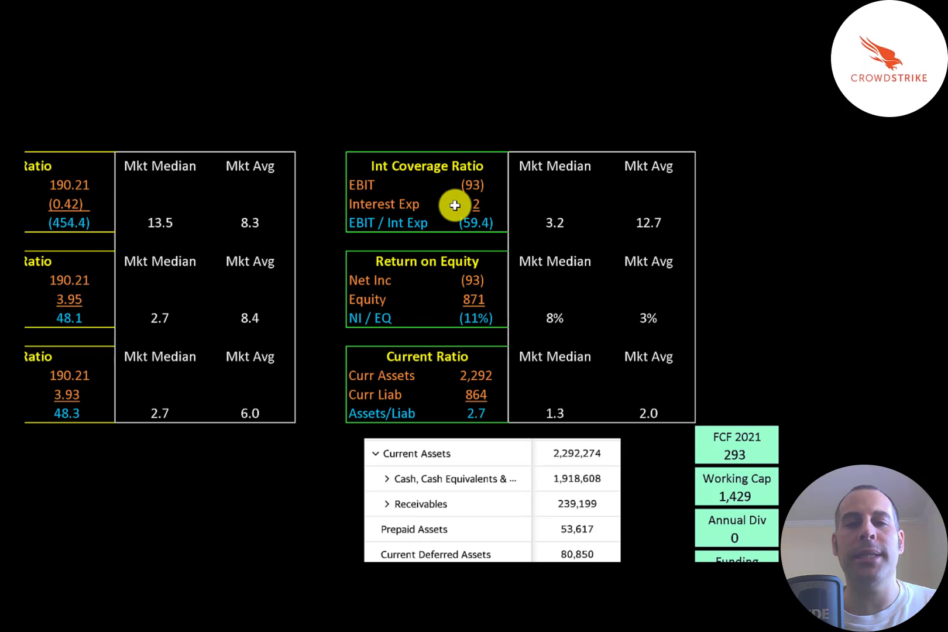
pyautogui.moveTo(454, 227)
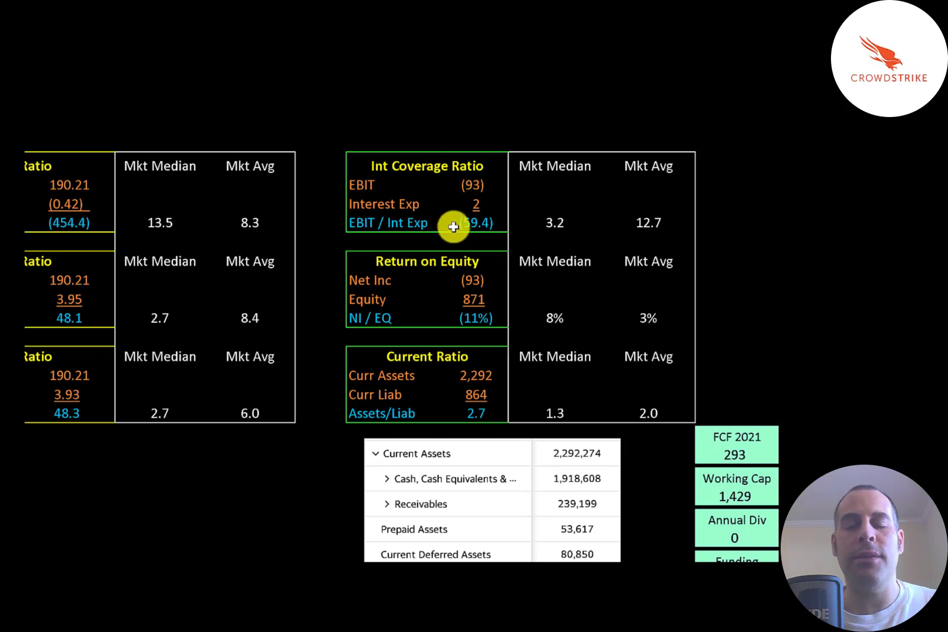
pyautogui.scroll(-3)
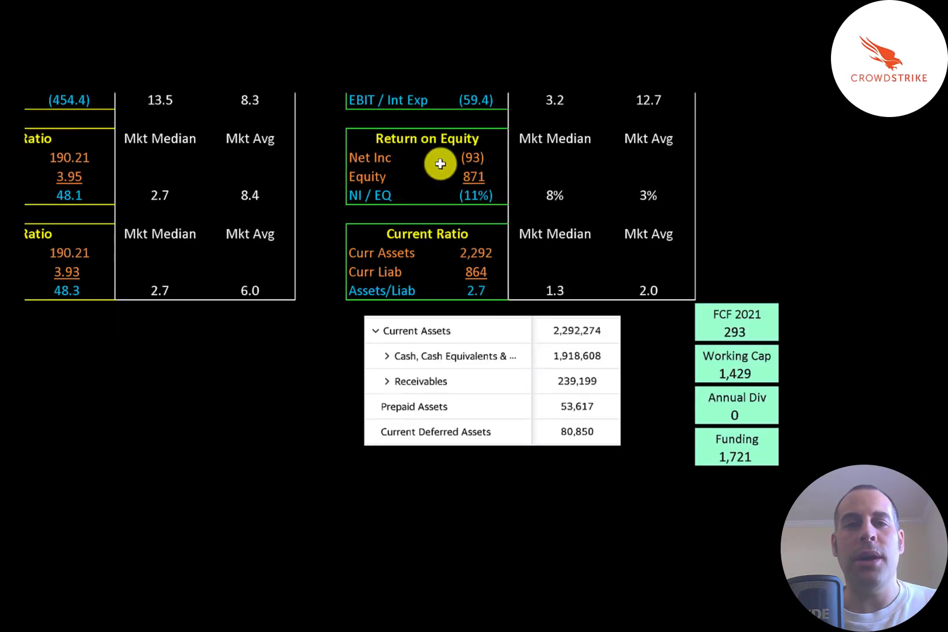
pyautogui.moveTo(445, 180)
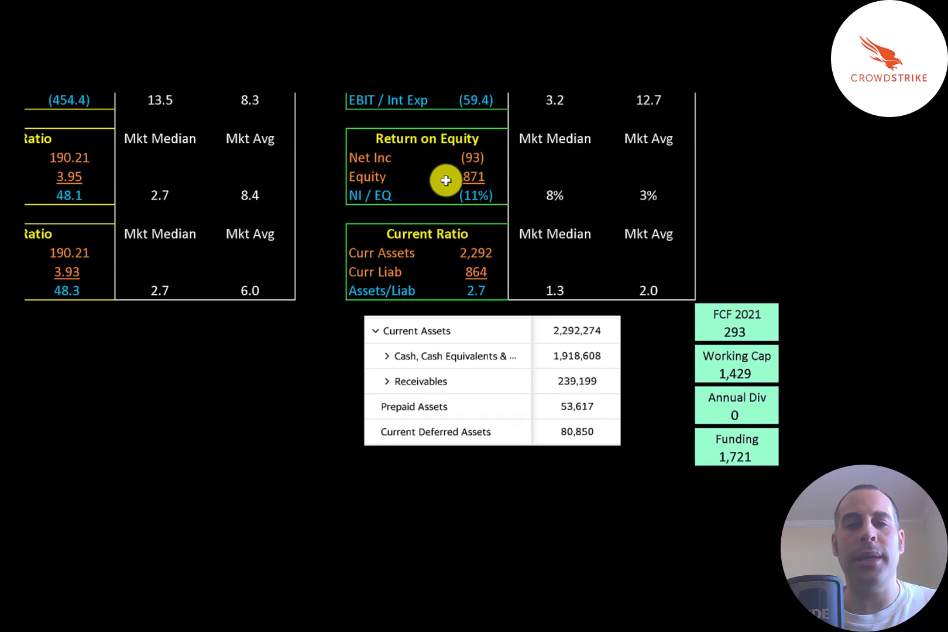
pyautogui.moveTo(450, 202)
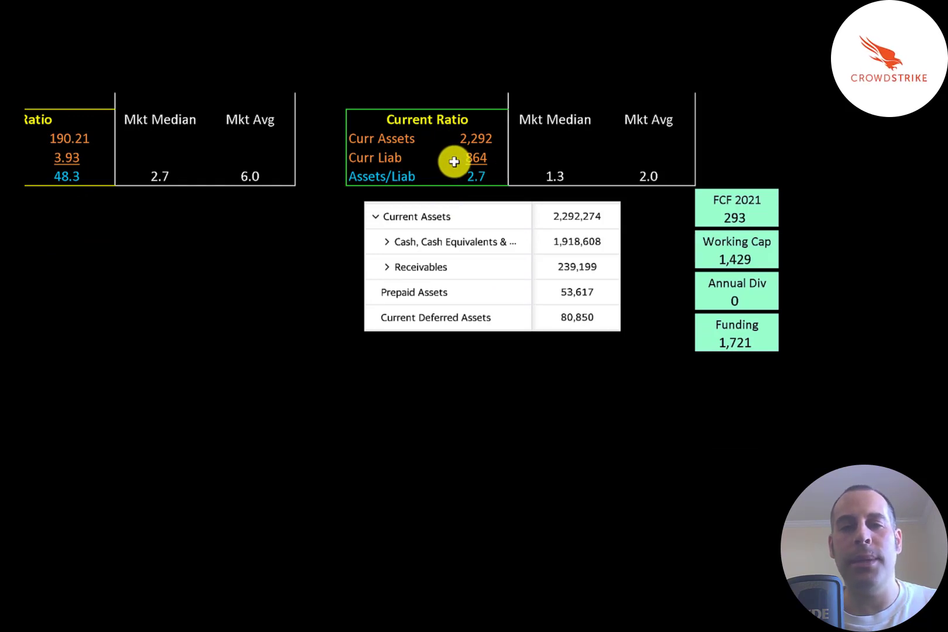
pyautogui.moveTo(501, 216)
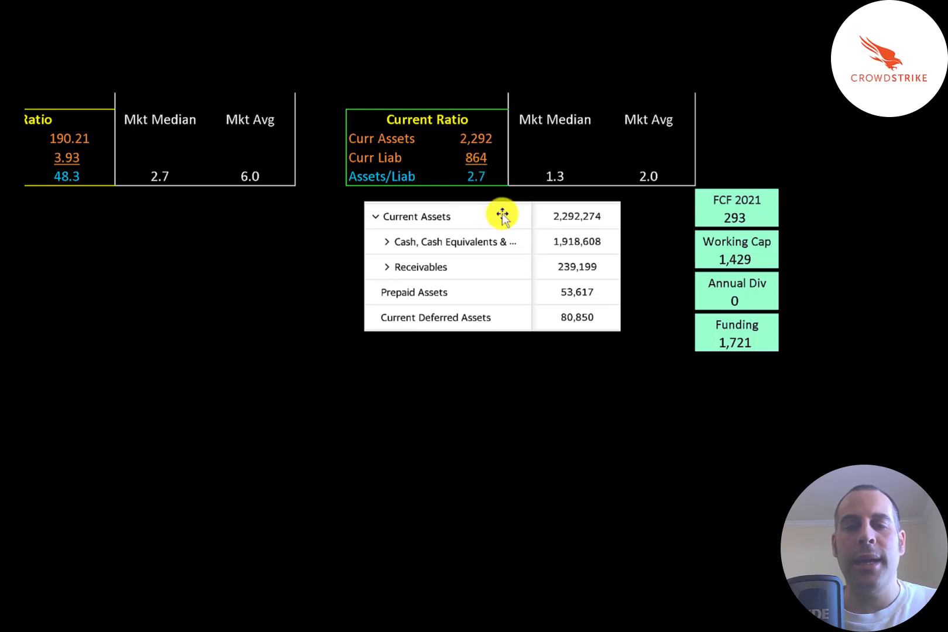
pyautogui.moveTo(540, 243)
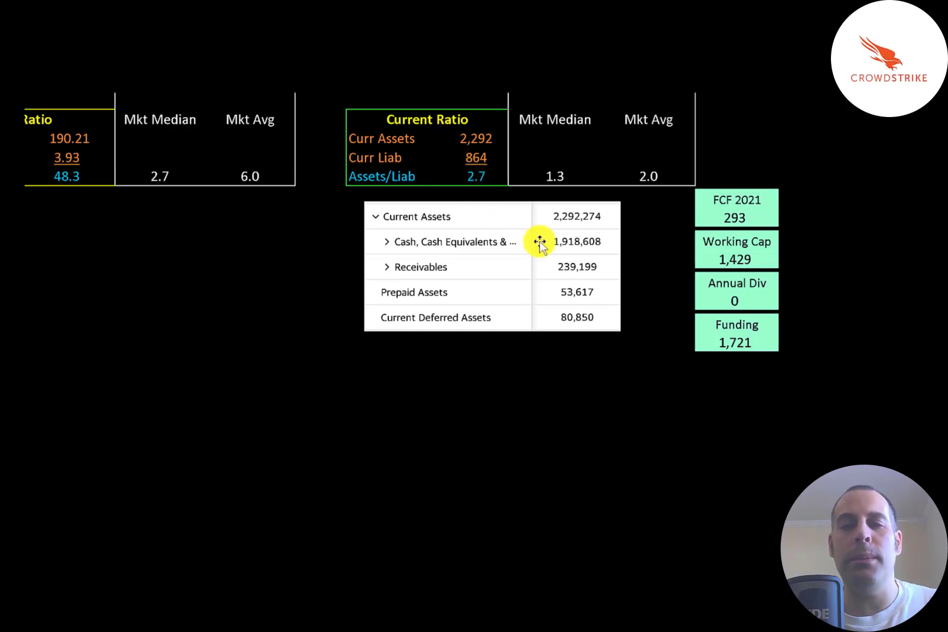
pyautogui.moveTo(545, 265)
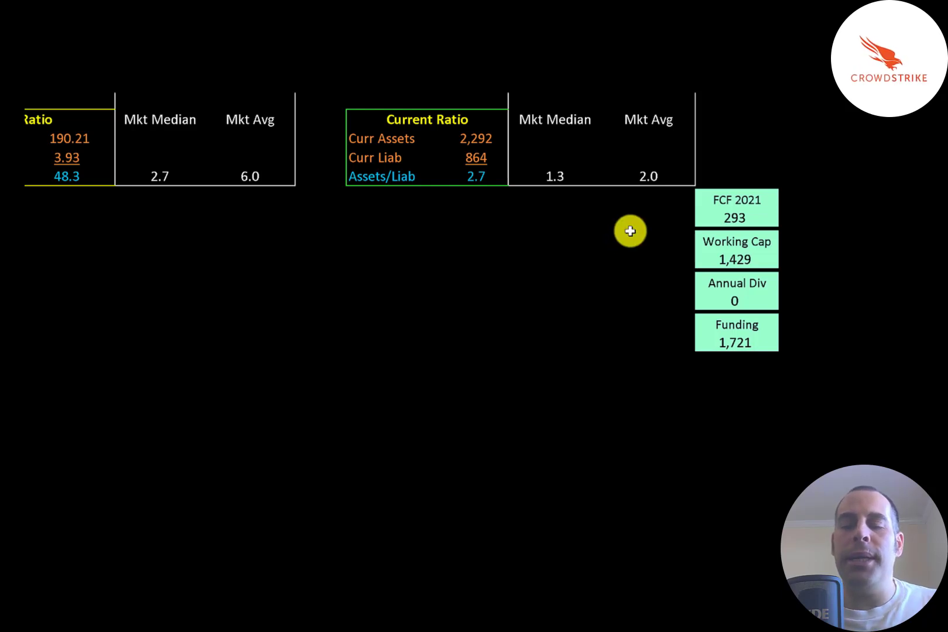
pyautogui.moveTo(673, 213)
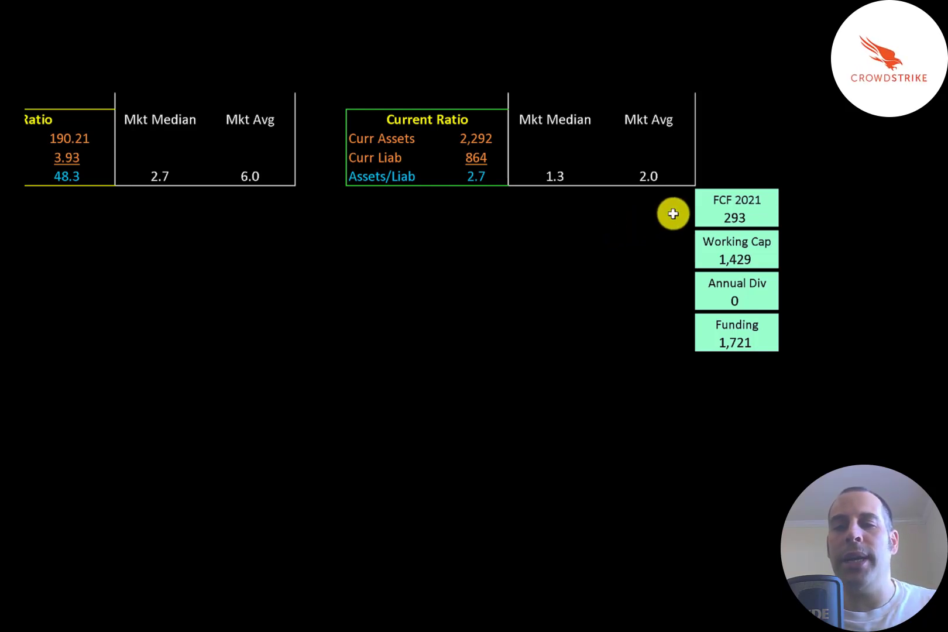
pyautogui.moveTo(696, 220)
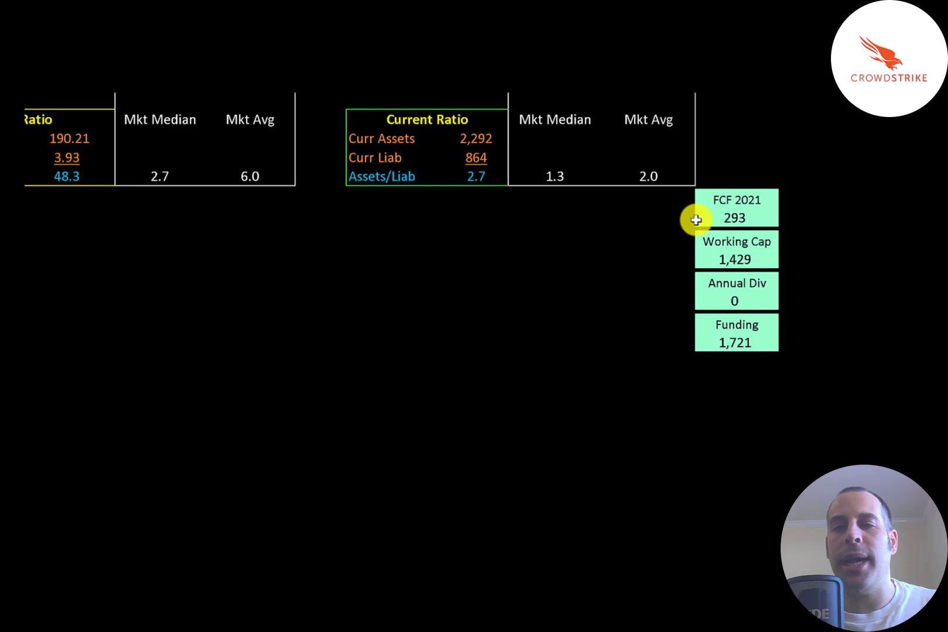
pyautogui.moveTo(695, 260)
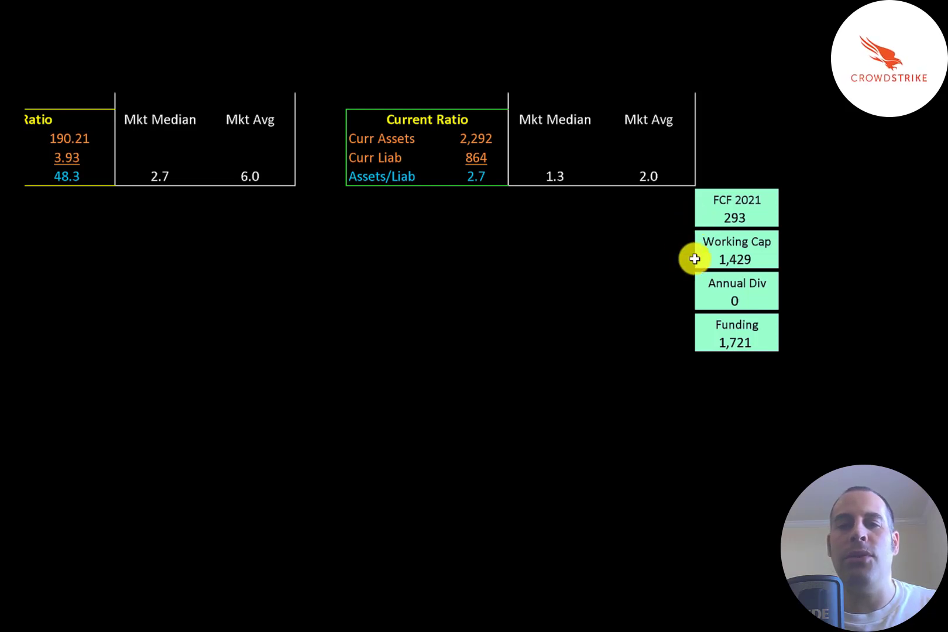
pyautogui.moveTo(694, 329)
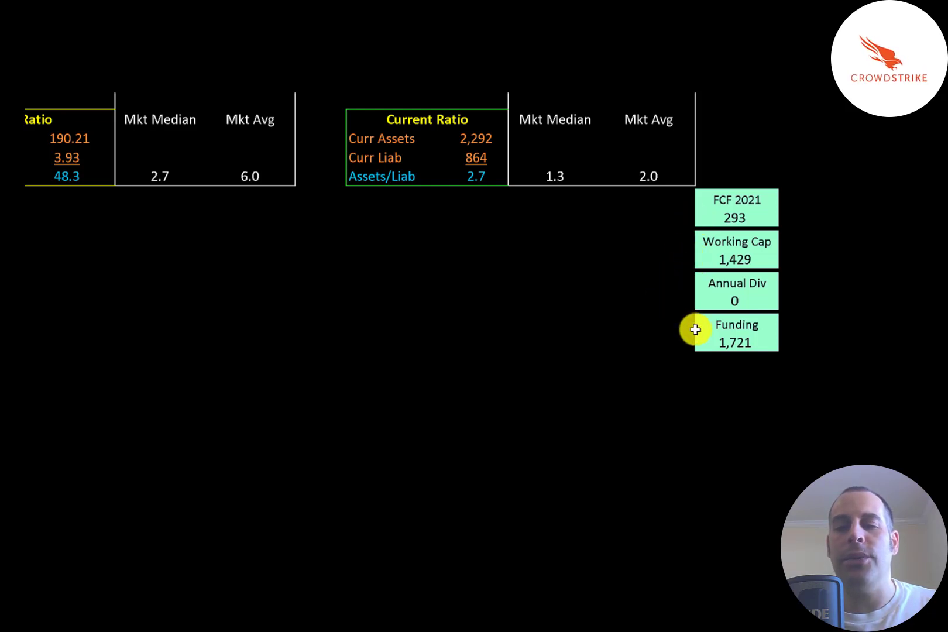
pyautogui.moveTo(632, 261)
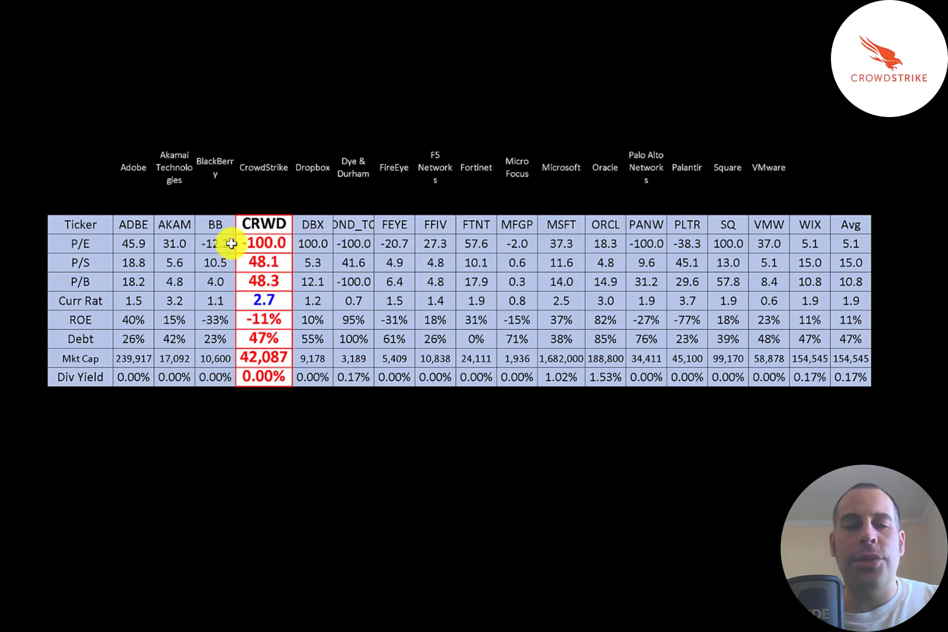
pyautogui.moveTo(253, 278)
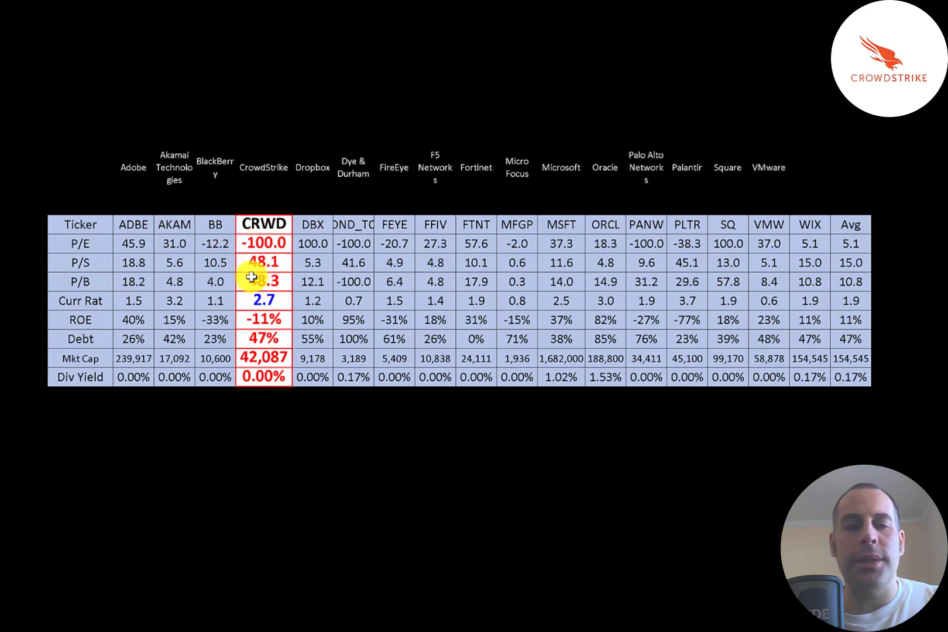
pyautogui.moveTo(249, 291)
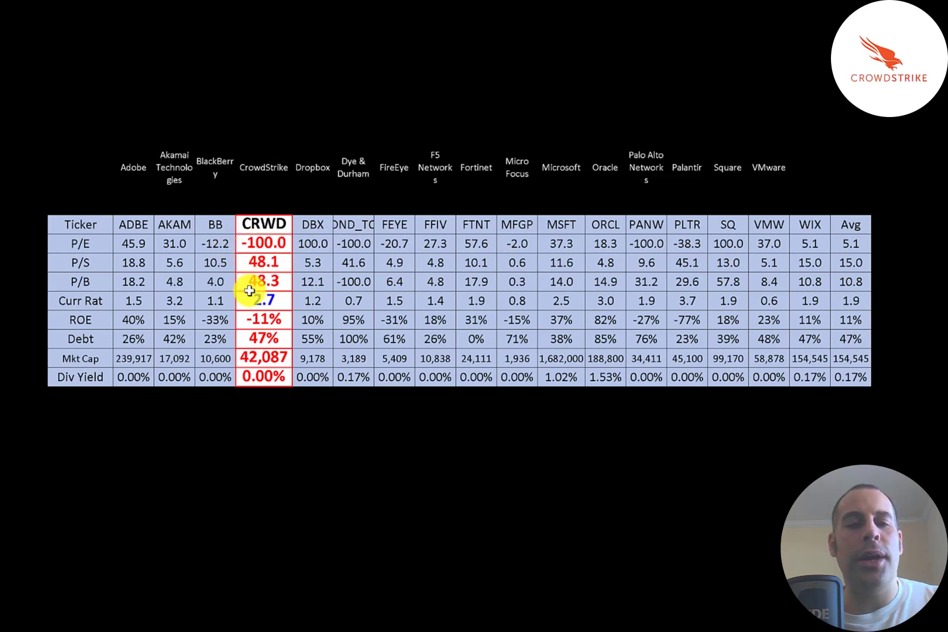
pyautogui.moveTo(243, 312)
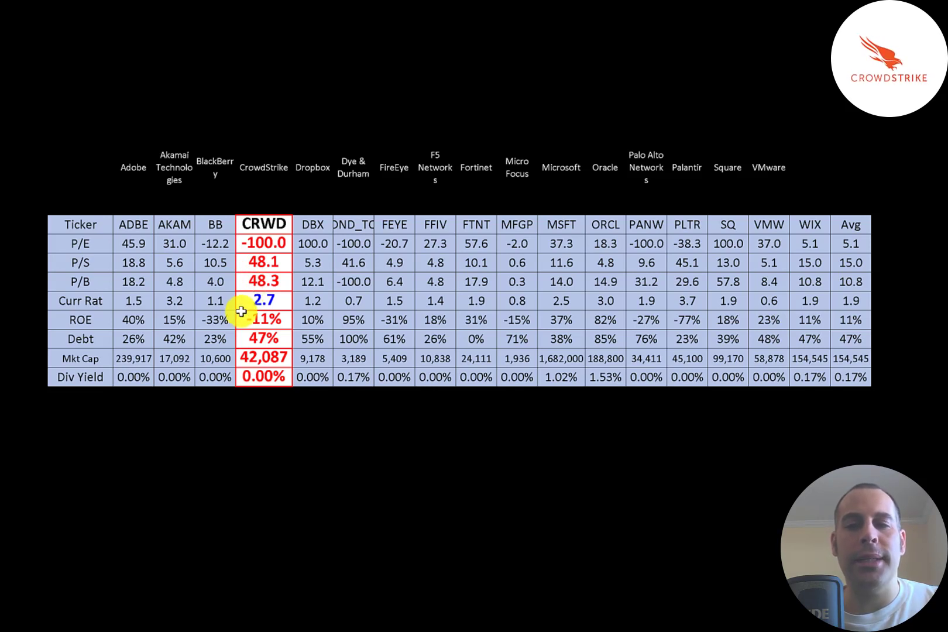
pyautogui.moveTo(263, 337)
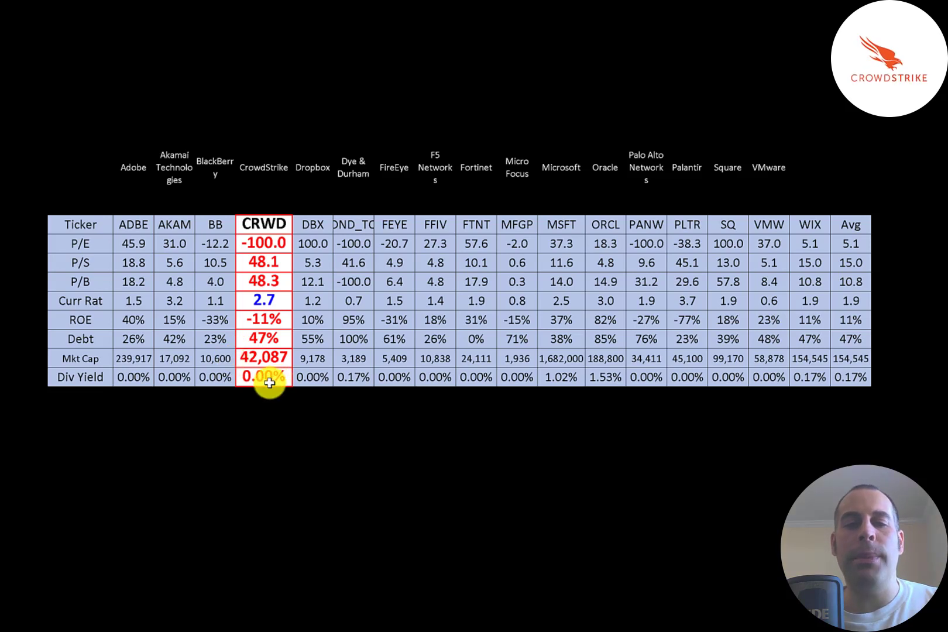
pyautogui.moveTo(545, 391)
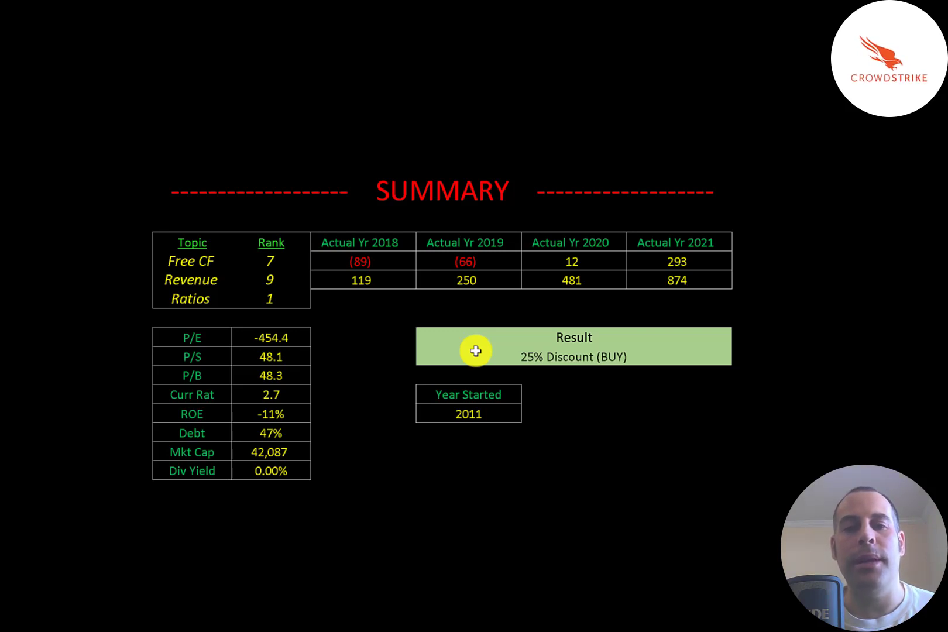
pyautogui.moveTo(476, 352)
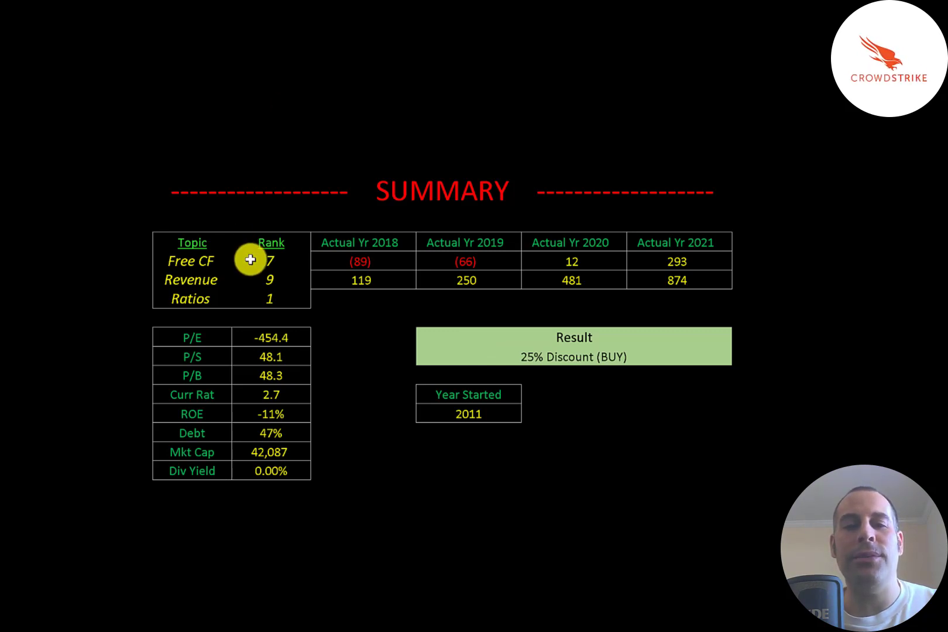
pyautogui.moveTo(246, 279)
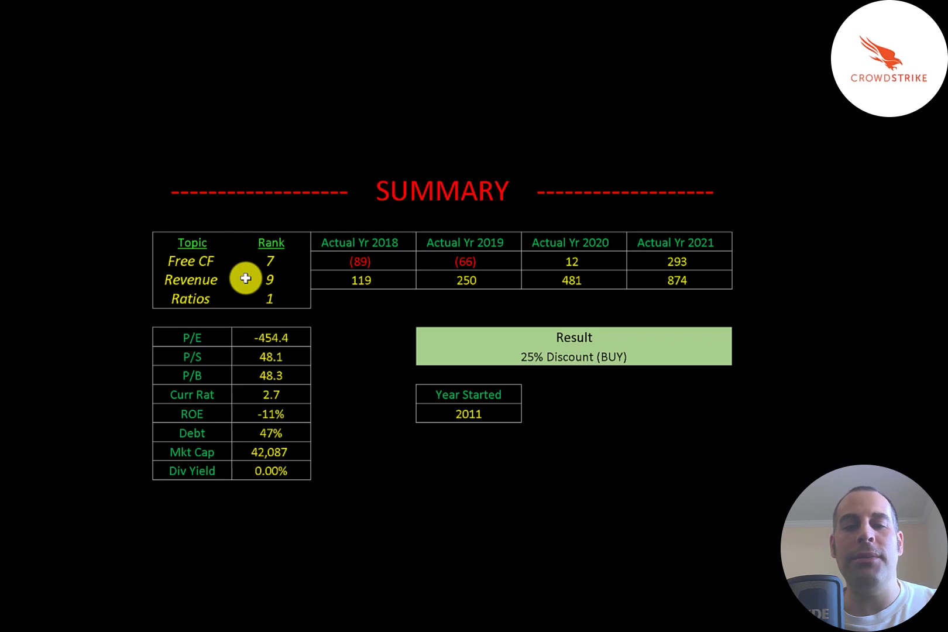